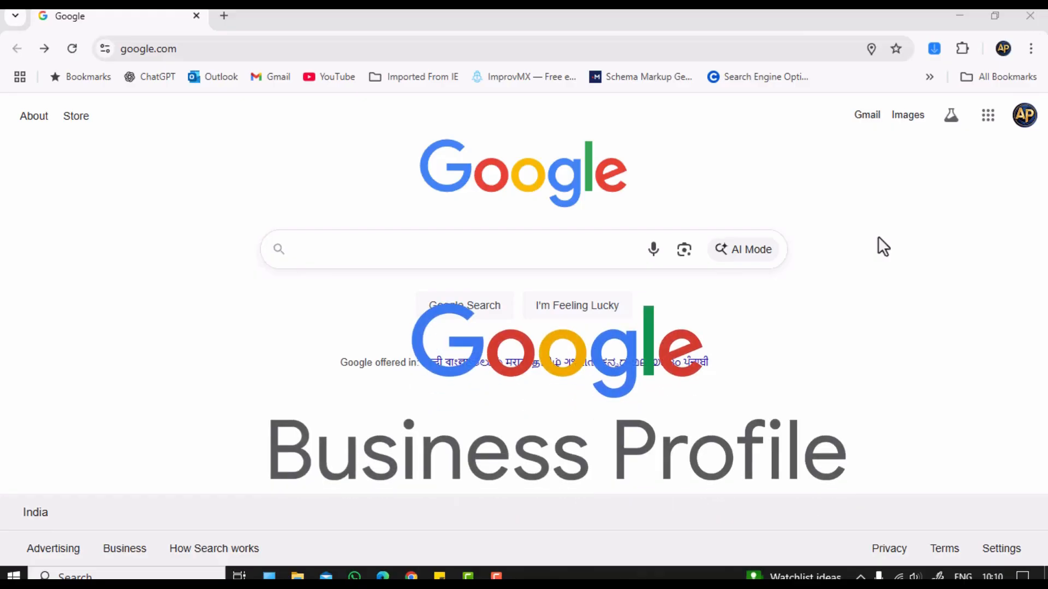
- Start adding a new Google account from the Chrome account options
left_click(1024, 115)
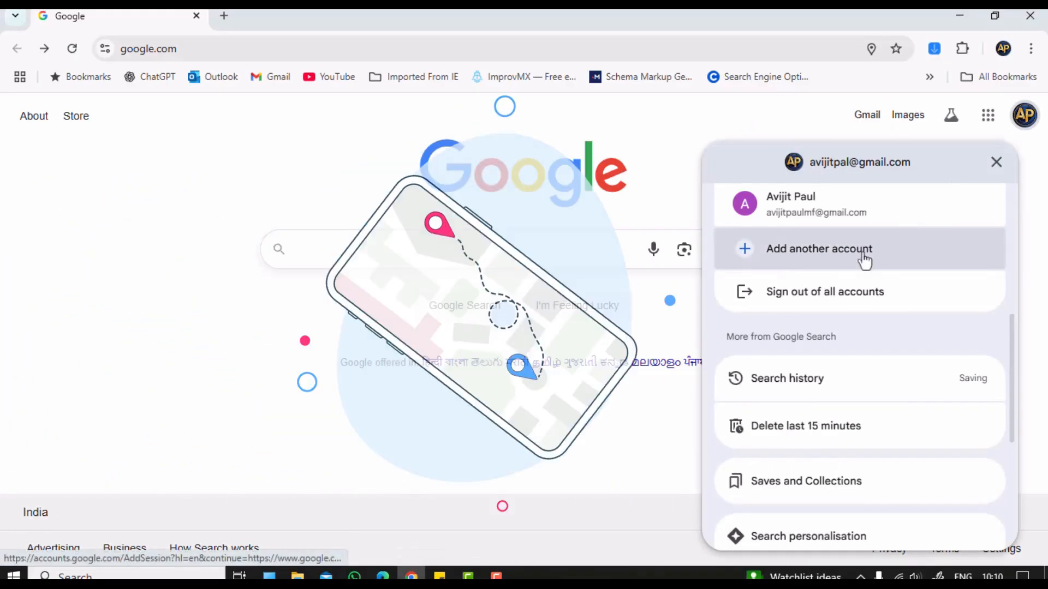
left_click(819, 249)
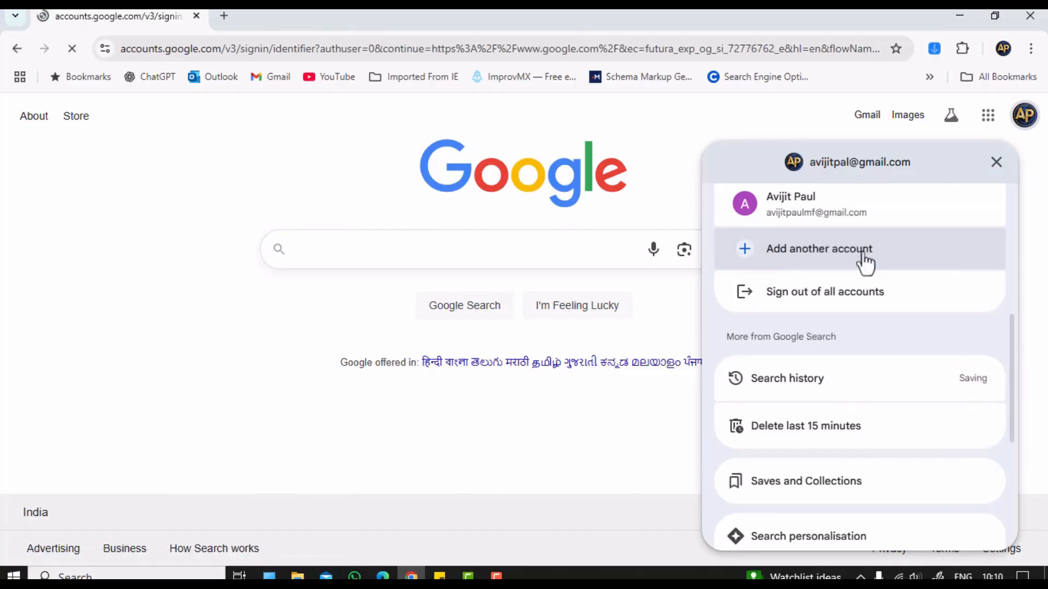
left_click(819, 249)
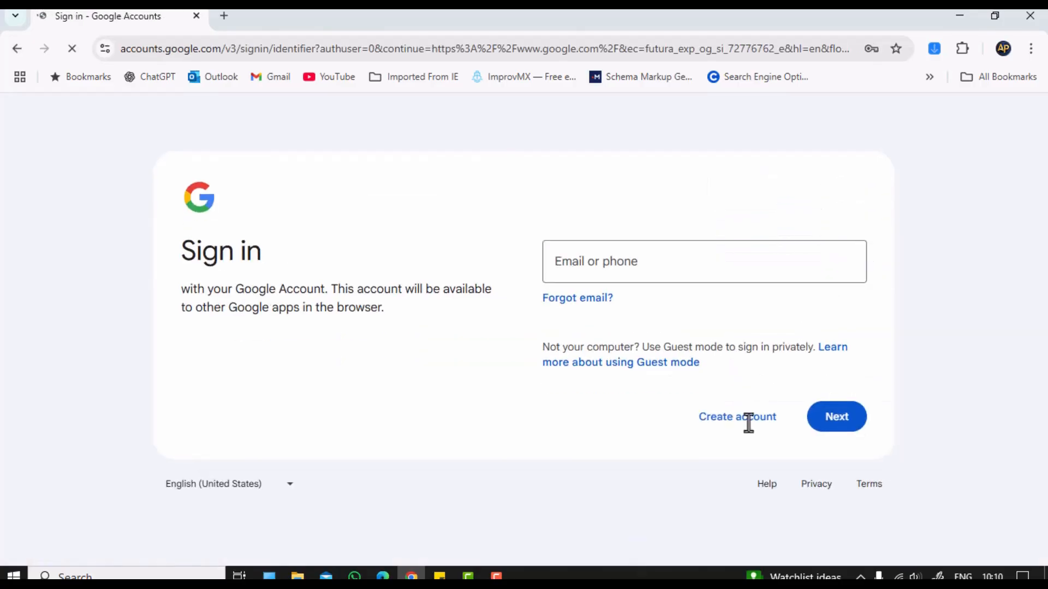
left_click(704, 261)
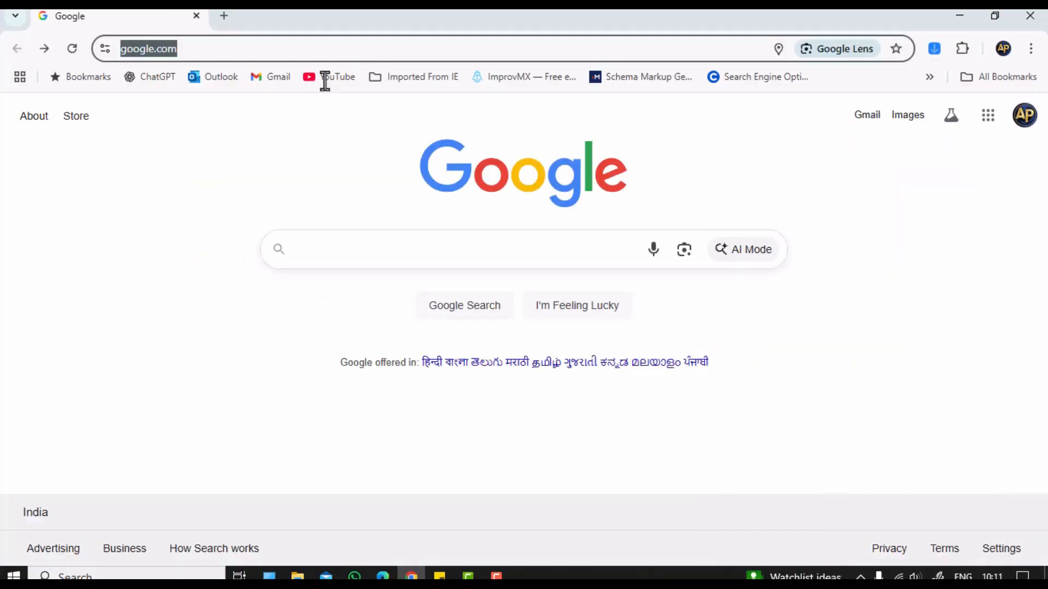
mouse_move(57, 220)
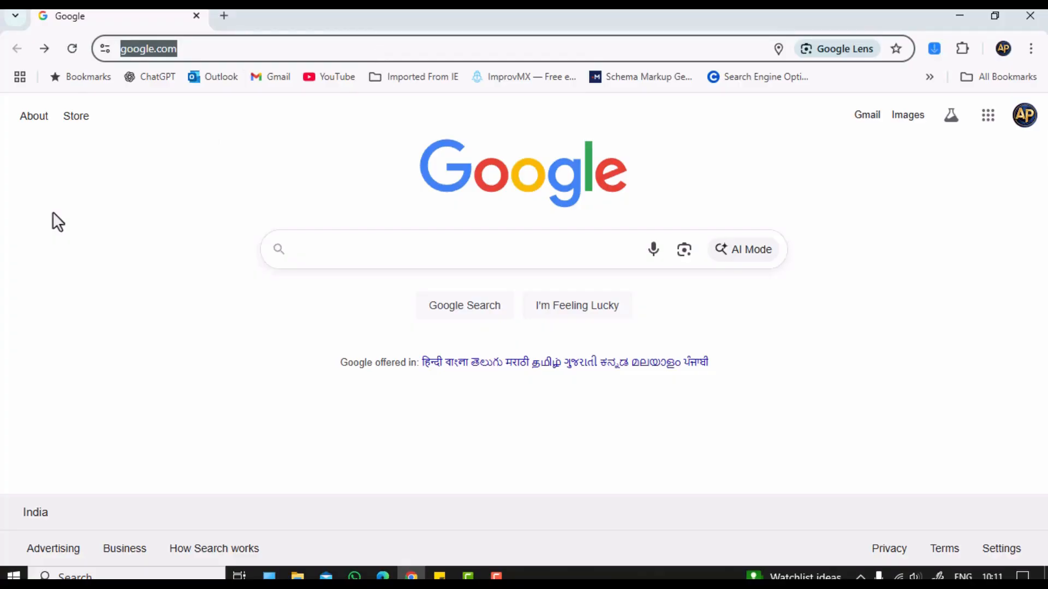
- Navigate to the Google Business Profile landing page via the 'google business' query
type("google business")
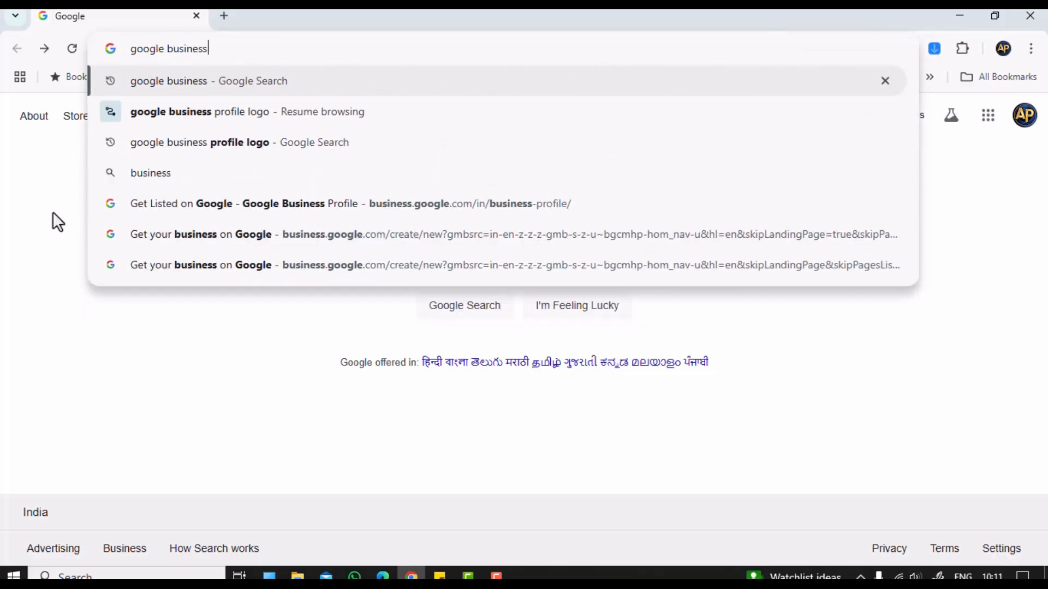
key("Return")
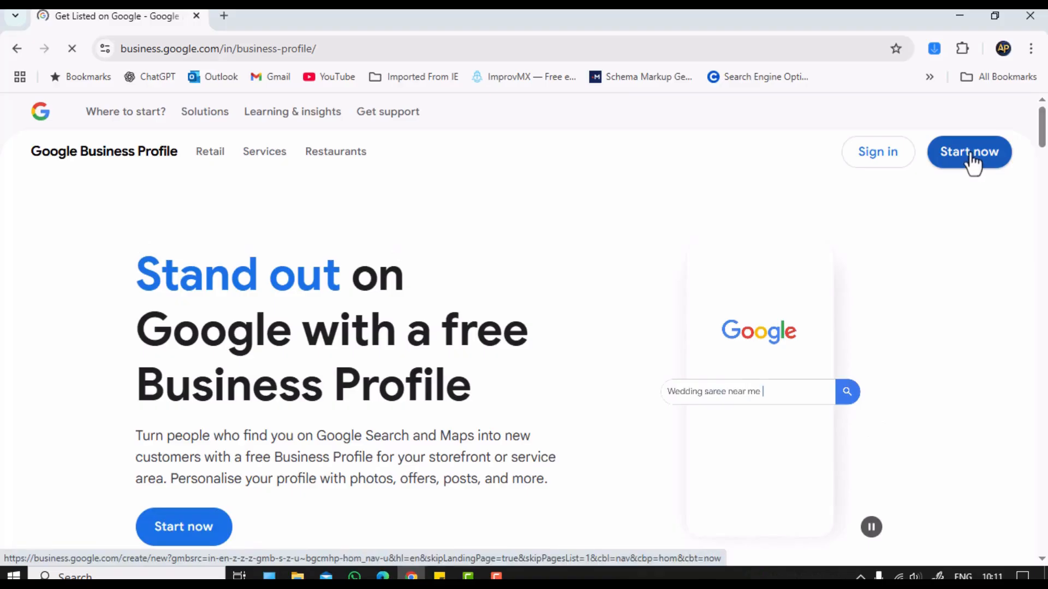
- Start building a new Business Profile, landing on the setup form in a new tab
left_click(968, 152)
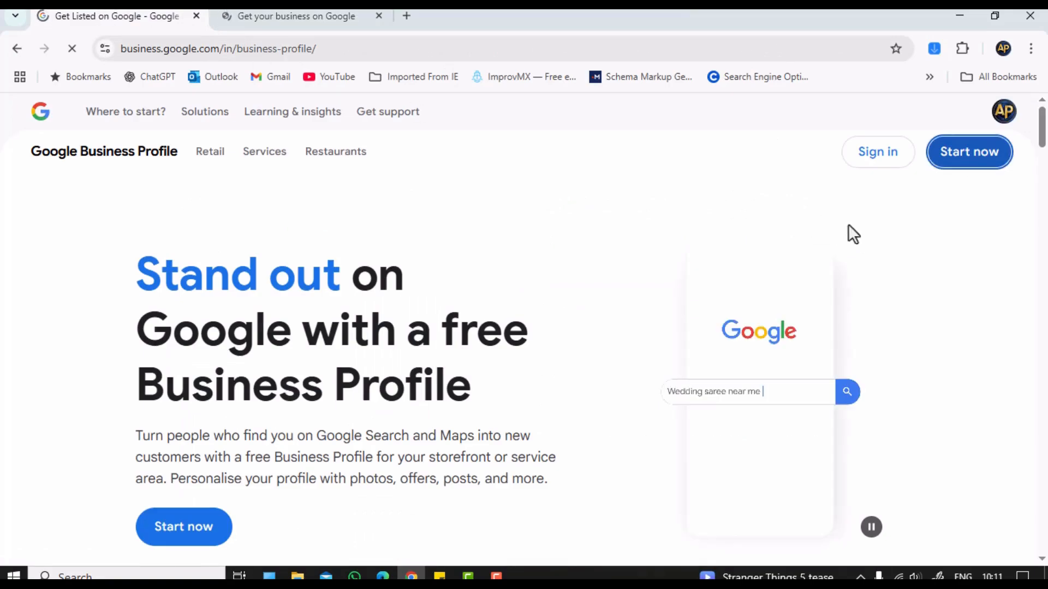
mouse_move(892, 167)
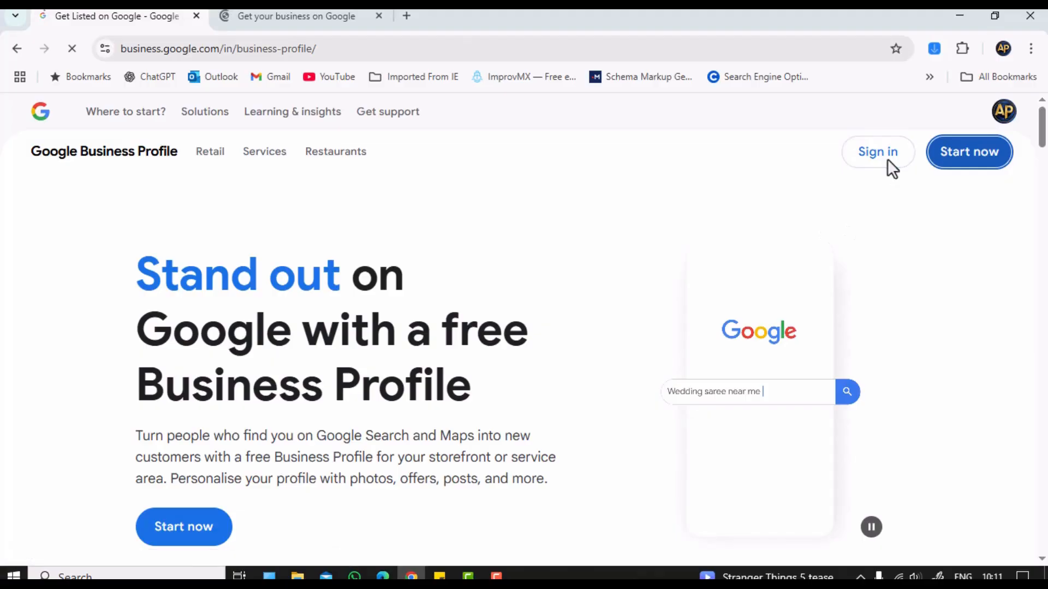
left_click(968, 152)
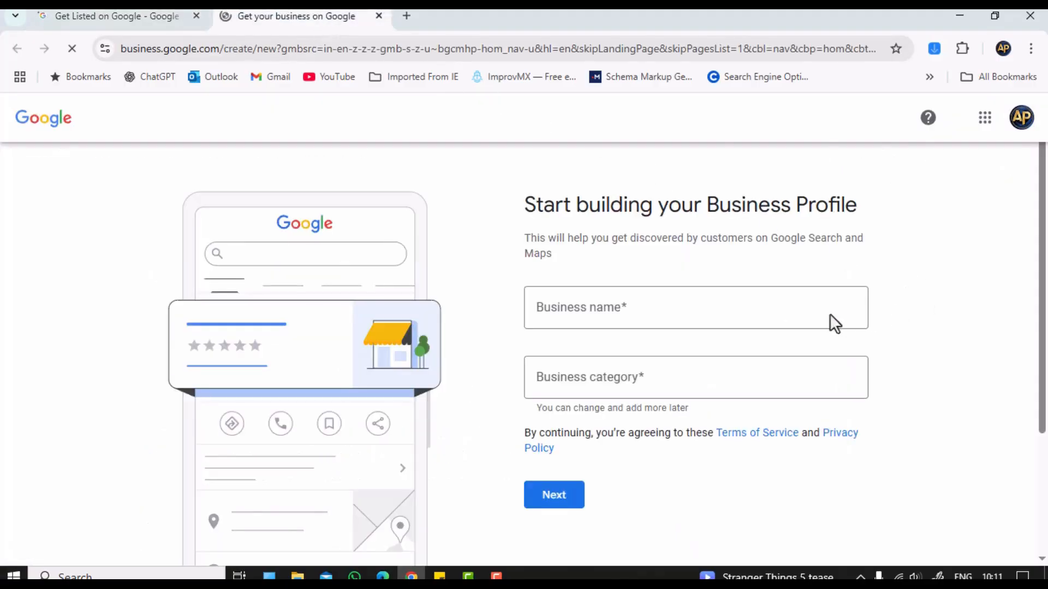
- Enter business name XYZ Pvt. Ltd. with category Real Estate Builders & Construction Company and continue
left_click(695, 308)
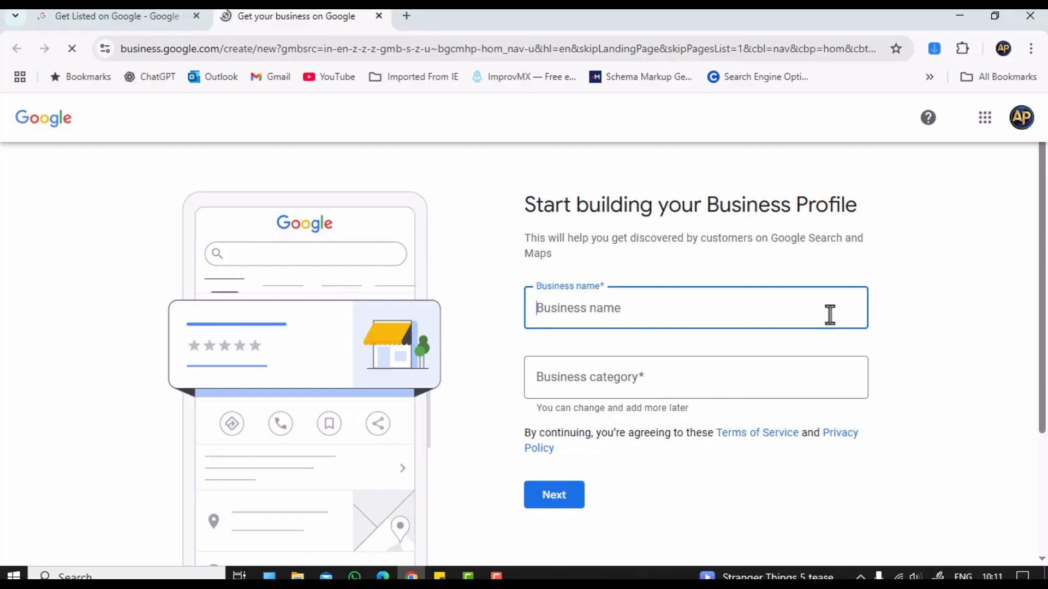
type("XY")
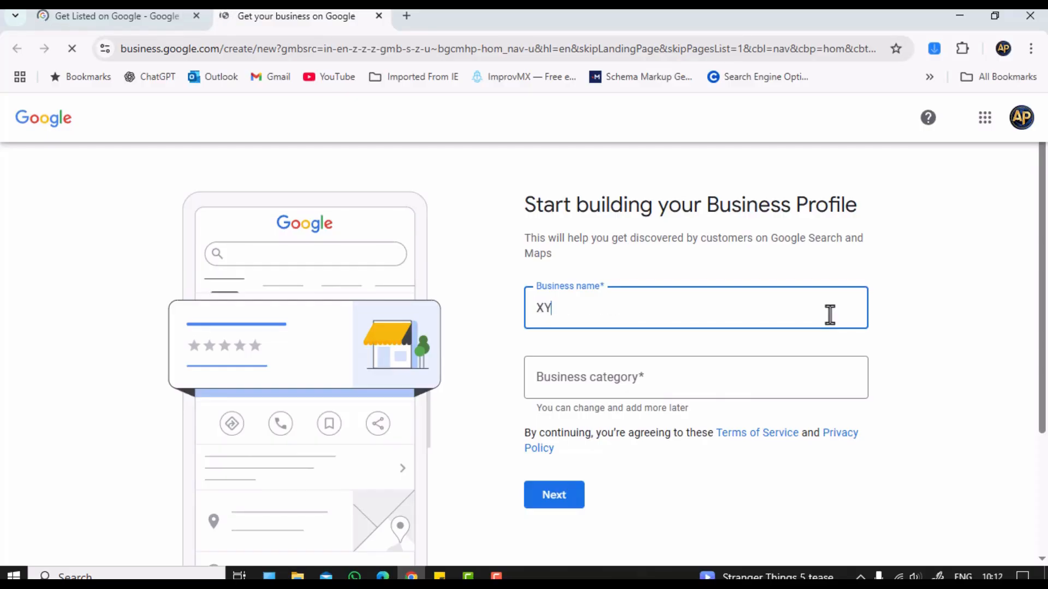
type("Z")
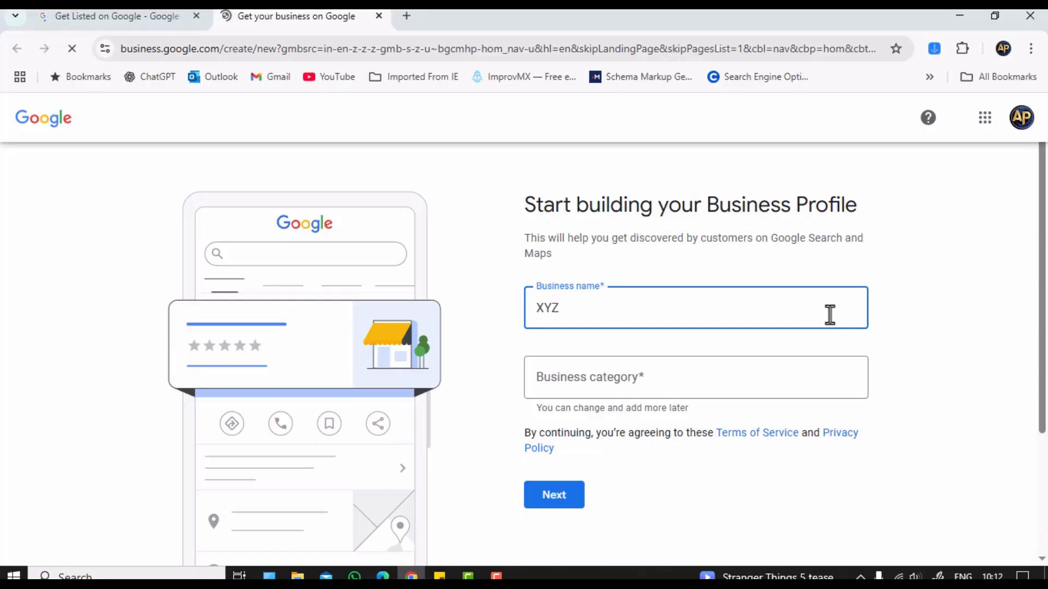
type("Pvt. Ltd.")
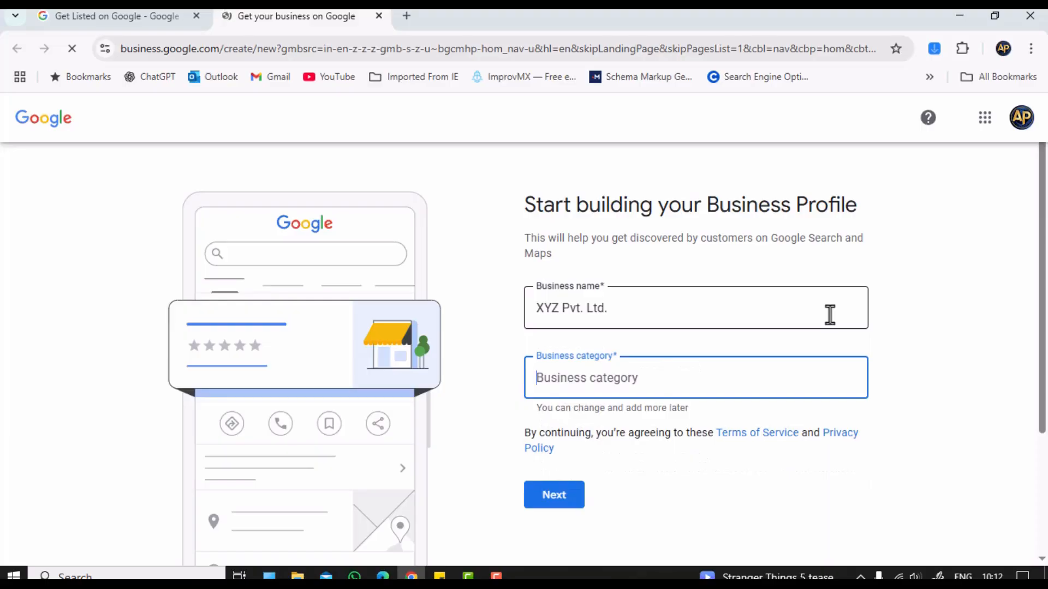
type("RE")
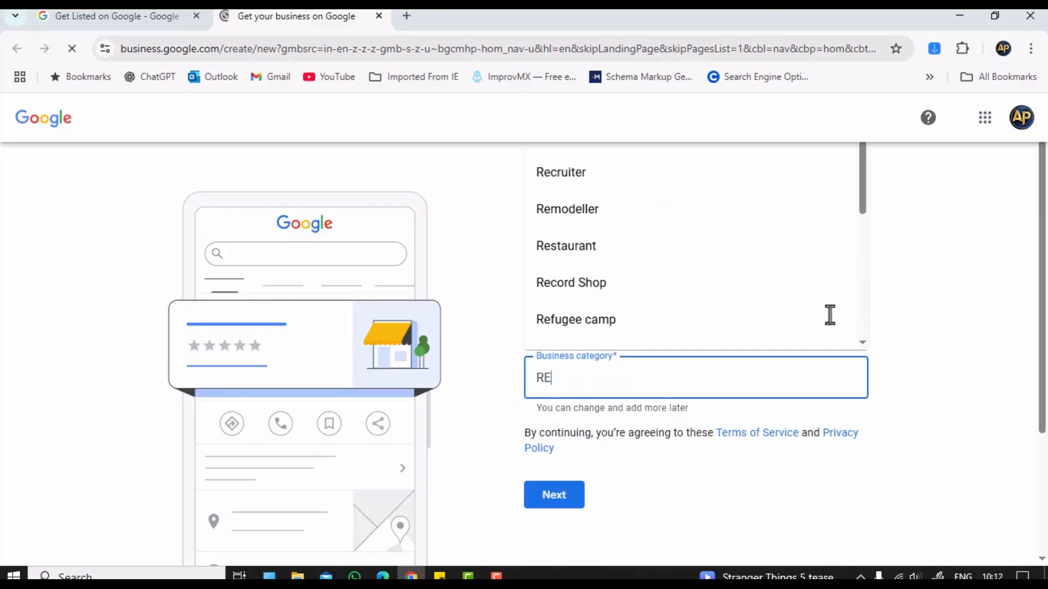
type("a")
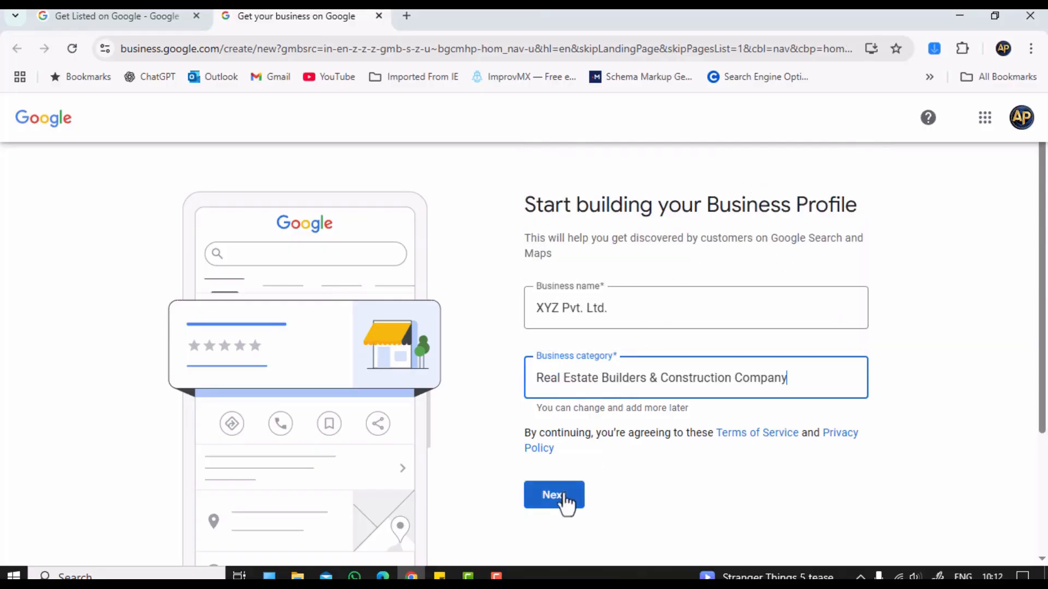
left_click(553, 496)
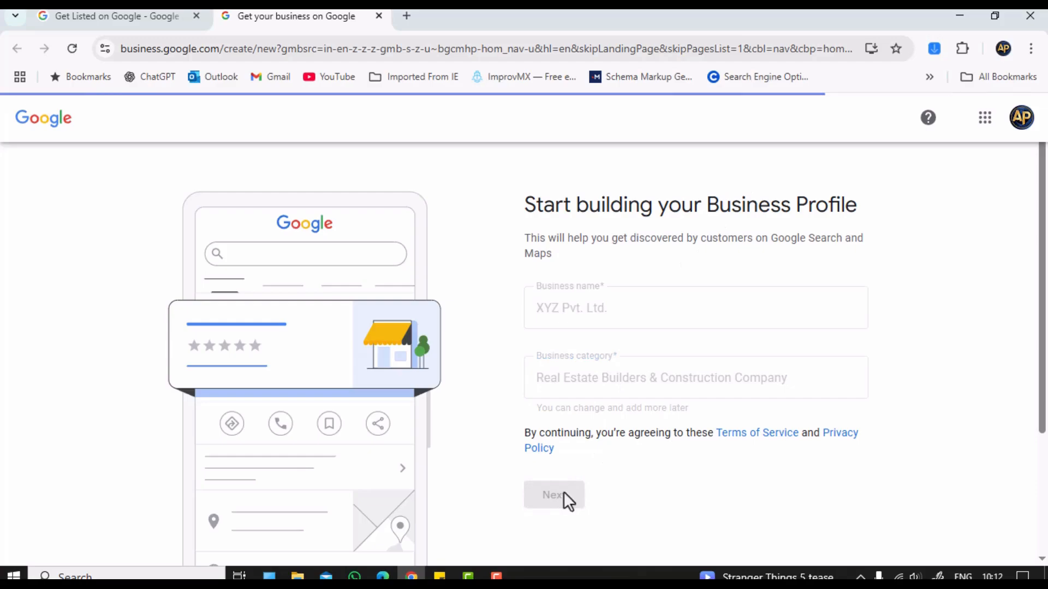
- Answer Yes to having a location customers can visit and continue to the address form
left_click(554, 495)
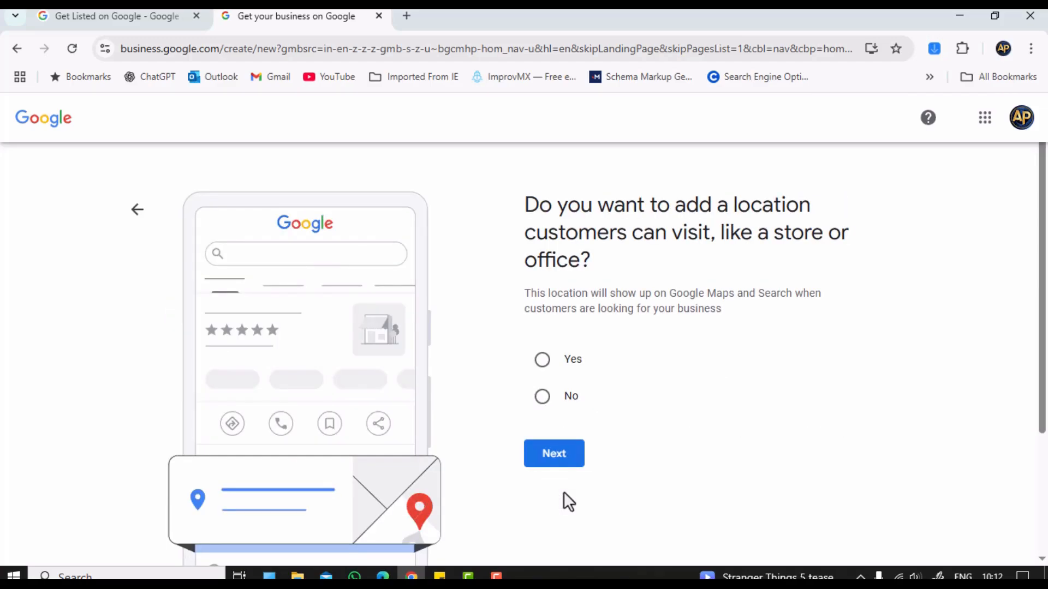
mouse_move(560, 475)
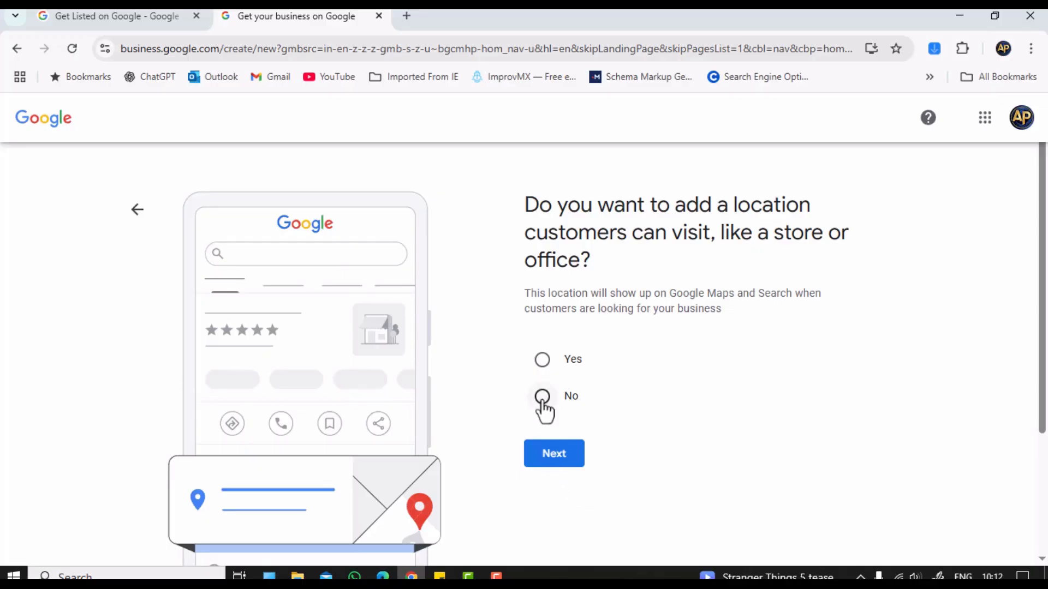
left_click(542, 395)
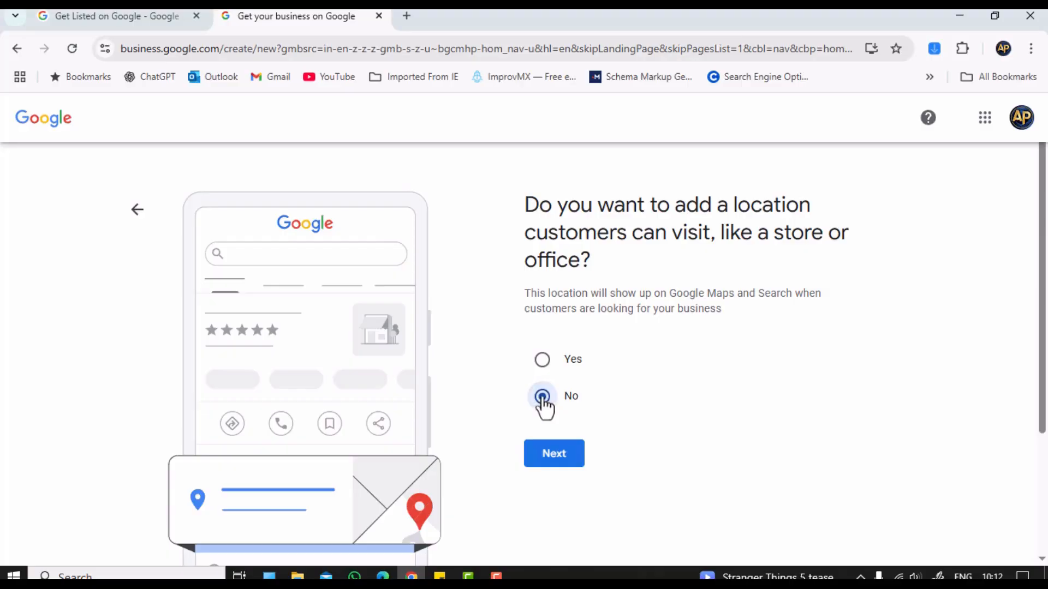
left_click(543, 360)
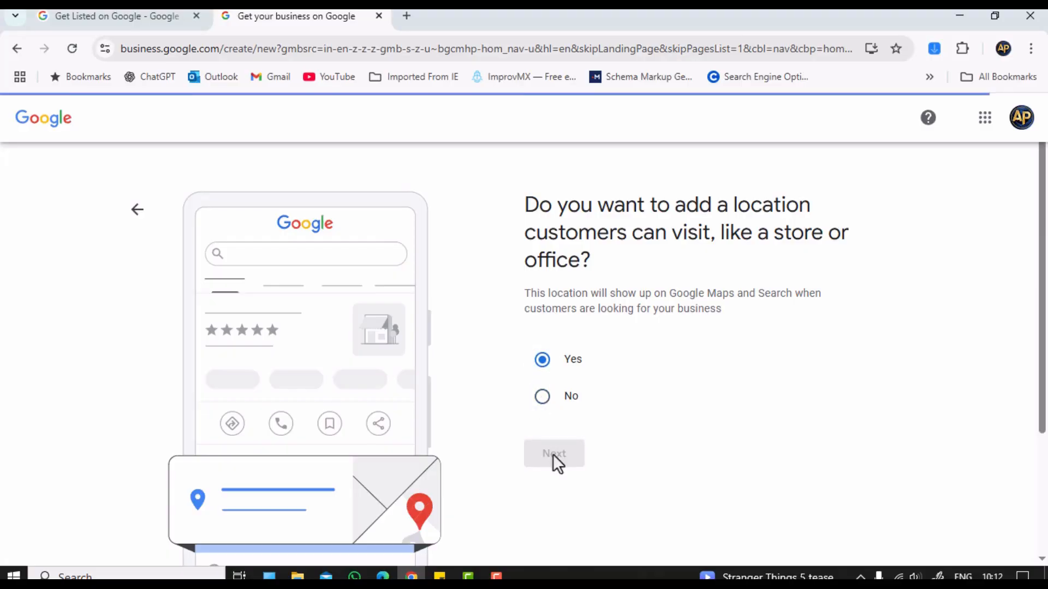
left_click(553, 455)
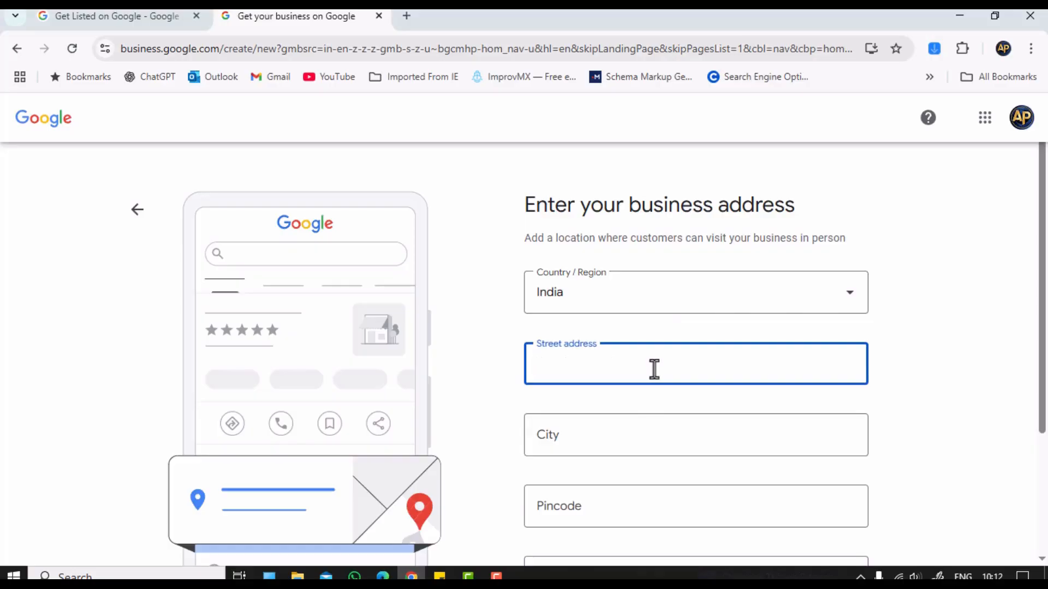
type("167")
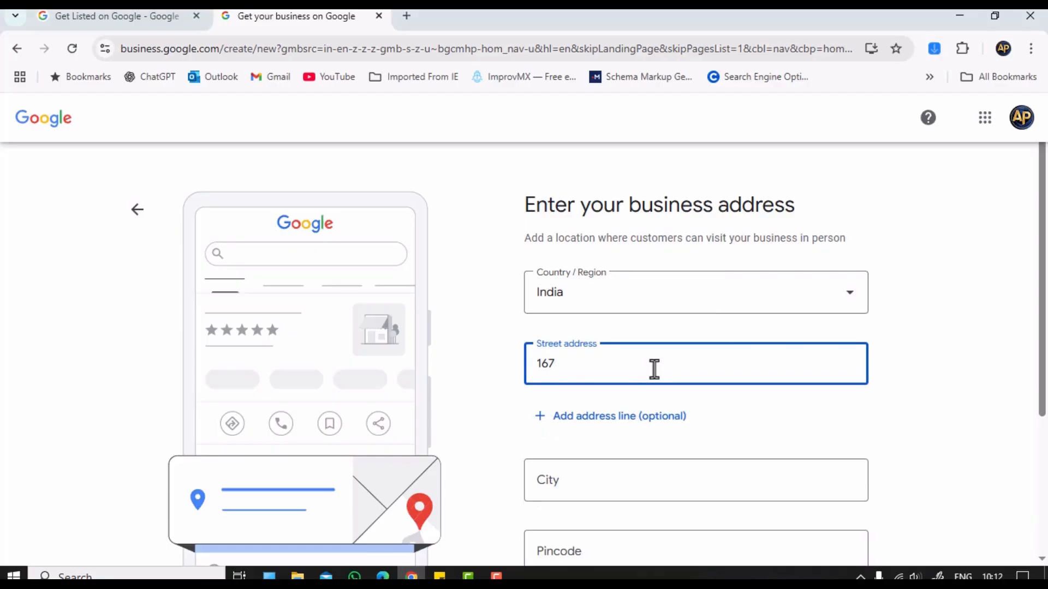
type("MG Road")
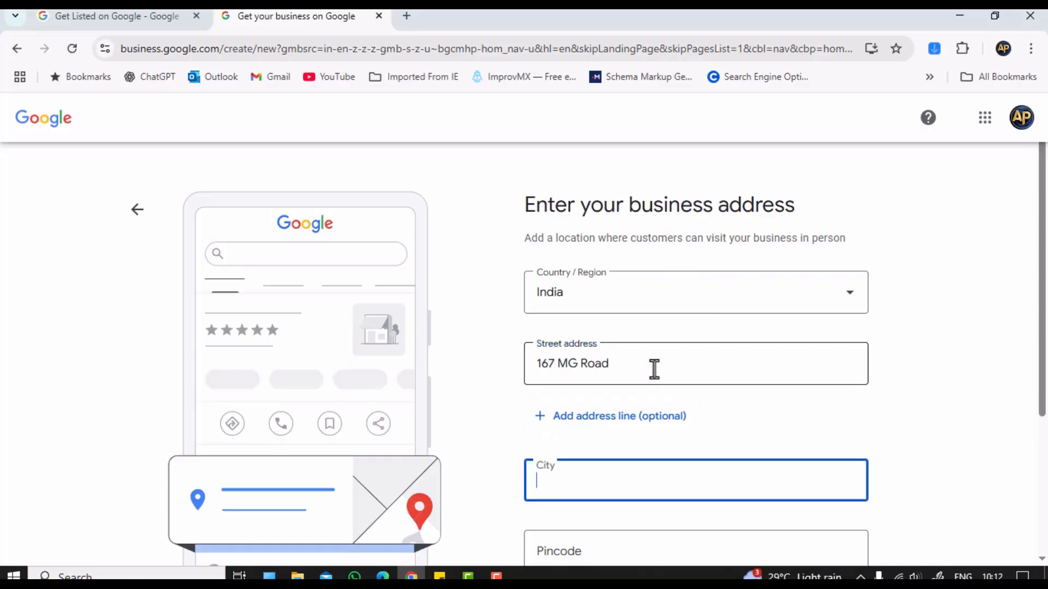
type("Kol")
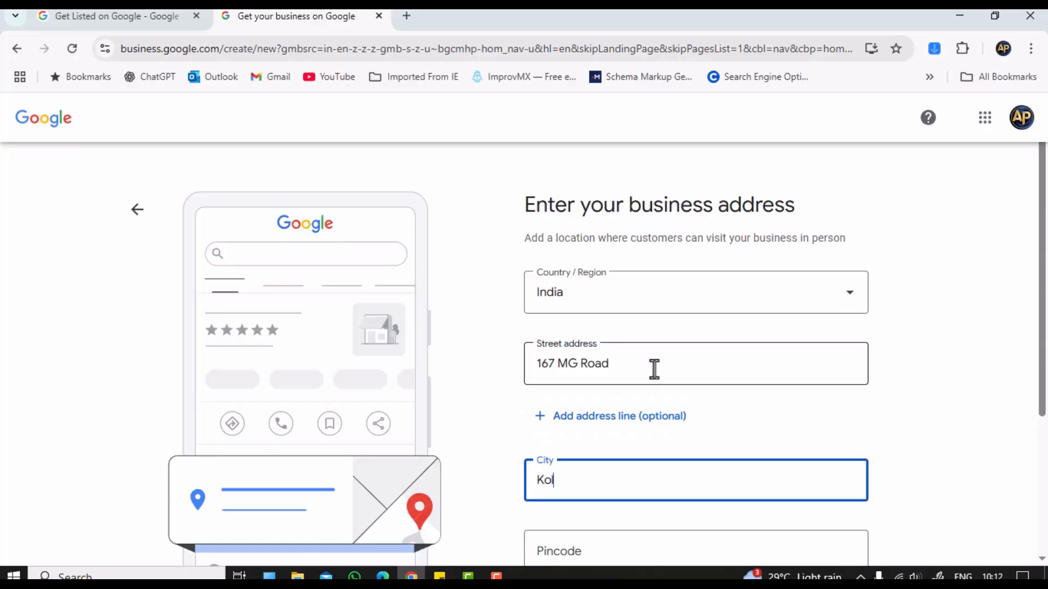
type("Kolkata")
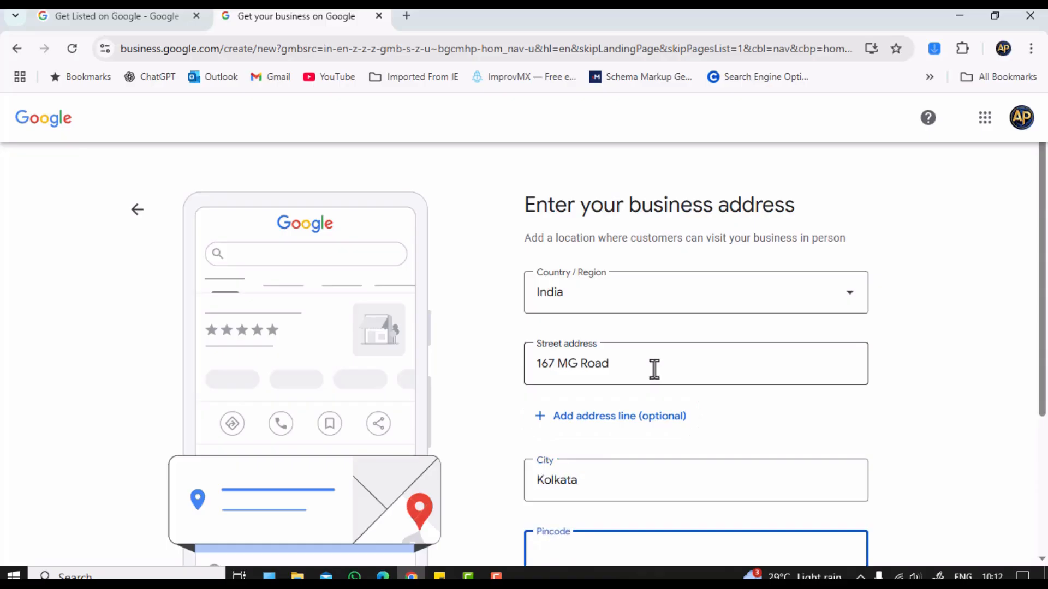
type("700082")
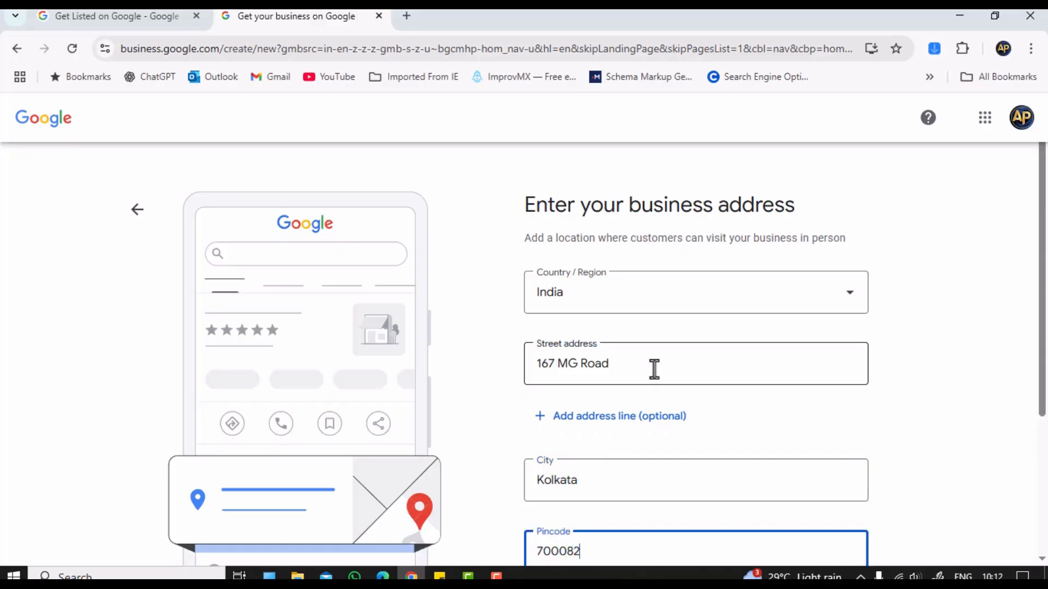
- Set the state to West Bengal and submit the business address
scroll("down", 3)
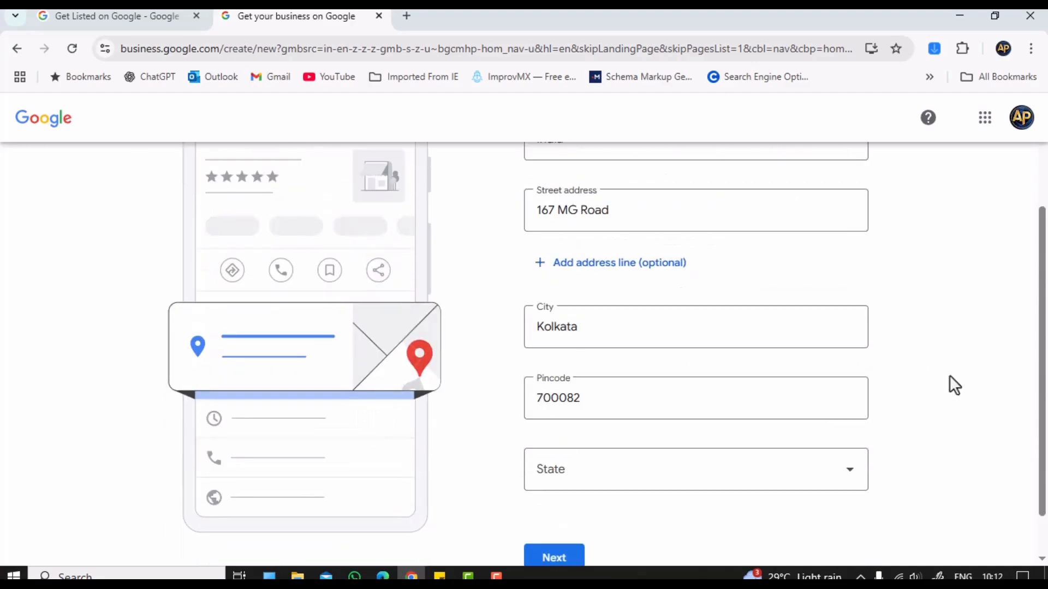
left_click(696, 470)
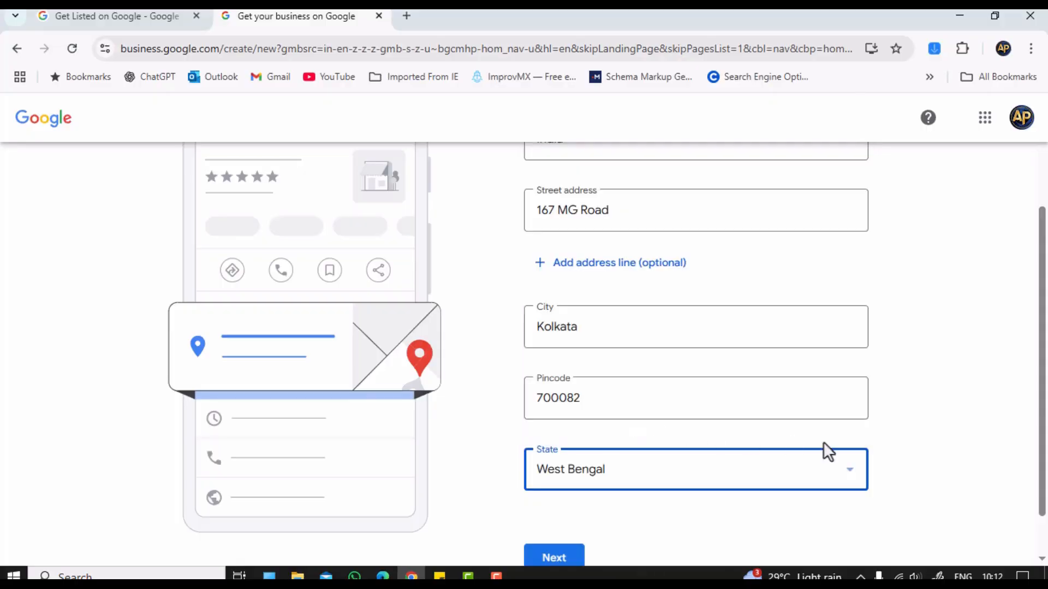
scroll("down", 3)
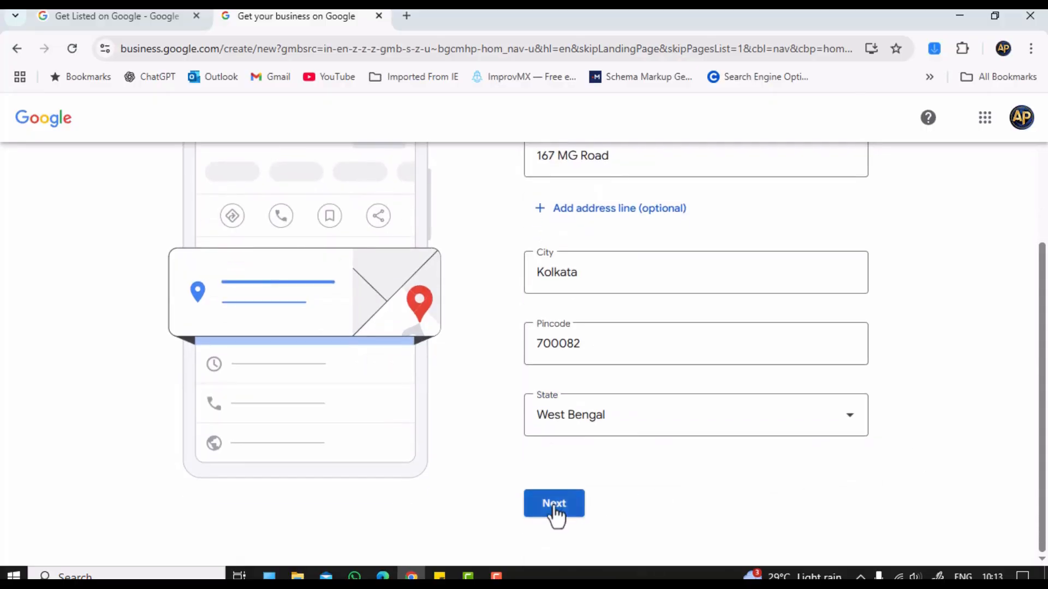
left_click(554, 503)
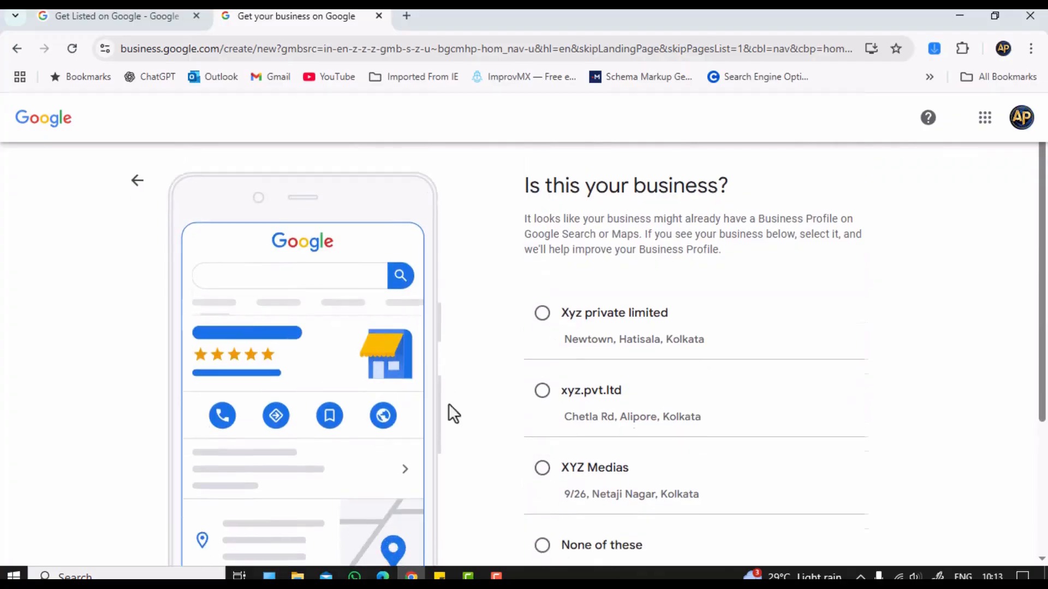
- Choose 'None of these' among the suggested businesses and continue to pin placement
scroll("down", 3)
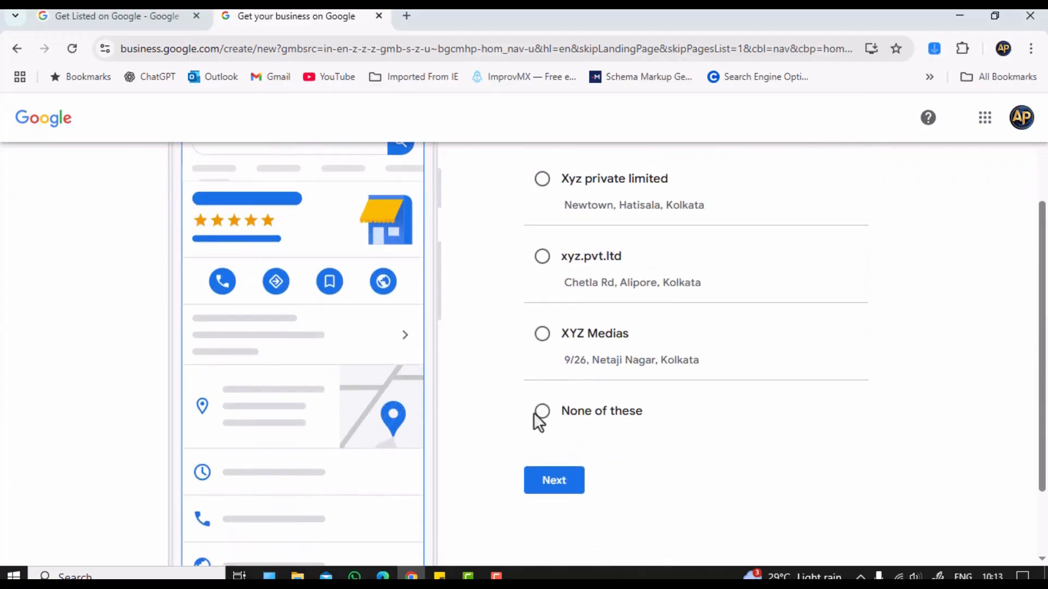
left_click(542, 411)
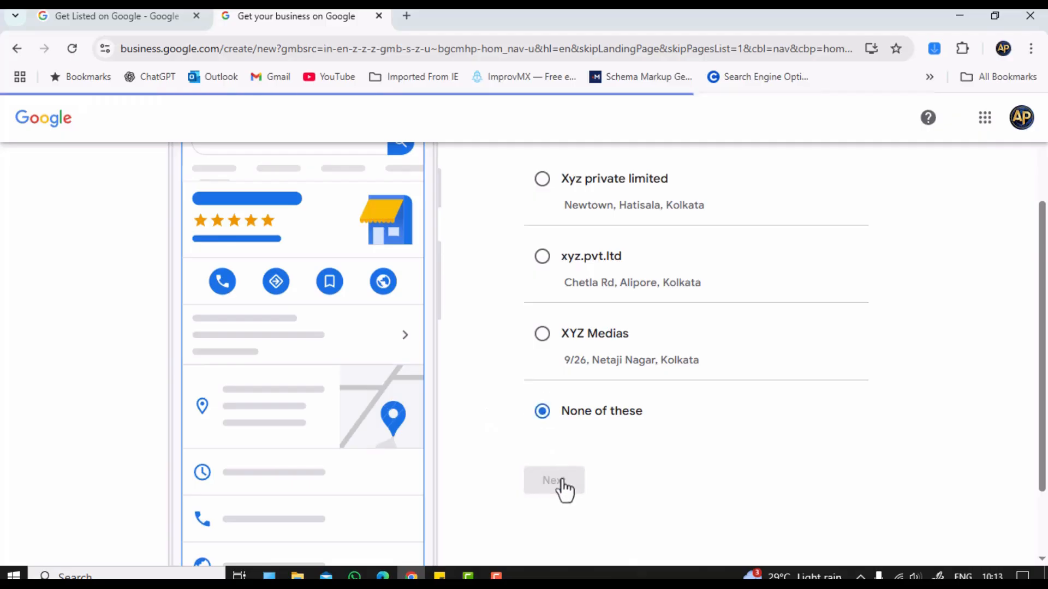
left_click(553, 481)
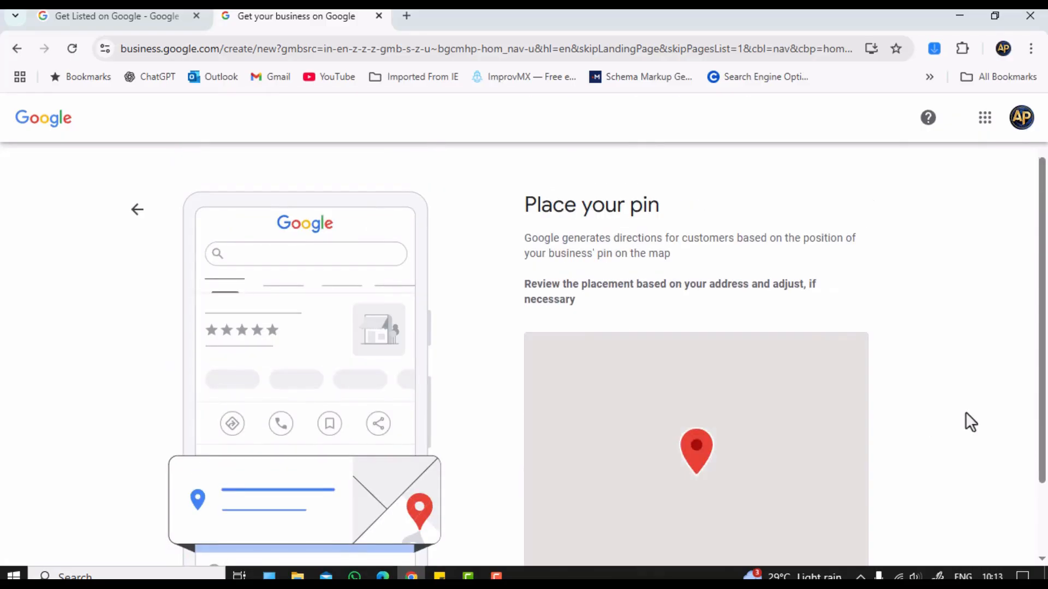
- Adjust the map pin with a close-up zoom and accept it near Chandra Vig Rd
scroll("down", 3)
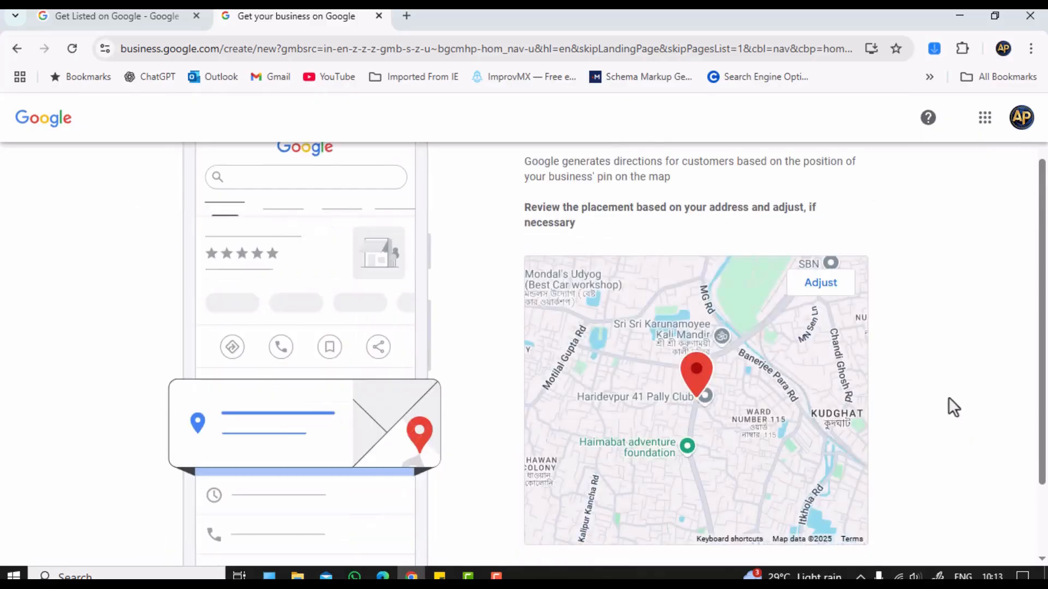
mouse_move(821, 281)
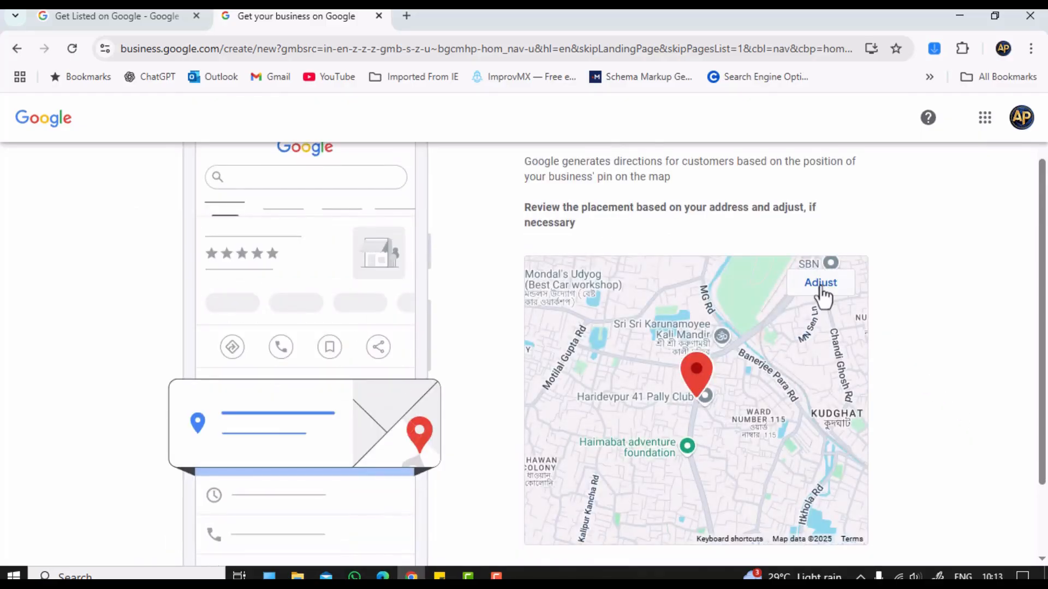
left_click(821, 282)
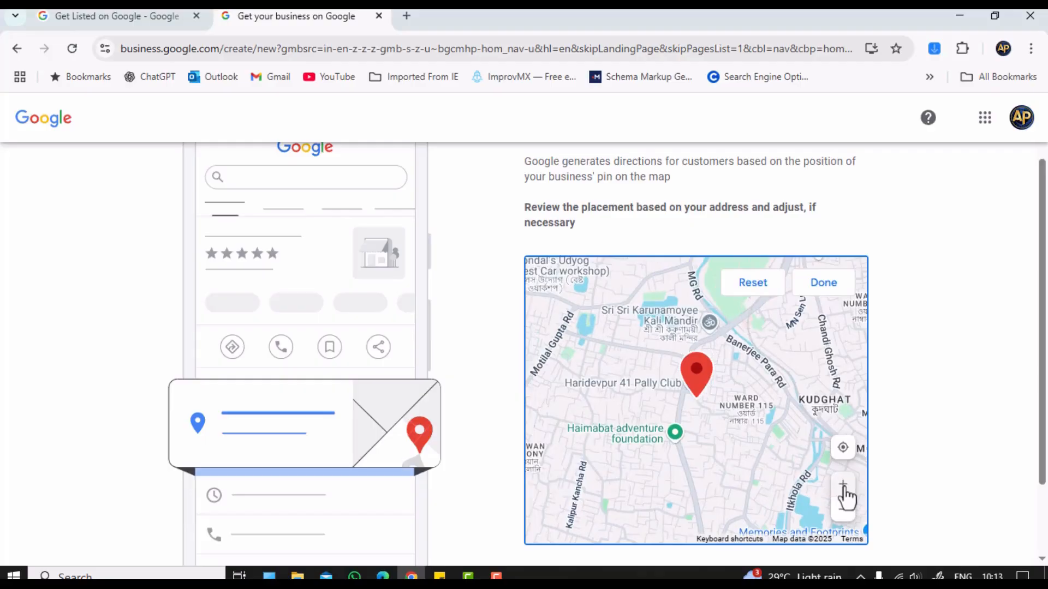
left_click(844, 488)
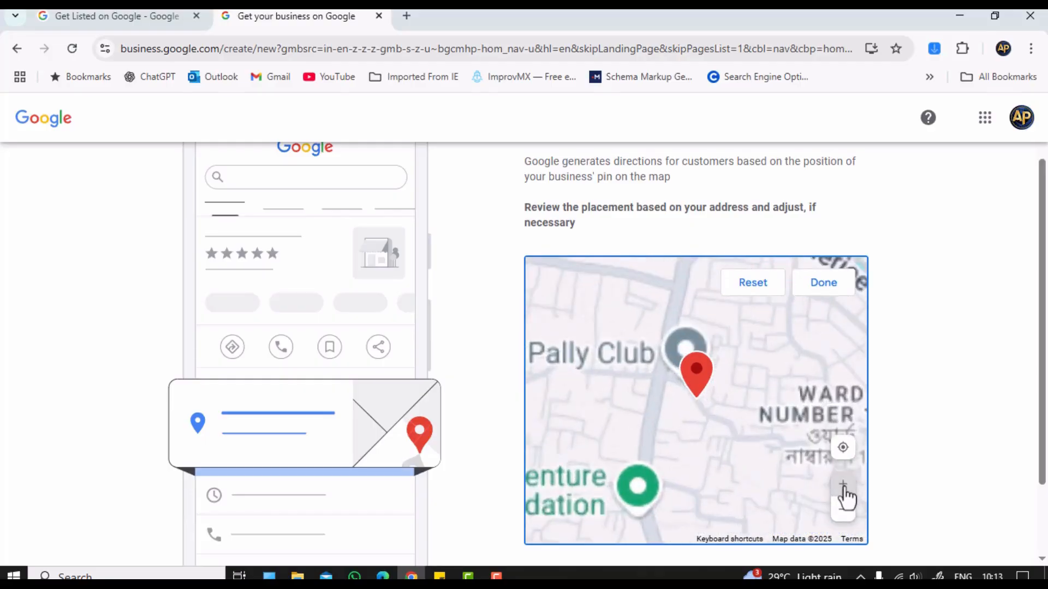
left_click(843, 484)
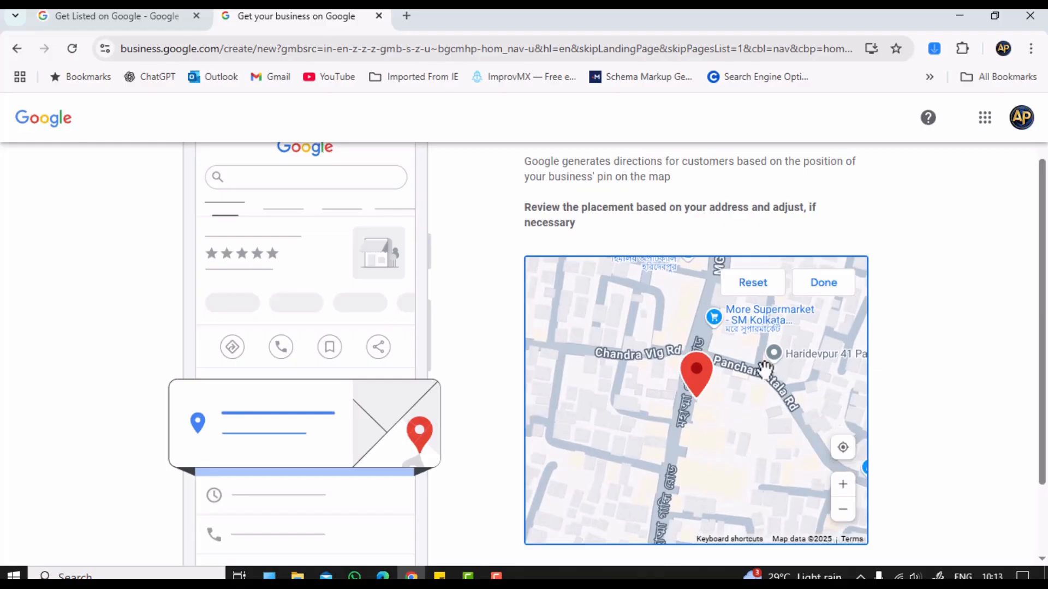
left_click(823, 282)
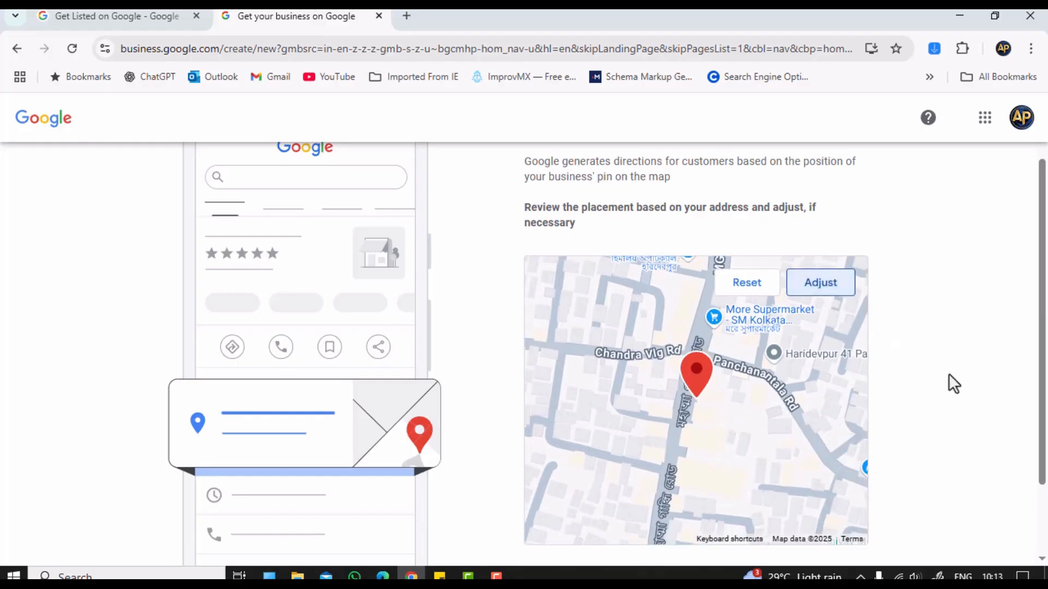
scroll("down", 3)
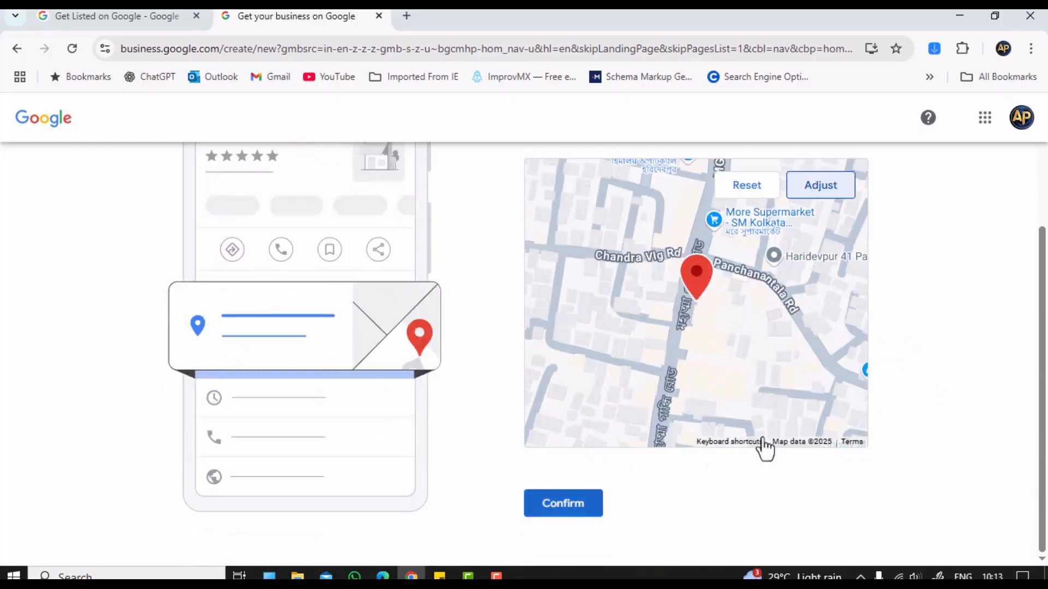
- Confirm the pin, answer No to deliveries and home visits, and skip contact details
left_click(562, 503)
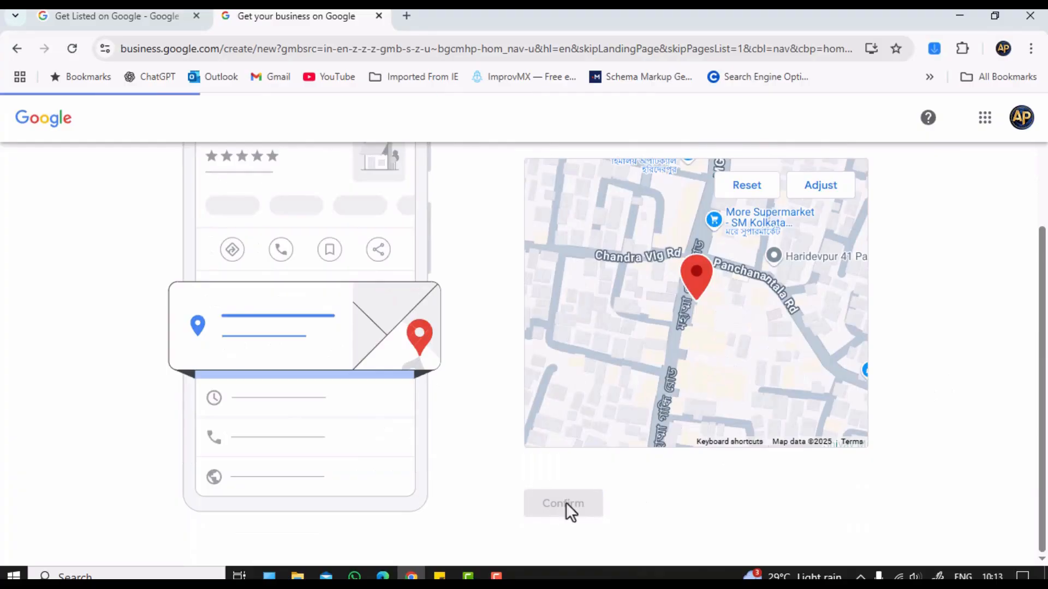
left_click(563, 504)
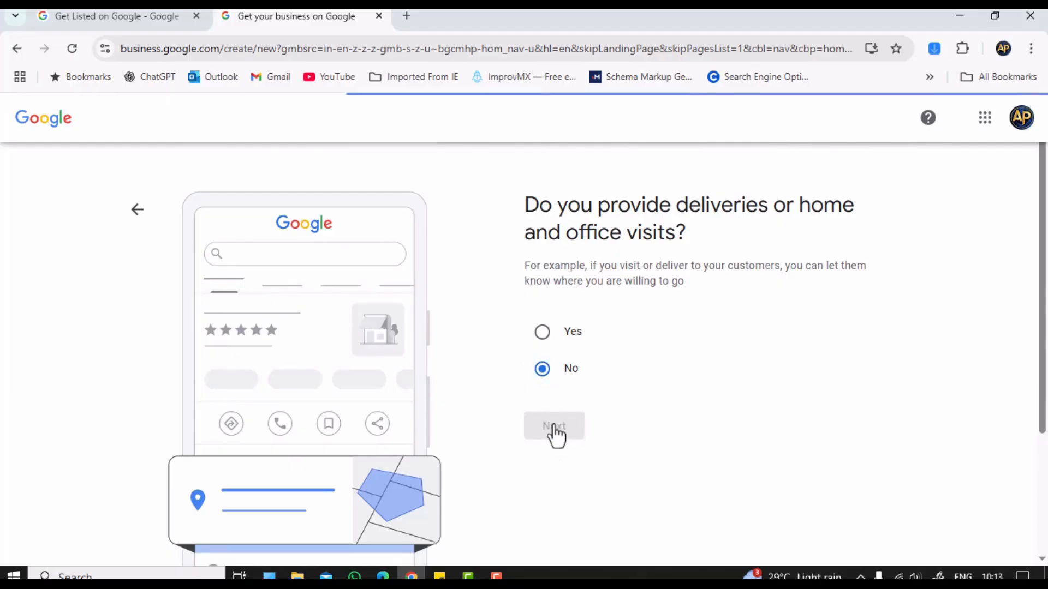
left_click(553, 426)
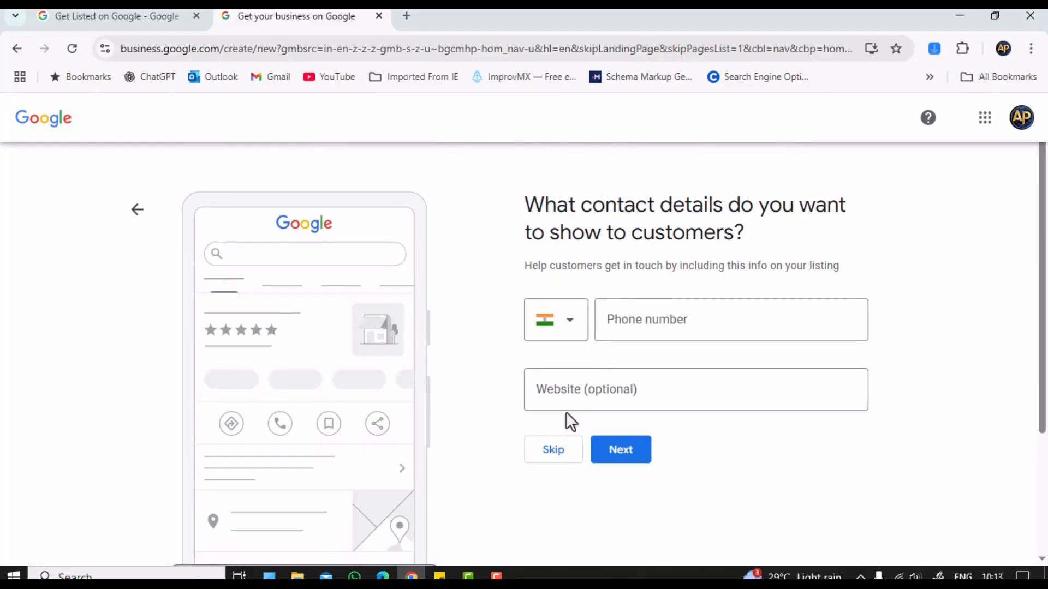
left_click(728, 320)
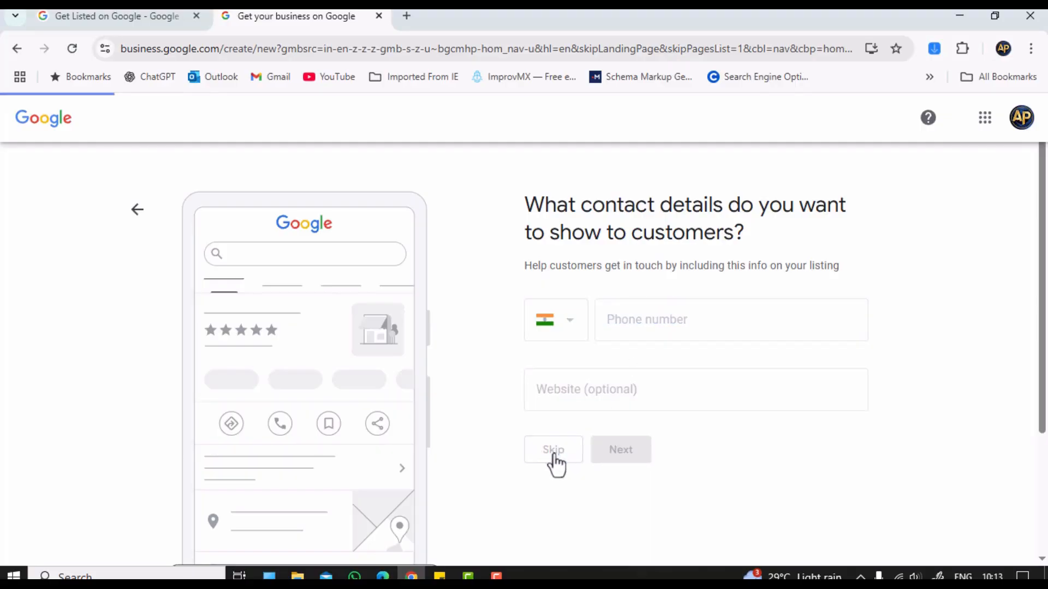
left_click(552, 448)
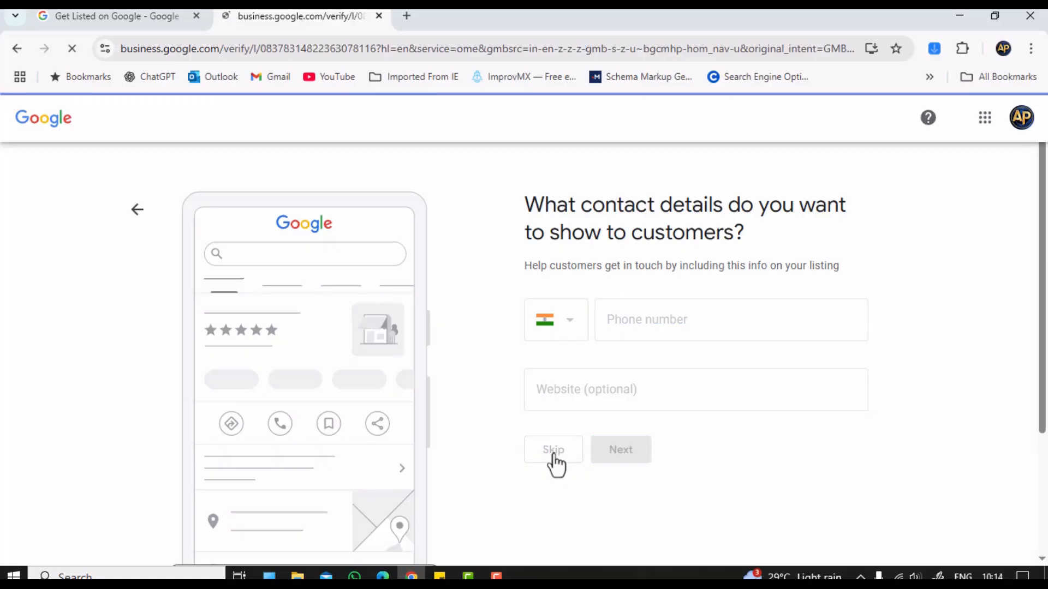
- Leave the phone number empty and postpone verification with Verify Later
left_click(553, 449)
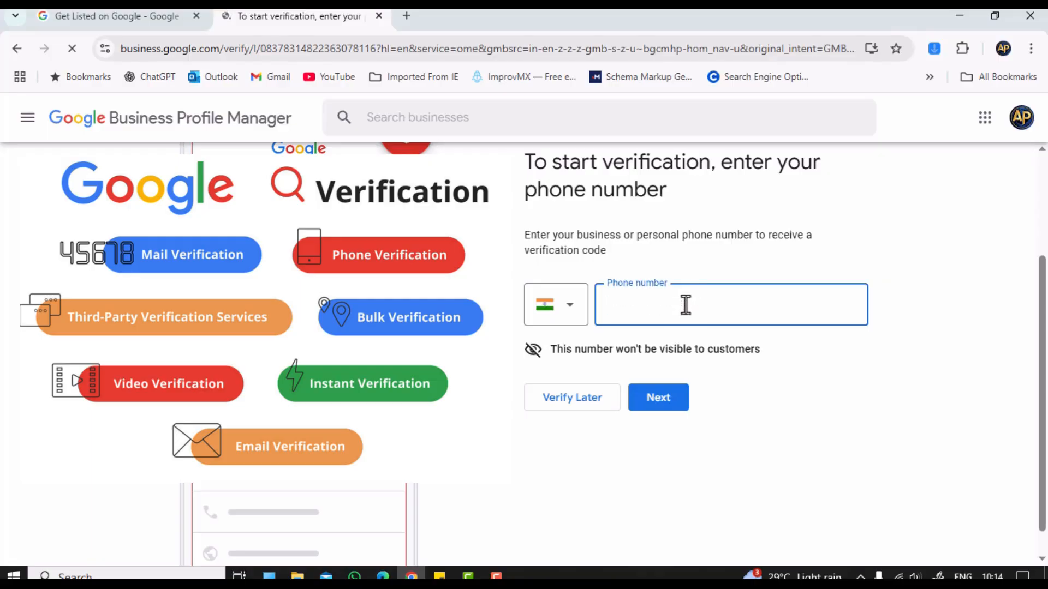
type("7")
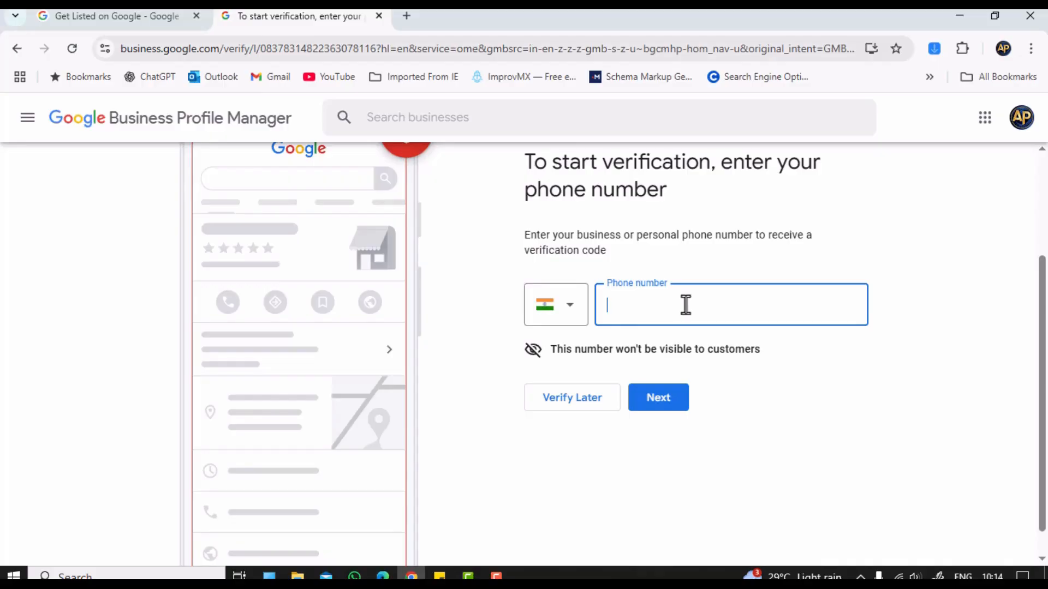
left_click(762, 437)
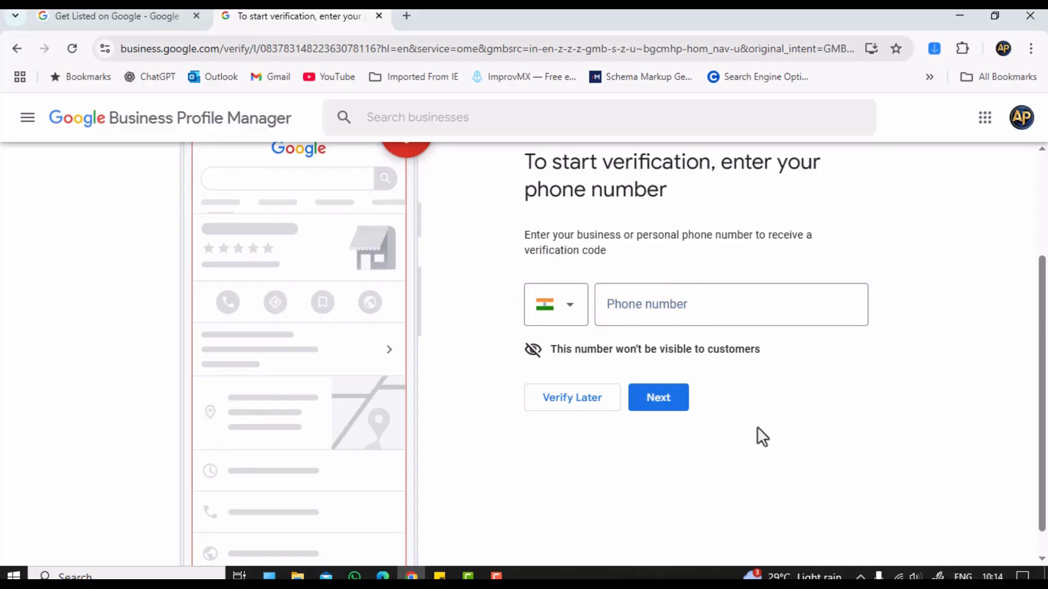
left_click(731, 305)
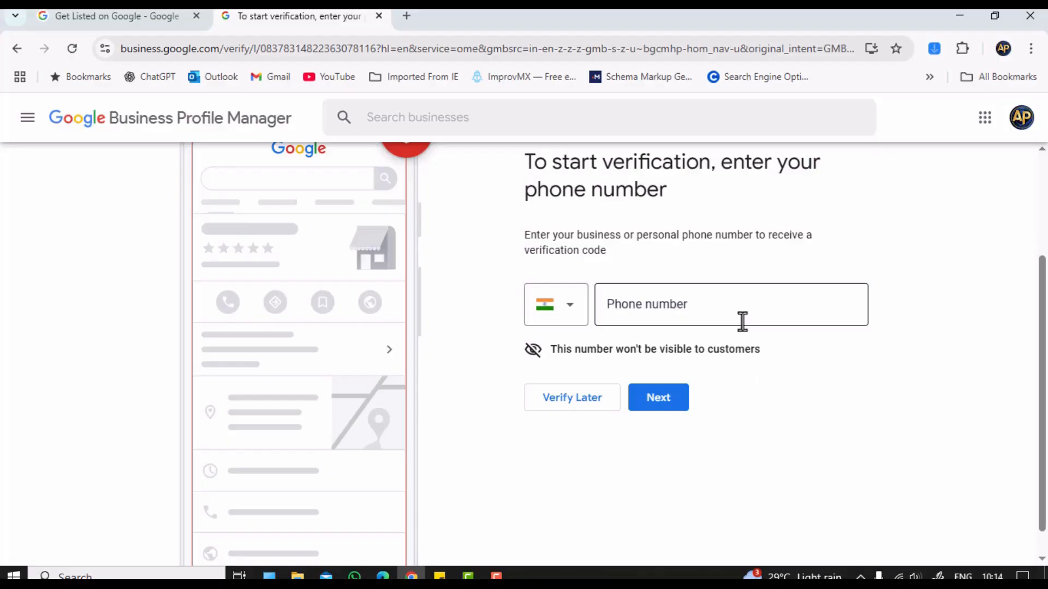
mouse_move(765, 403)
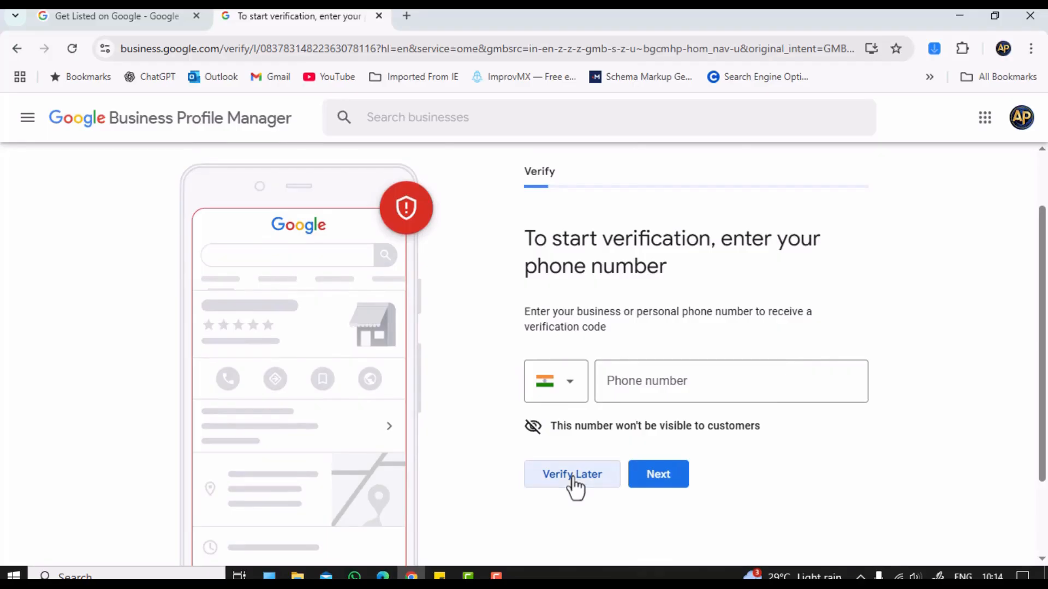
left_click(571, 473)
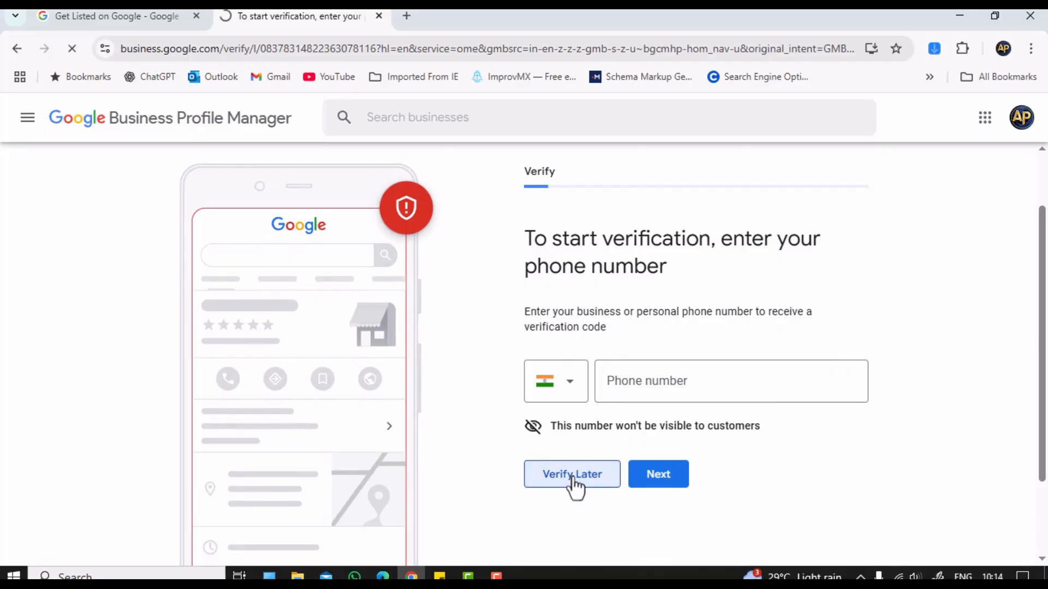
left_click(571, 474)
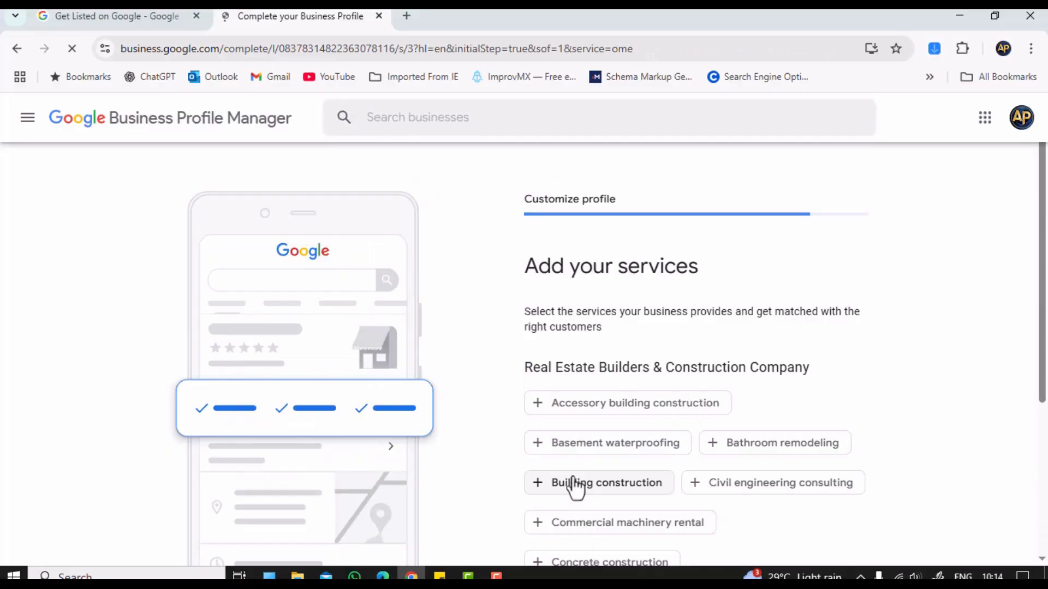
- Add Accessory building construction and Concrete construction as services and continue to business hours
scroll("down", 3)
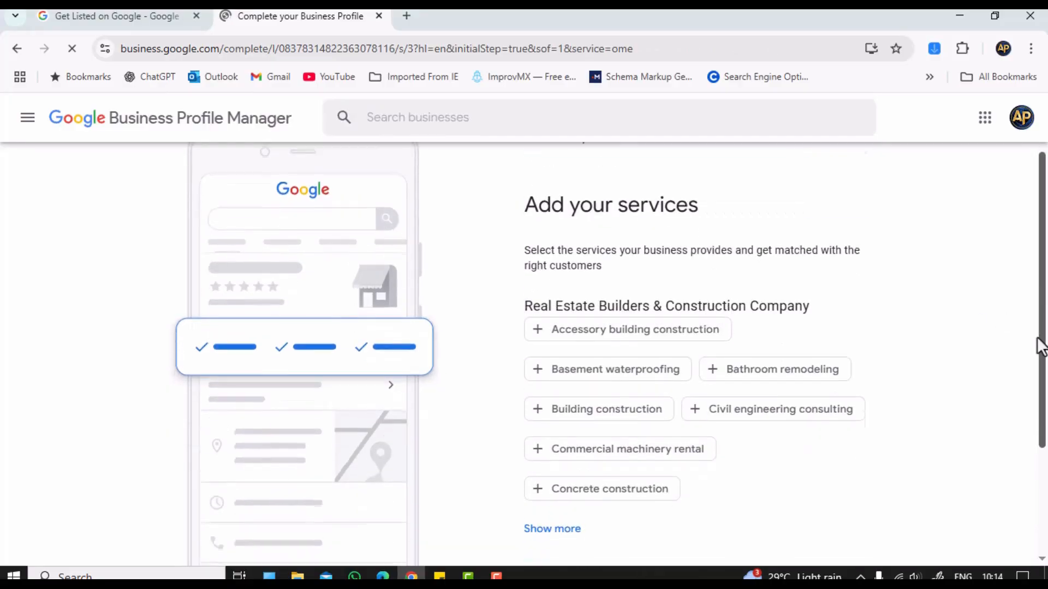
scroll("down", 3)
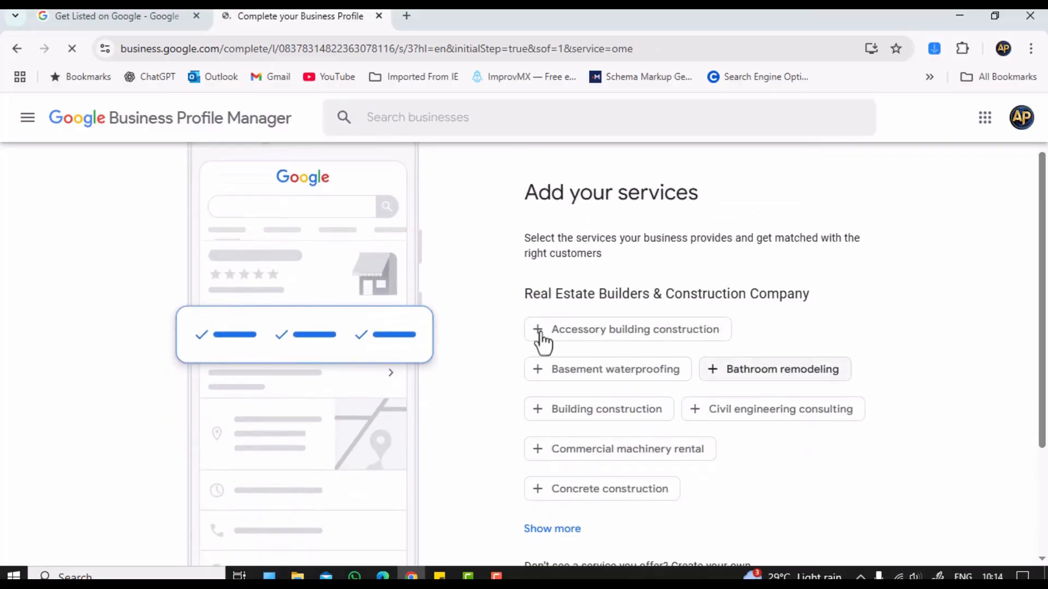
left_click(626, 329)
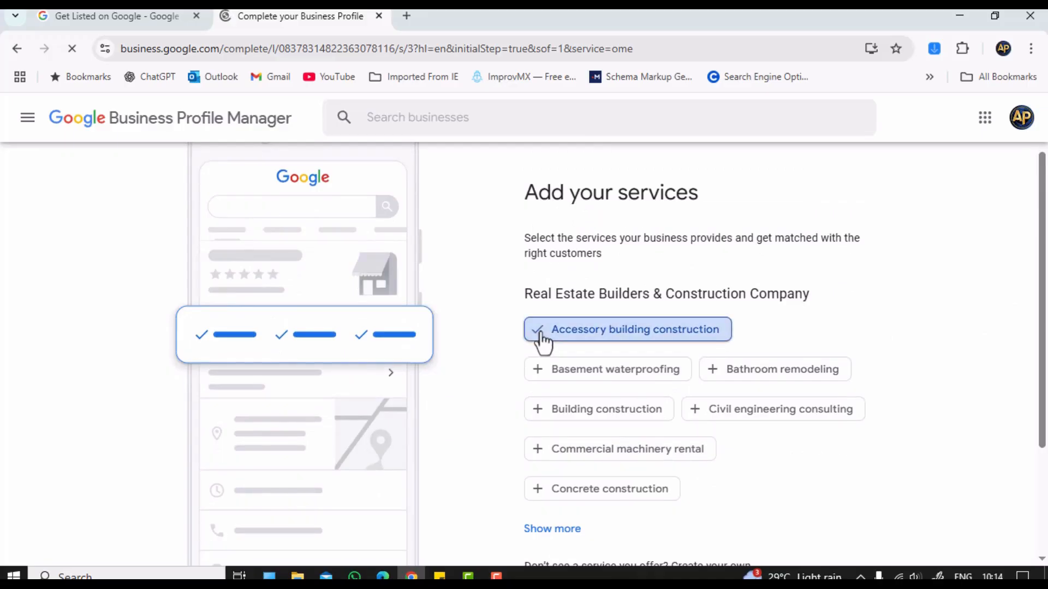
mouse_move(552, 498)
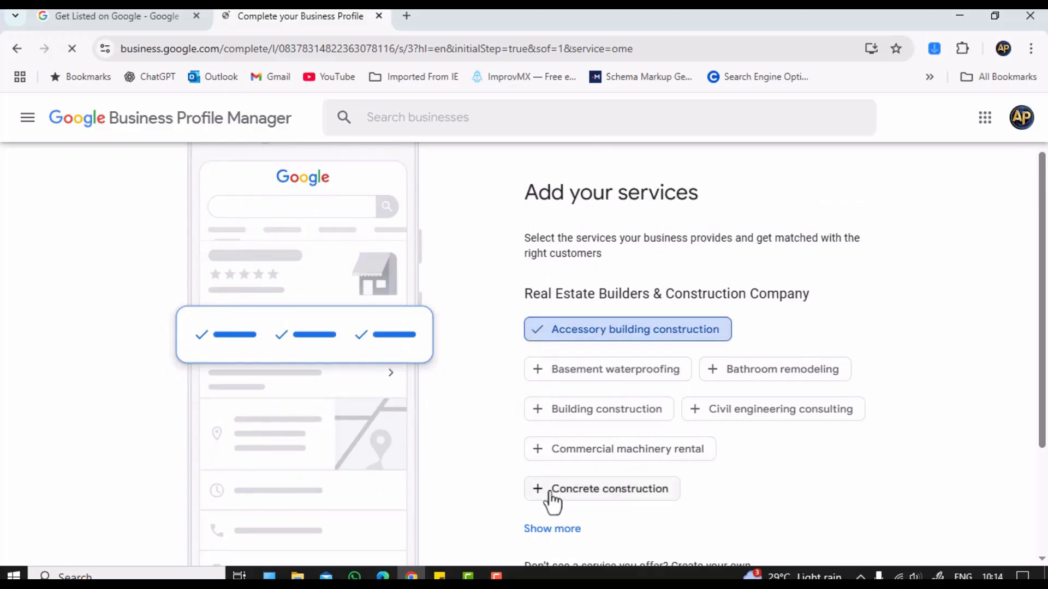
left_click(601, 489)
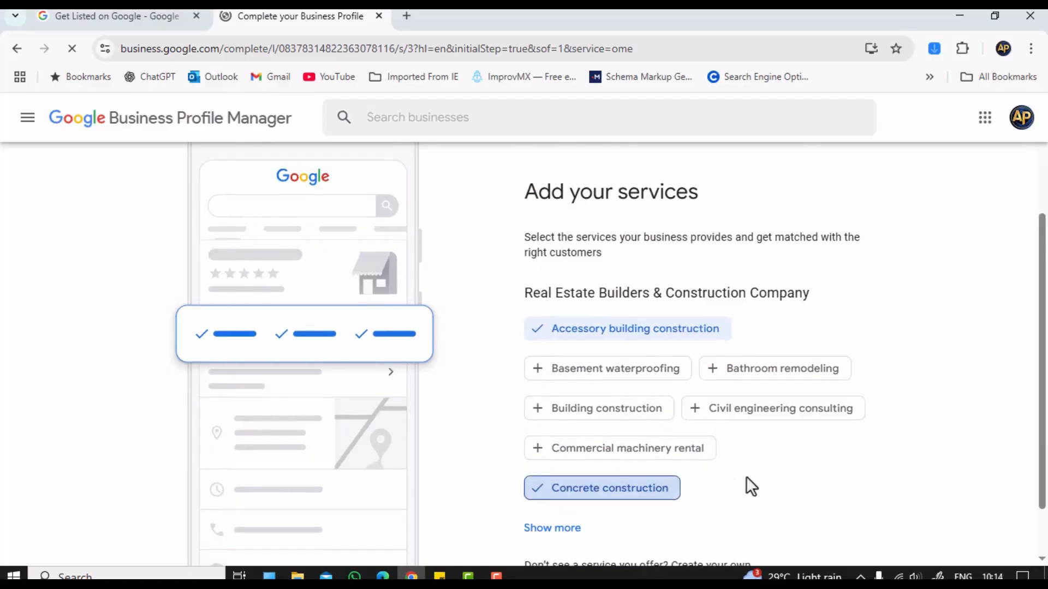
scroll("down", 3)
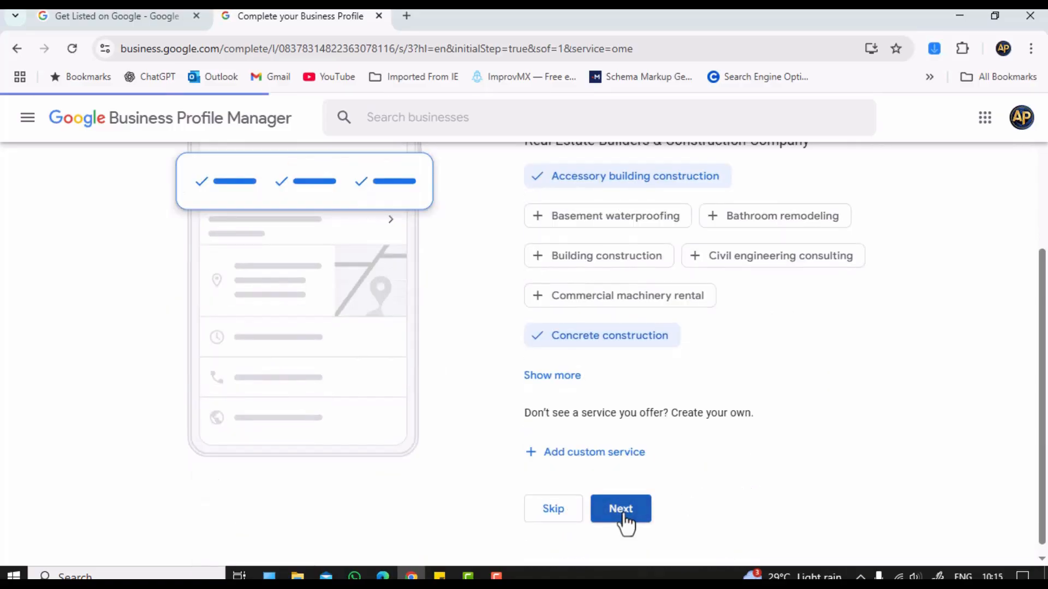
left_click(621, 509)
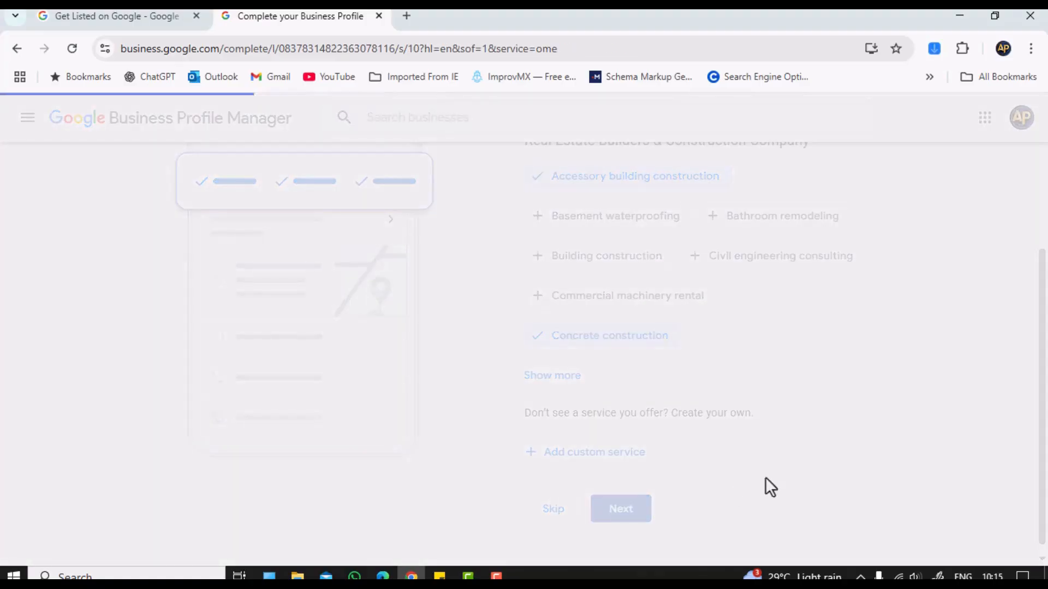
- Mark Sunday open from 12:00 AM to 6:00 AM and continue to the description
left_click(620, 508)
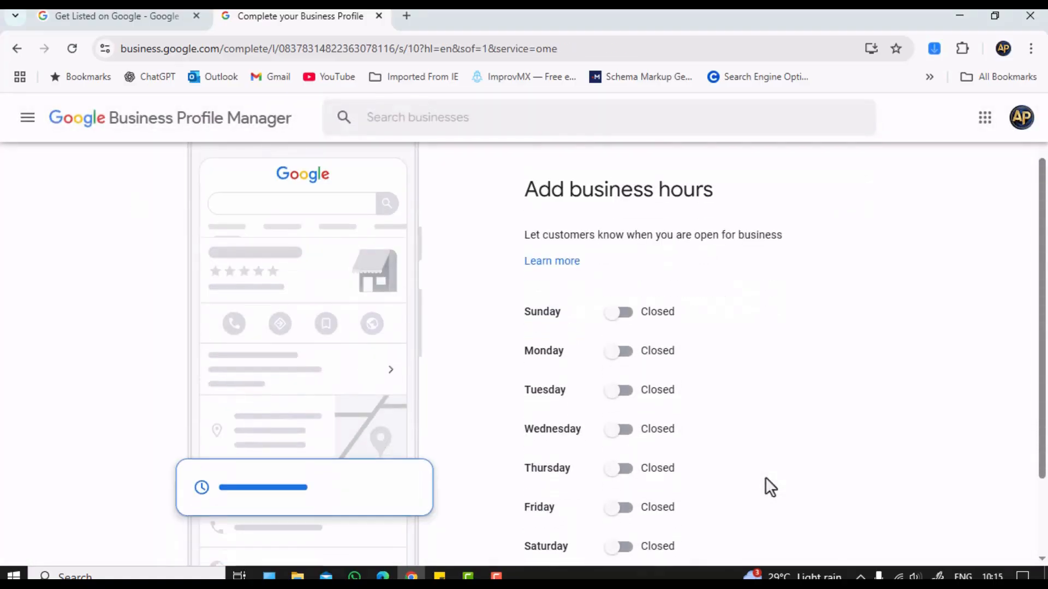
scroll("up", 3)
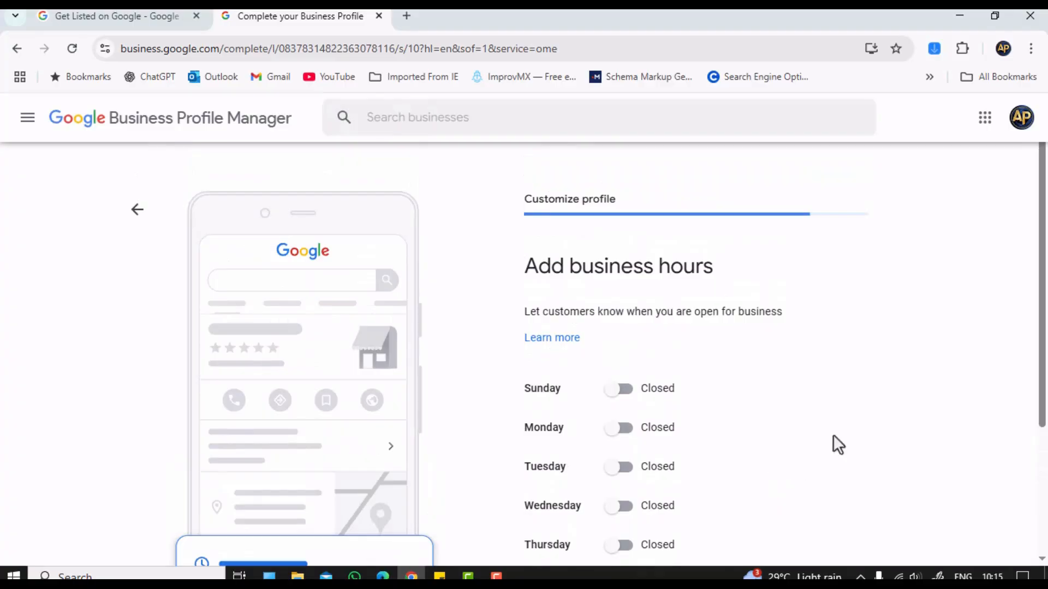
scroll("down", 3)
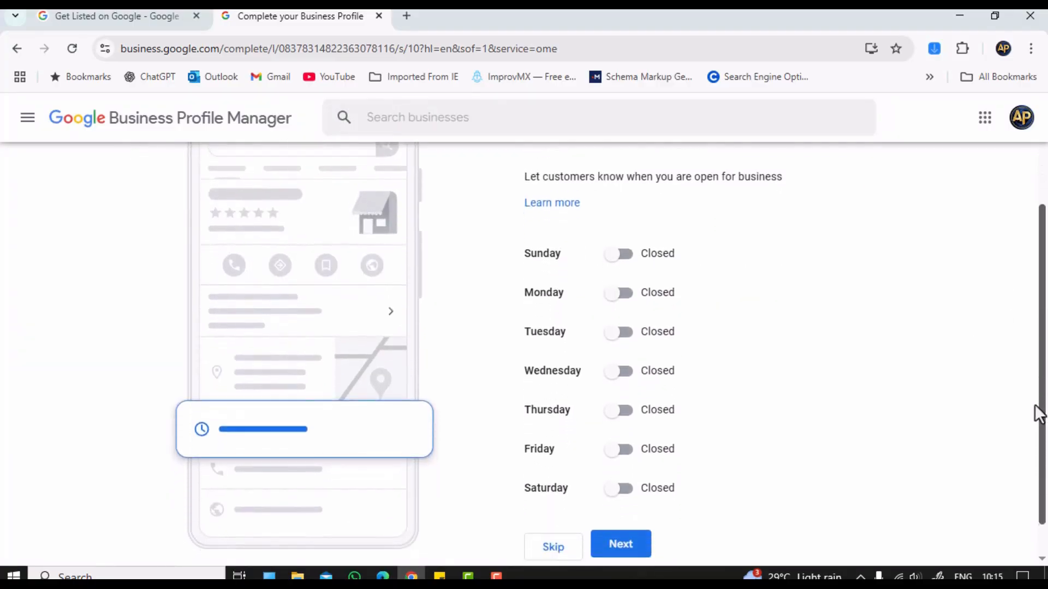
scroll("down", 3)
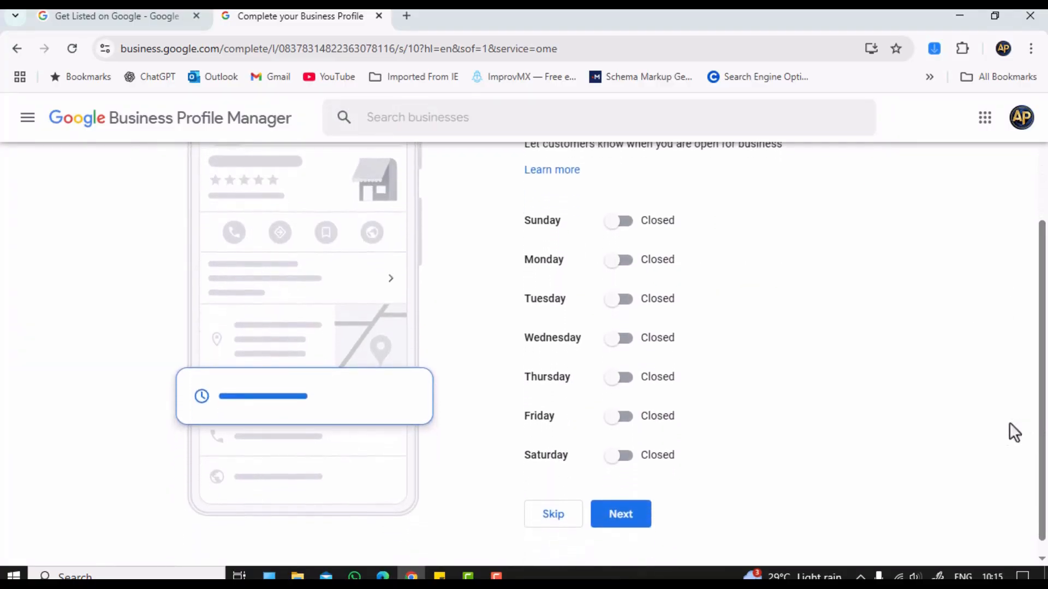
mouse_move(534, 545)
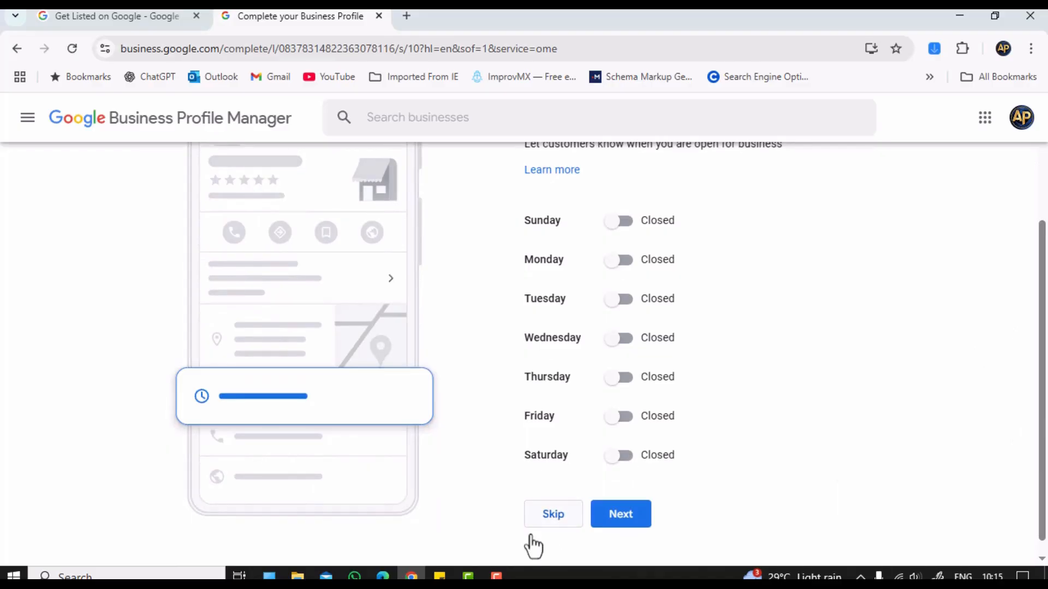
left_click(618, 221)
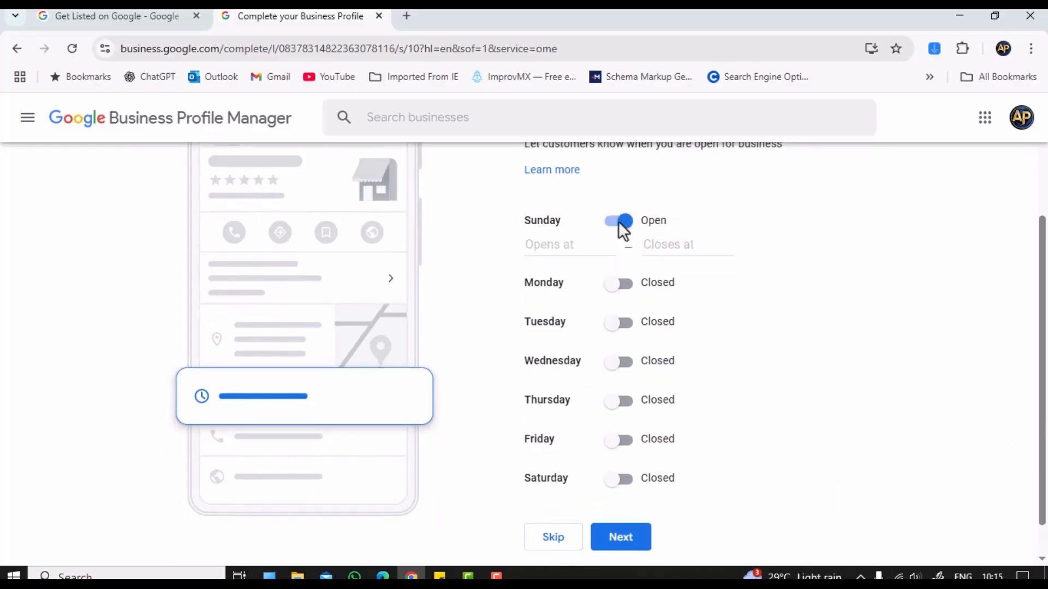
left_click(568, 243)
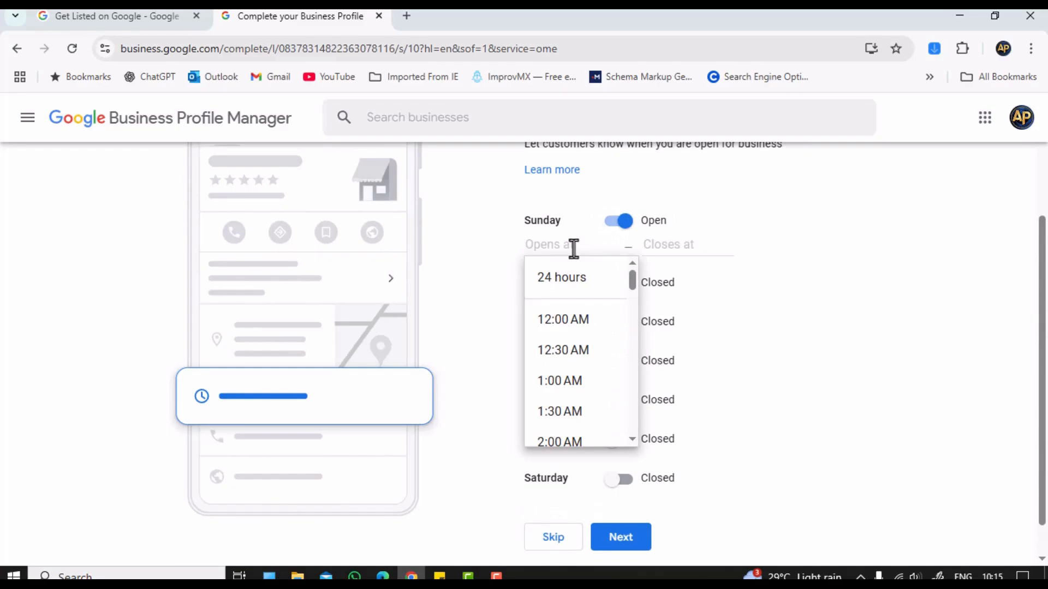
left_click(563, 320)
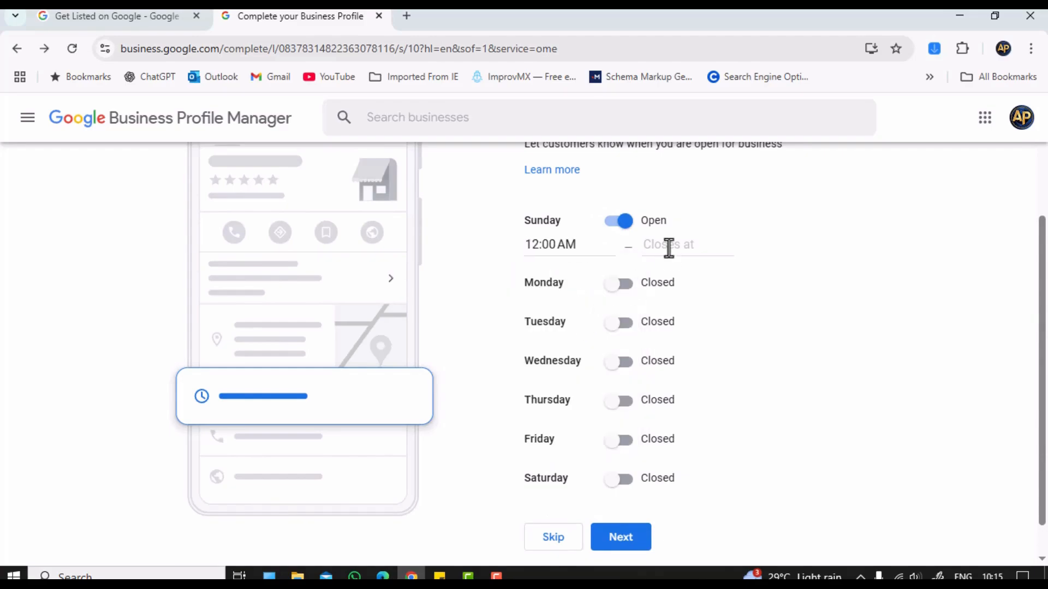
left_click(668, 243)
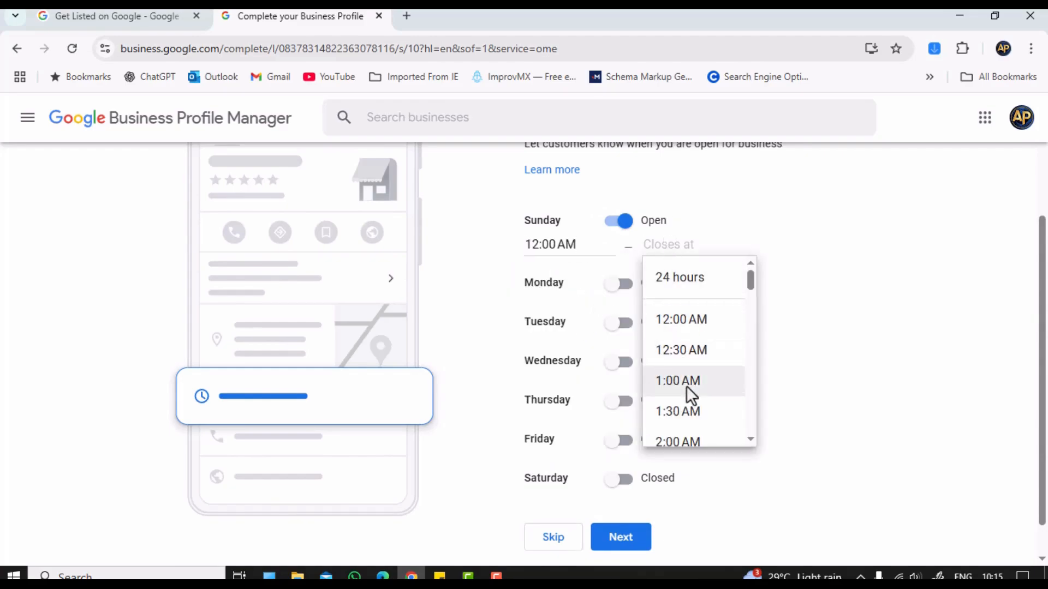
scroll("down", 3)
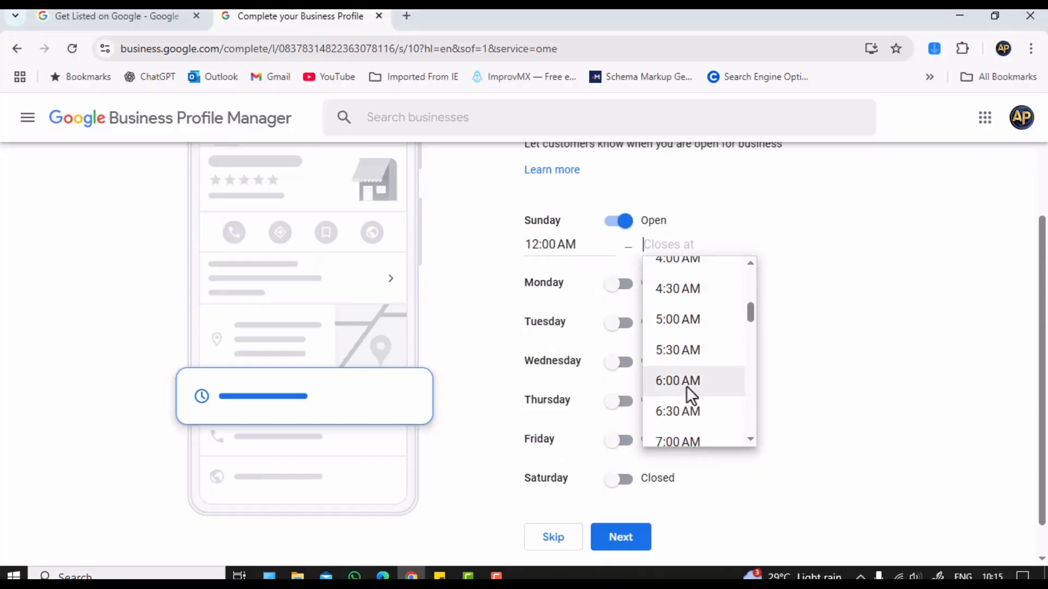
left_click(677, 380)
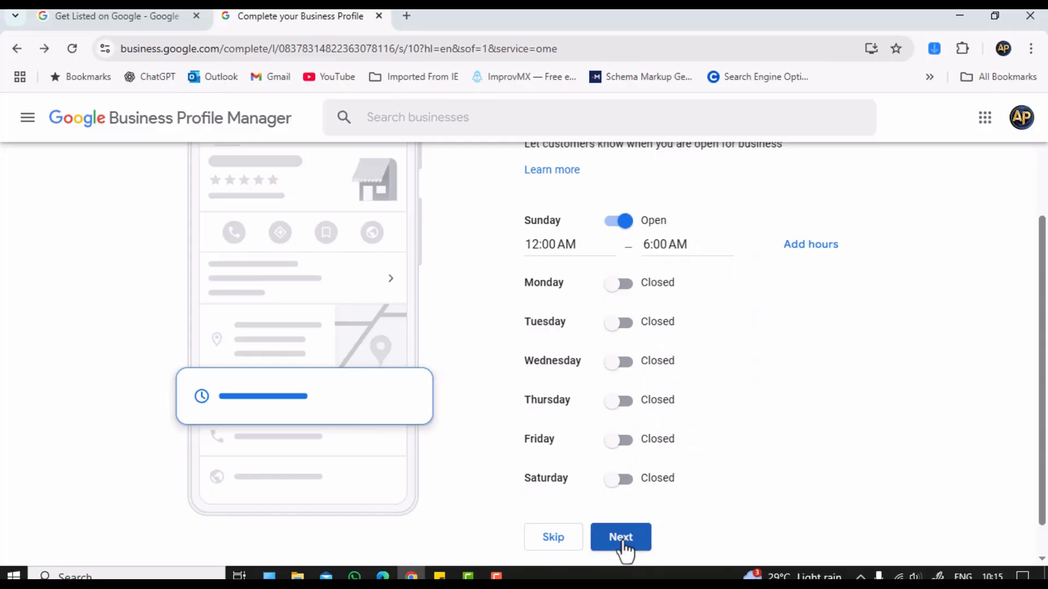
left_click(620, 537)
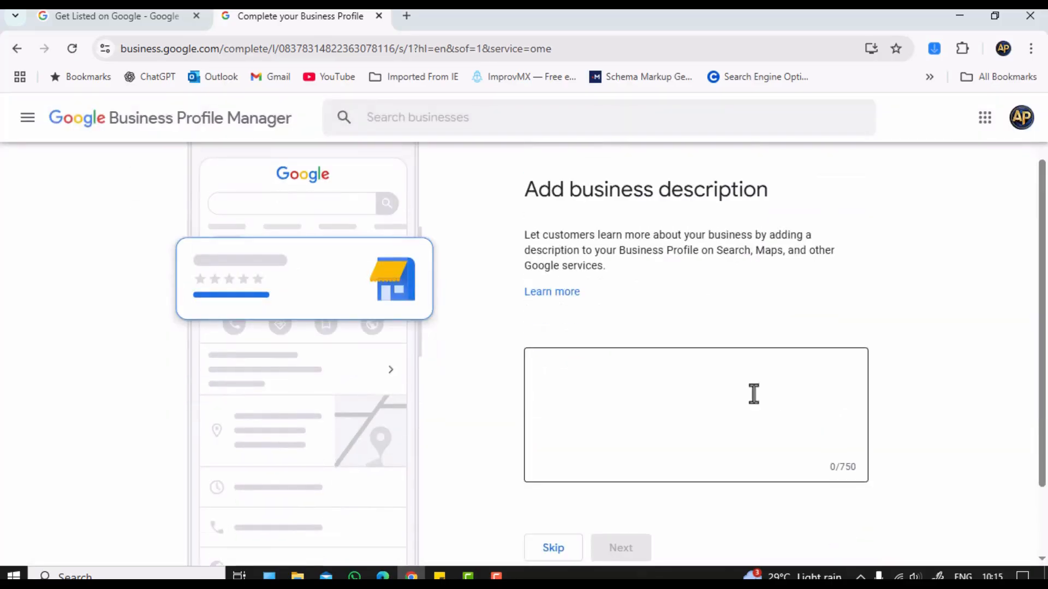
- Enter the description "A premium real estate company." with 'rear' corrected to 'real', and submit it
scroll("down", 3)
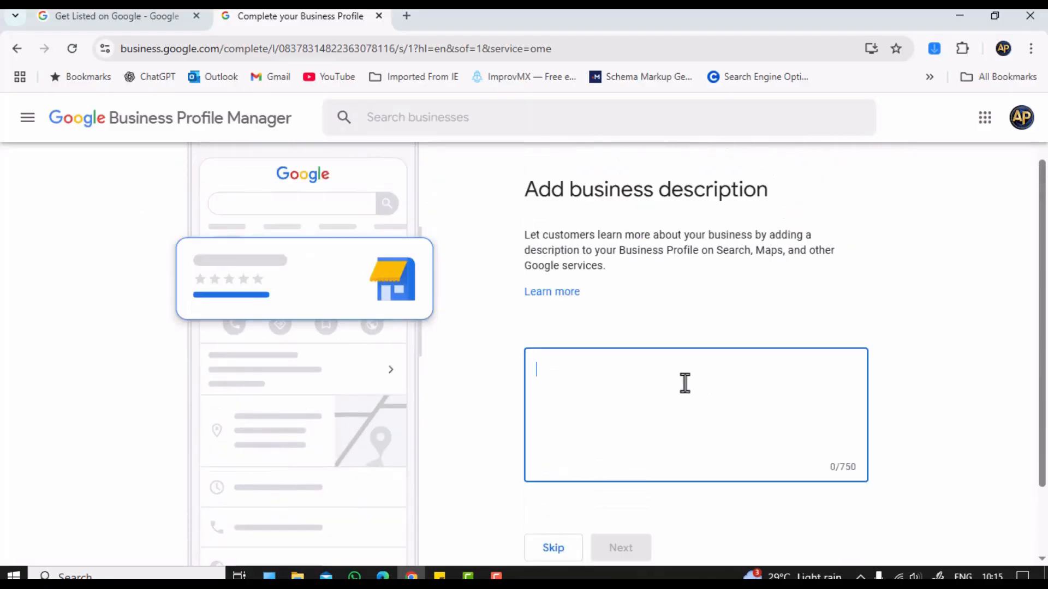
type("A")
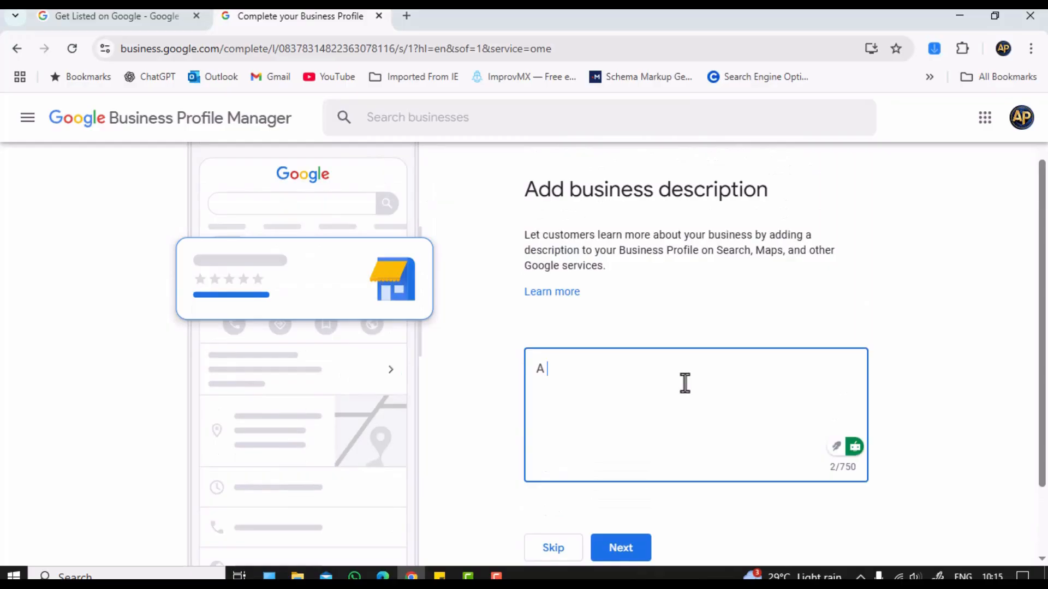
type("premium rea")
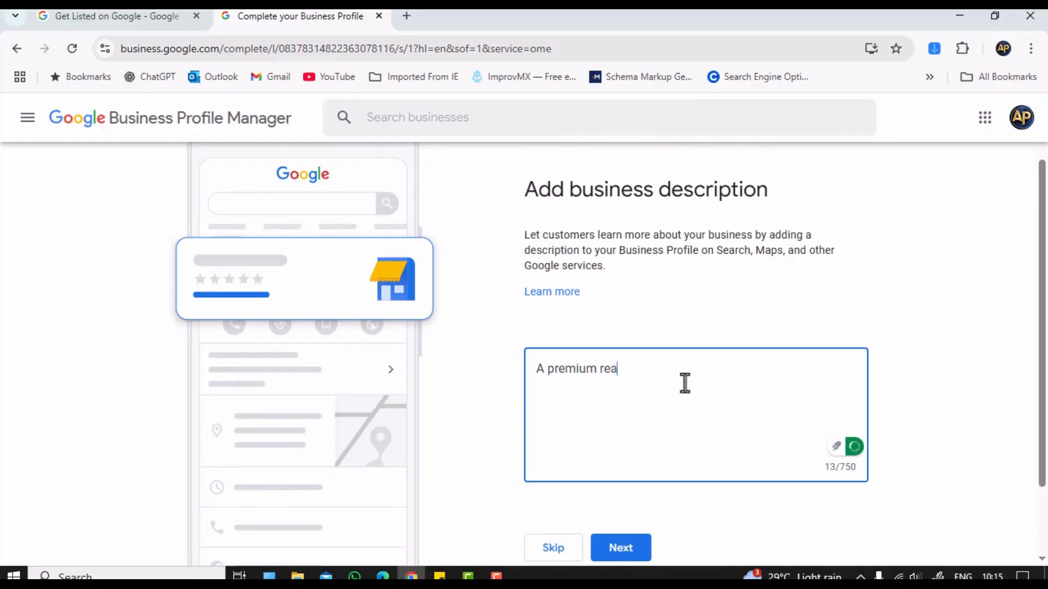
type("r estate")
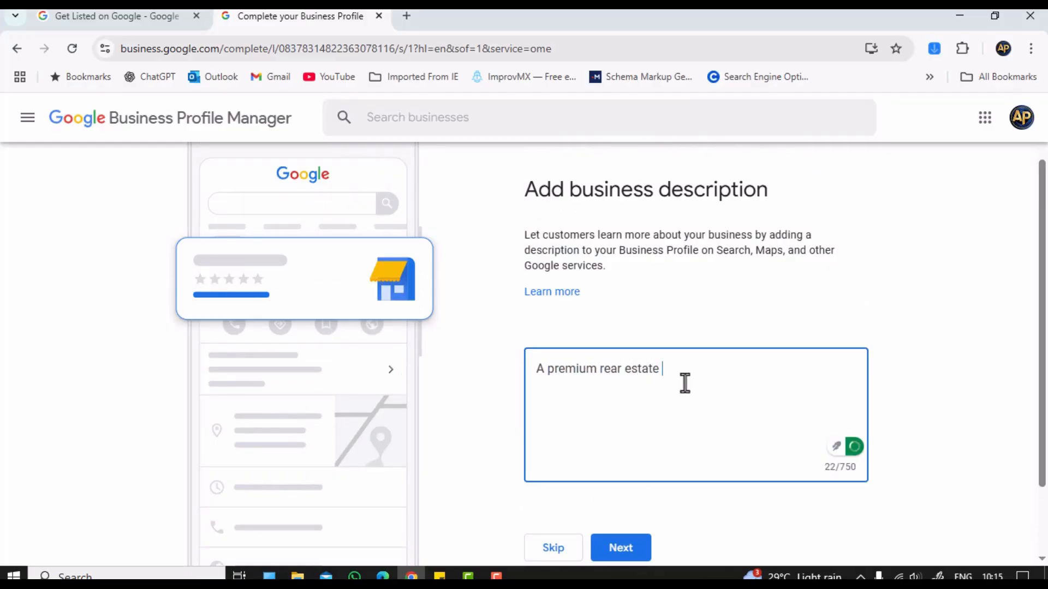
type("company")
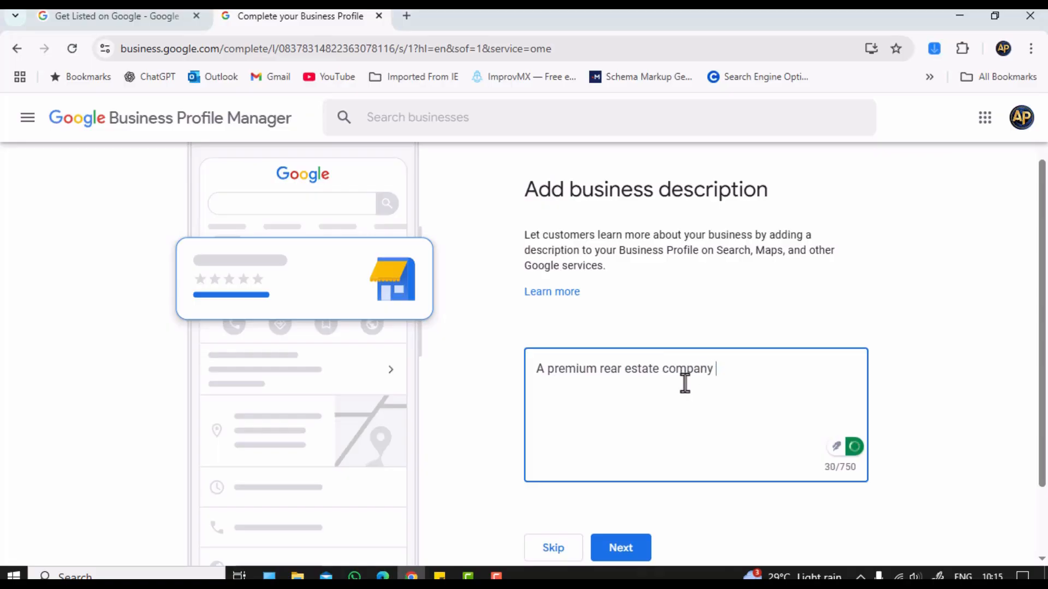
key("Backspace")
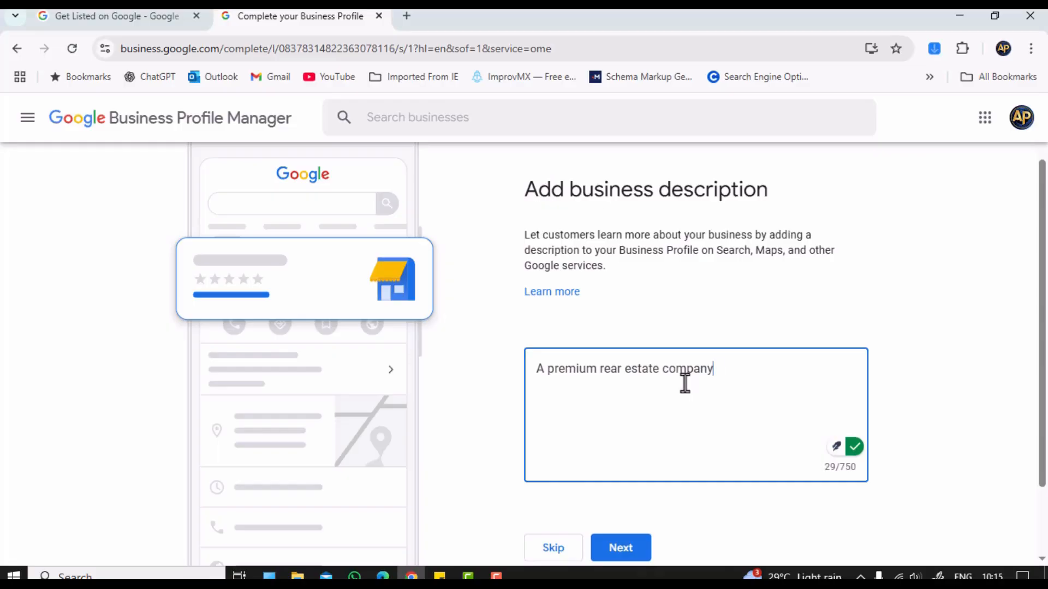
type(".")
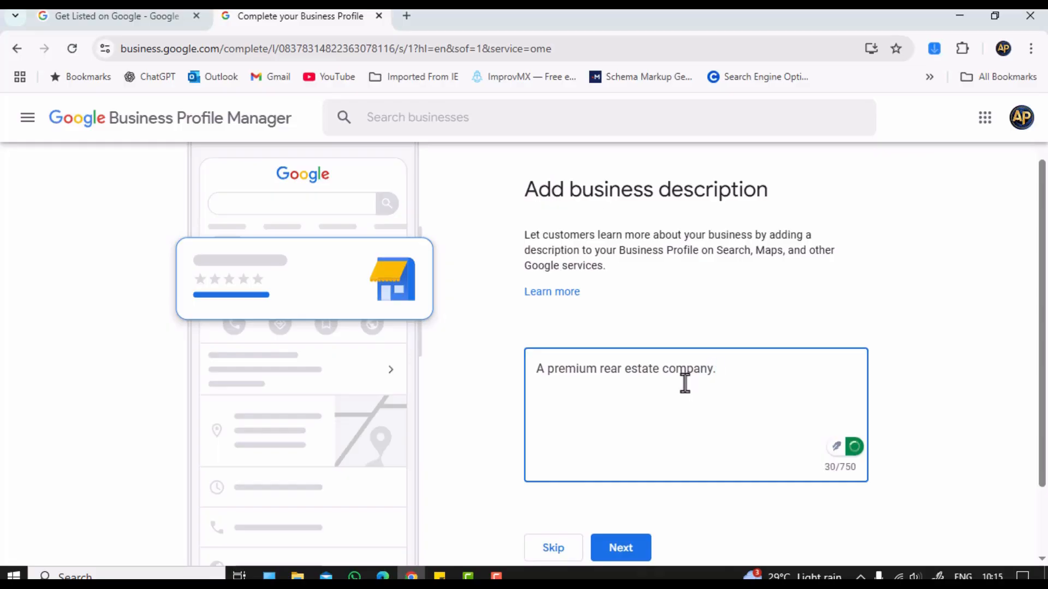
left_click(621, 368)
type("l")
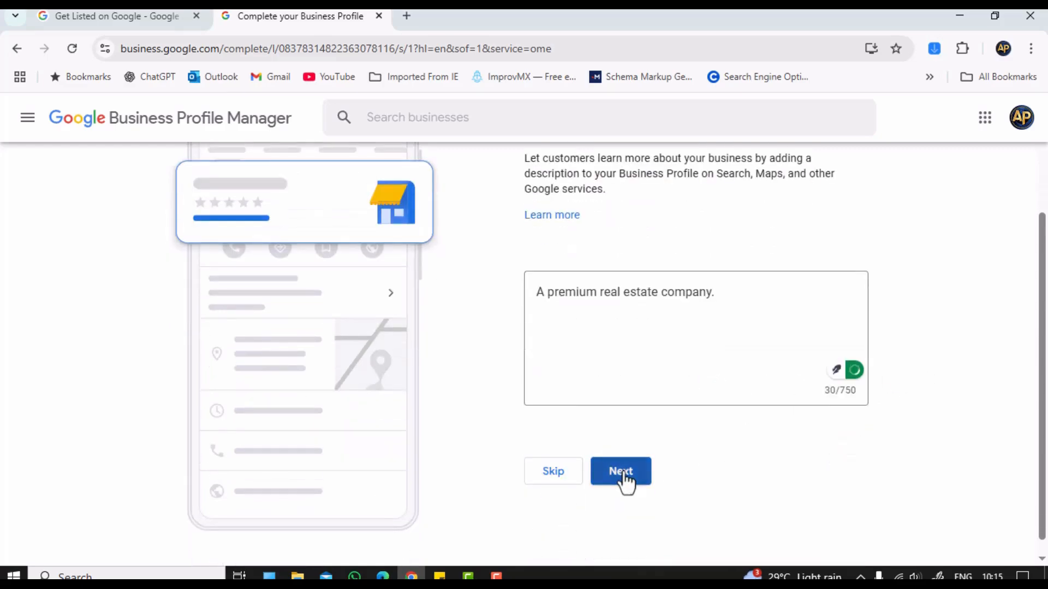
left_click(620, 471)
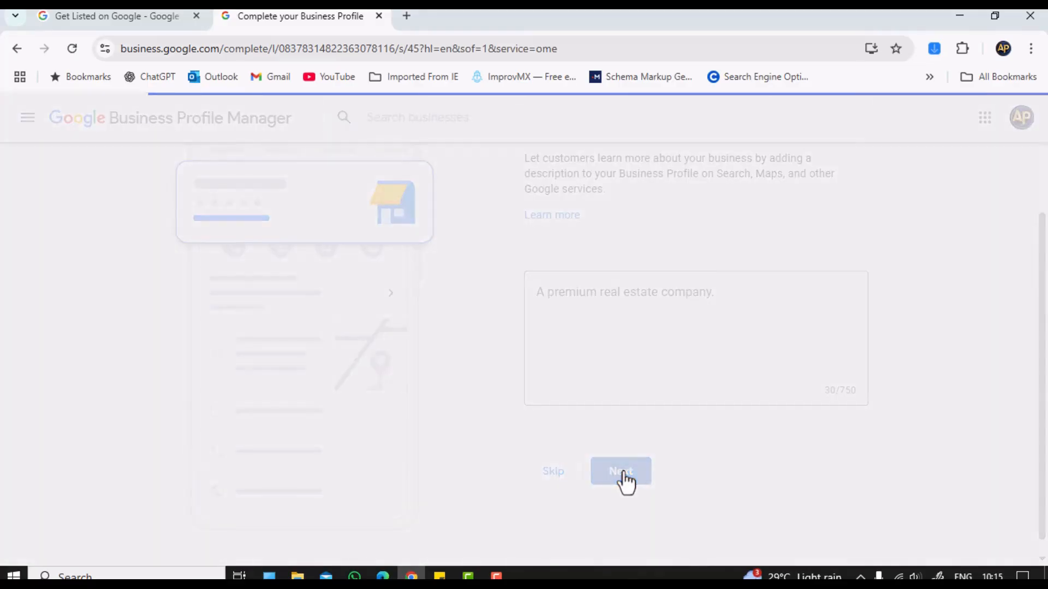
- Skip the storefront photo upload without adding an image
left_click(619, 471)
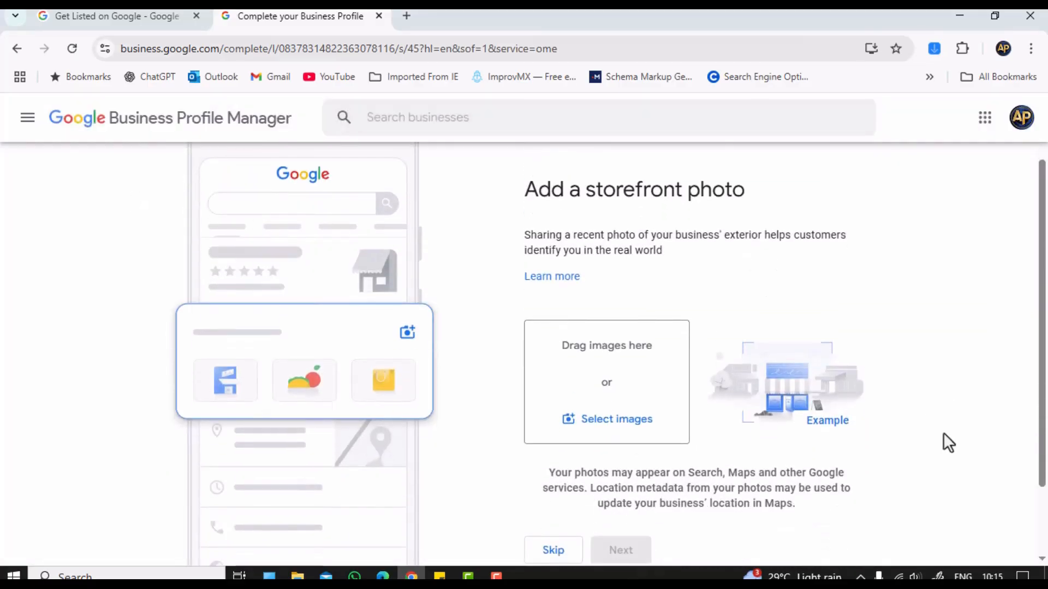
scroll("down", 3)
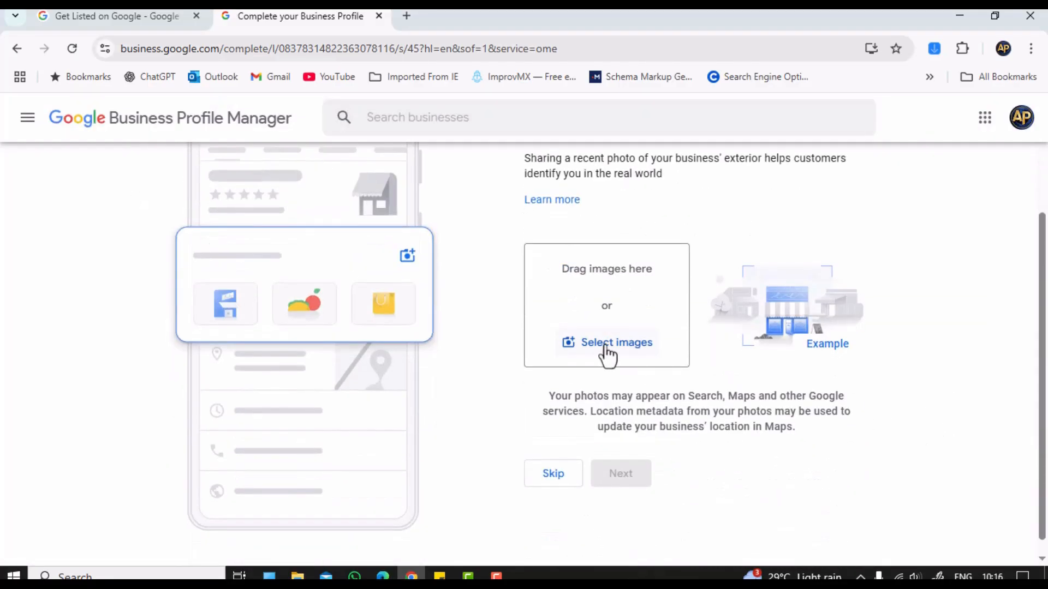
mouse_move(837, 333)
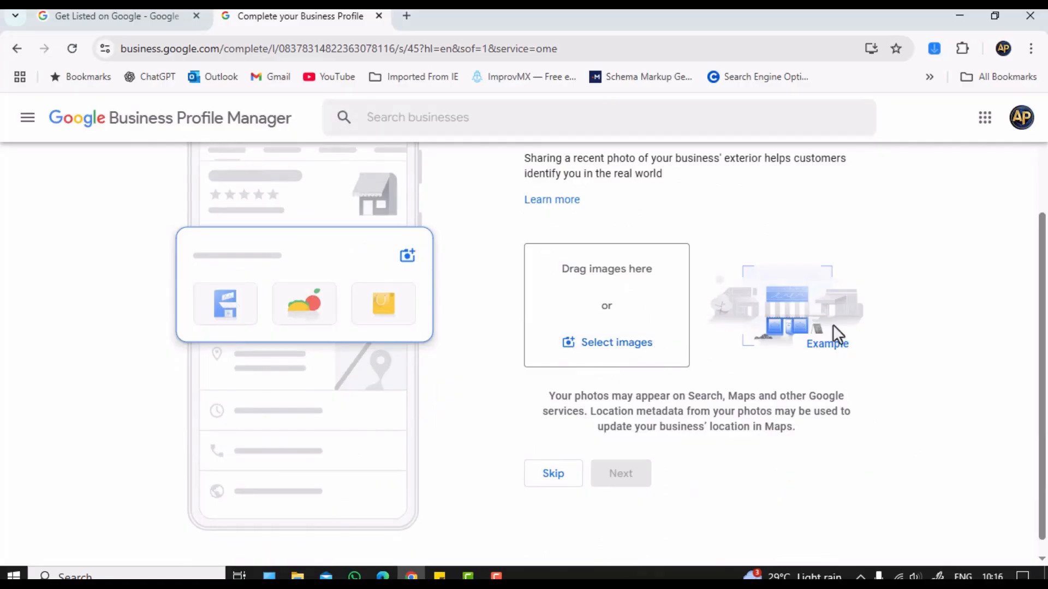
mouse_move(558, 482)
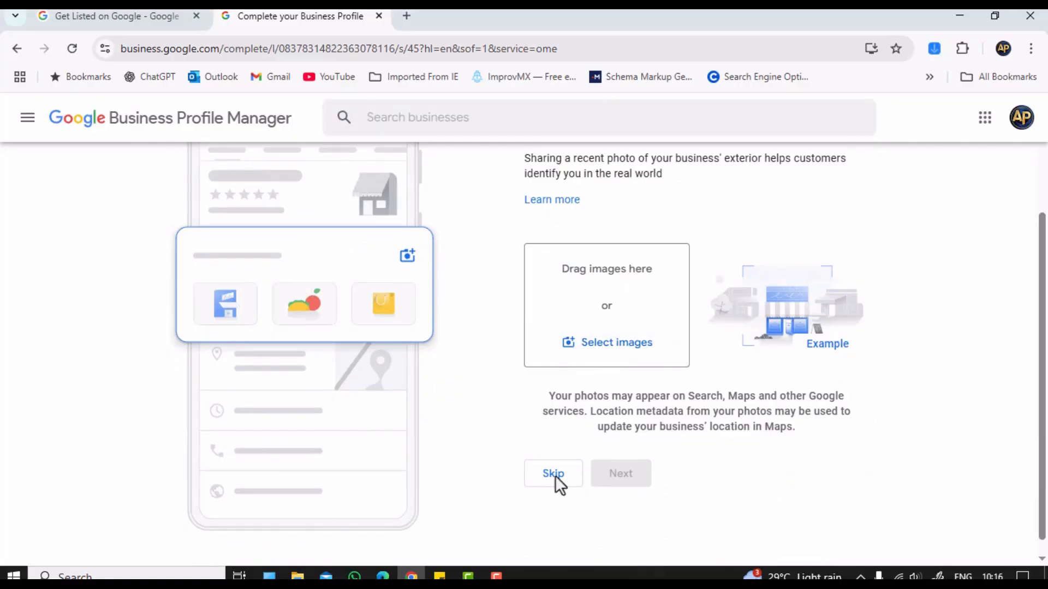
left_click(552, 473)
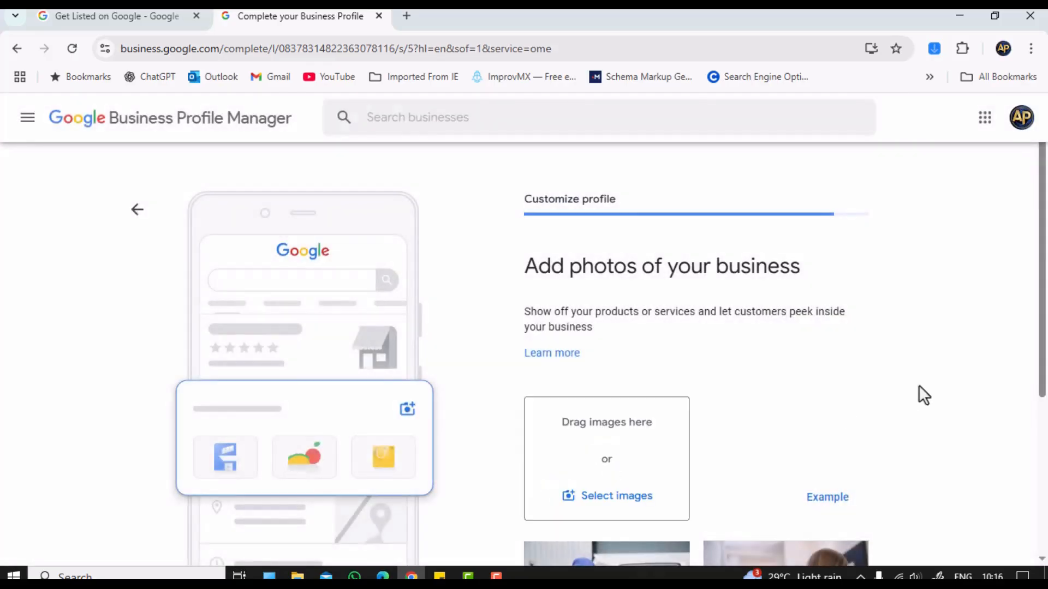
- Skip the business photos upload after reviewing the page
scroll("down", 3)
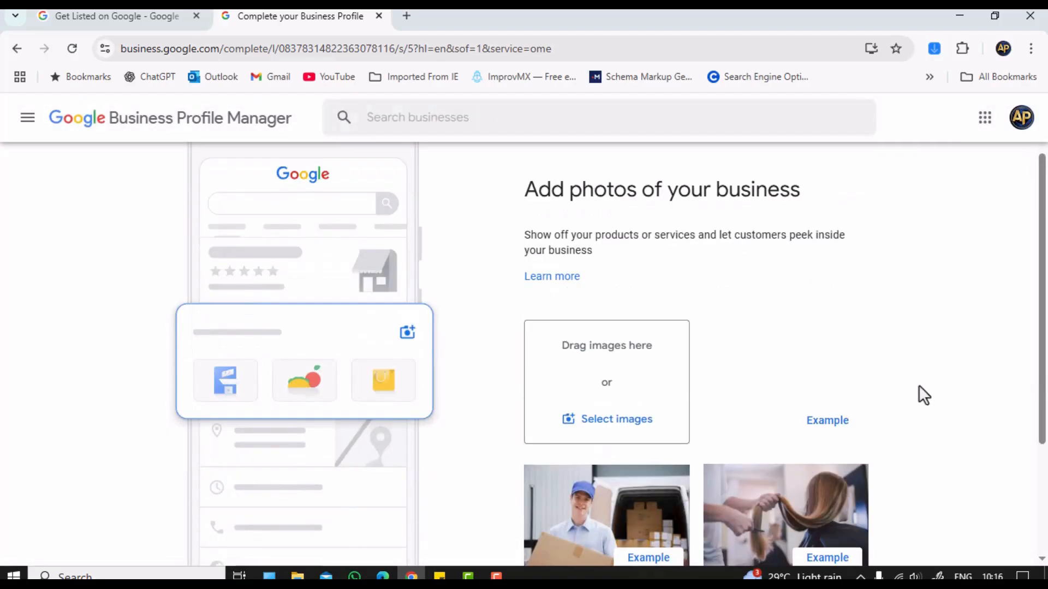
scroll("down", 3)
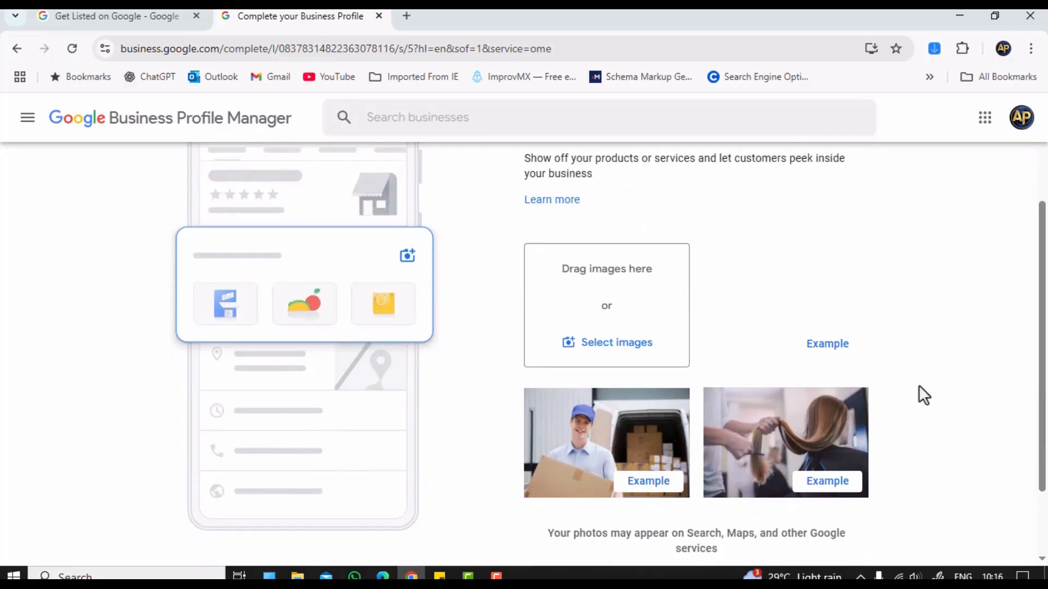
scroll("down", 3)
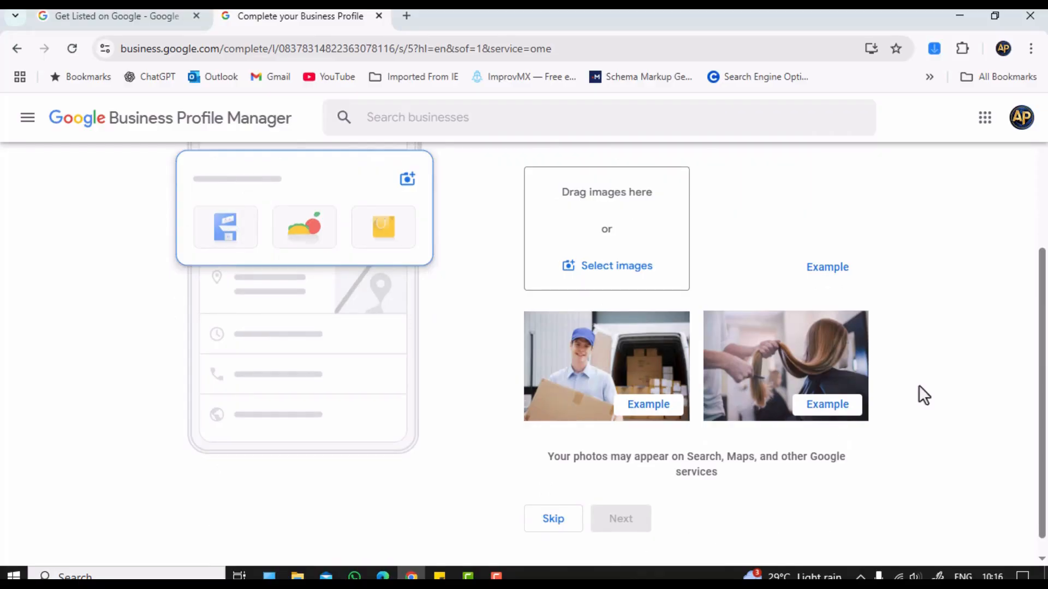
mouse_move(964, 408)
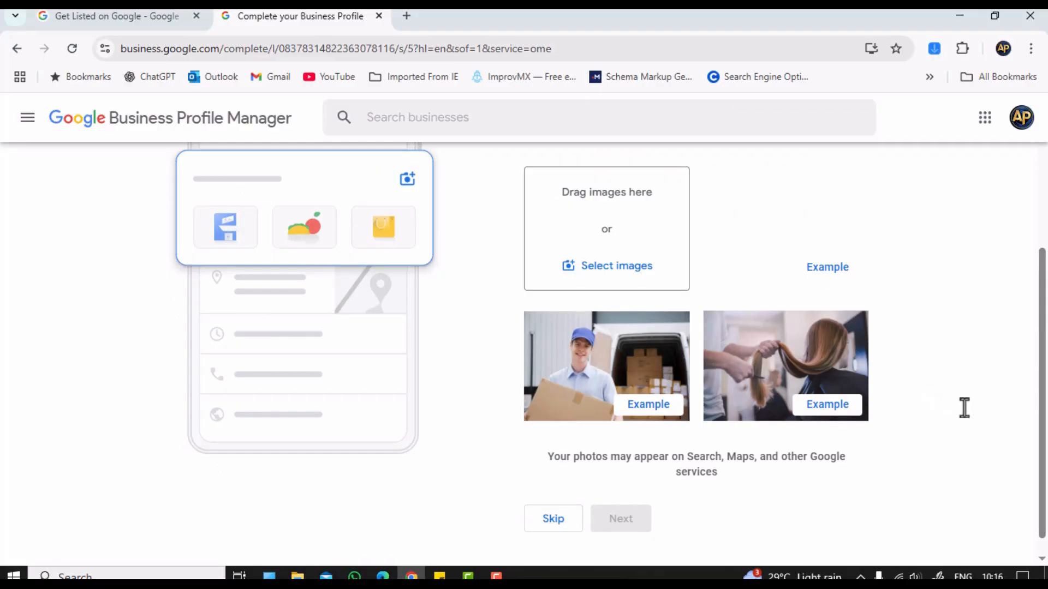
scroll("up", 3)
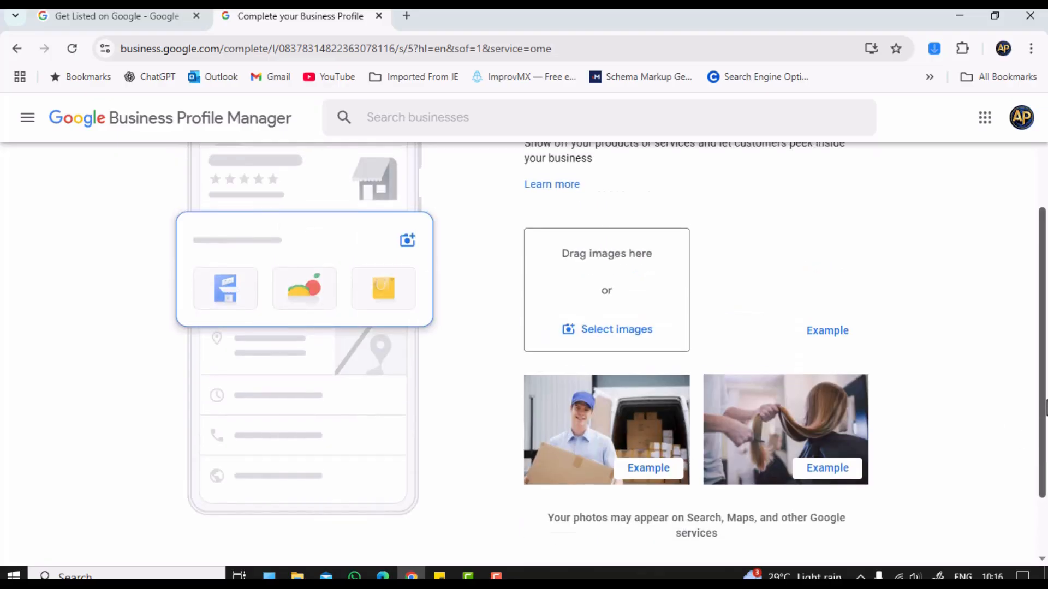
scroll("down", 3)
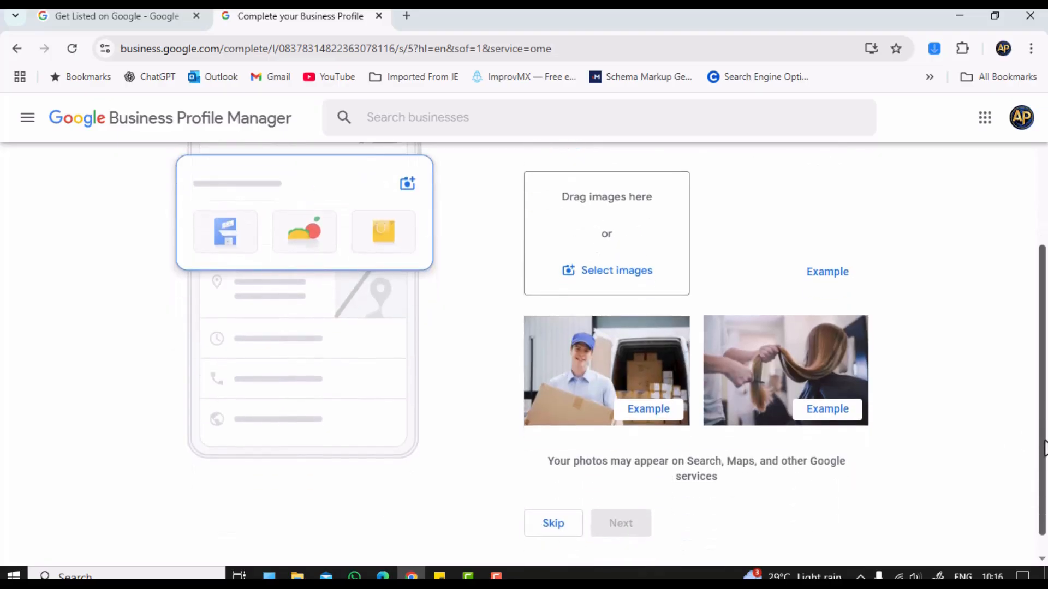
mouse_move(942, 394)
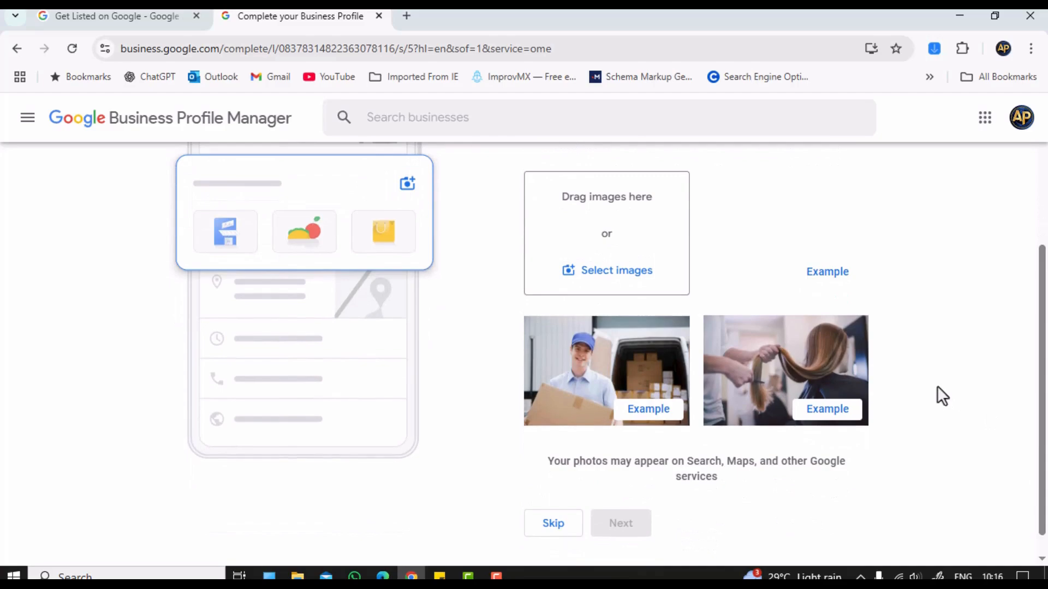
mouse_move(594, 525)
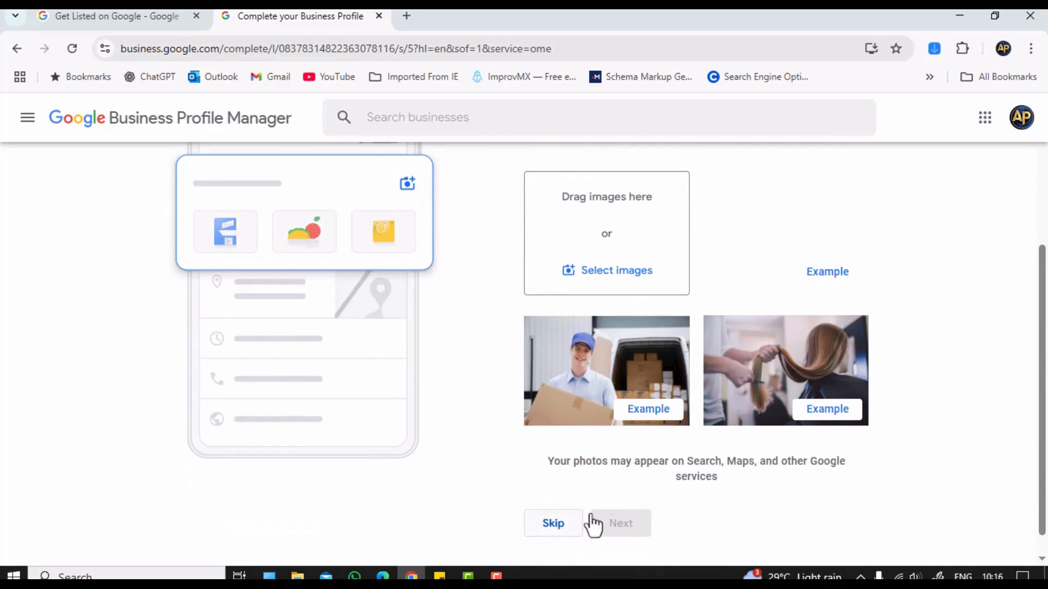
left_click(552, 523)
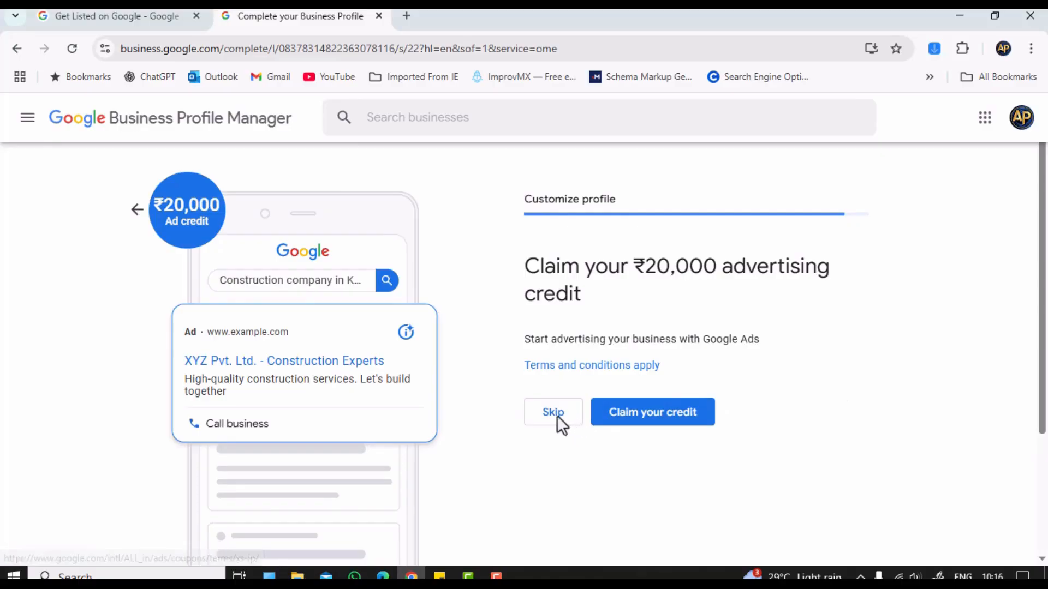
mouse_move(553, 422)
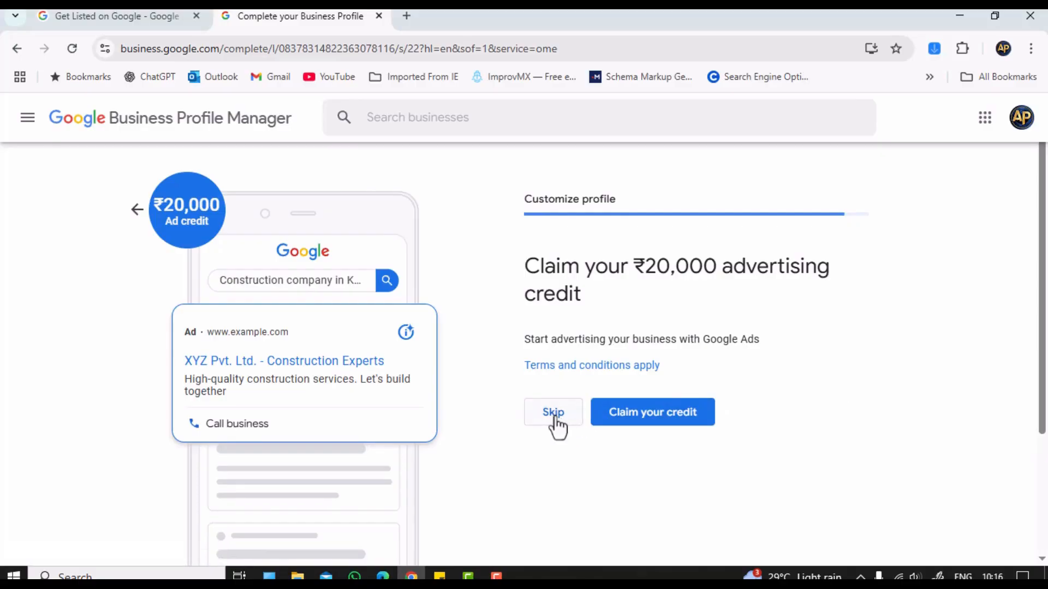
- Skip the ₹20,000 advertising credit offer
left_click(553, 413)
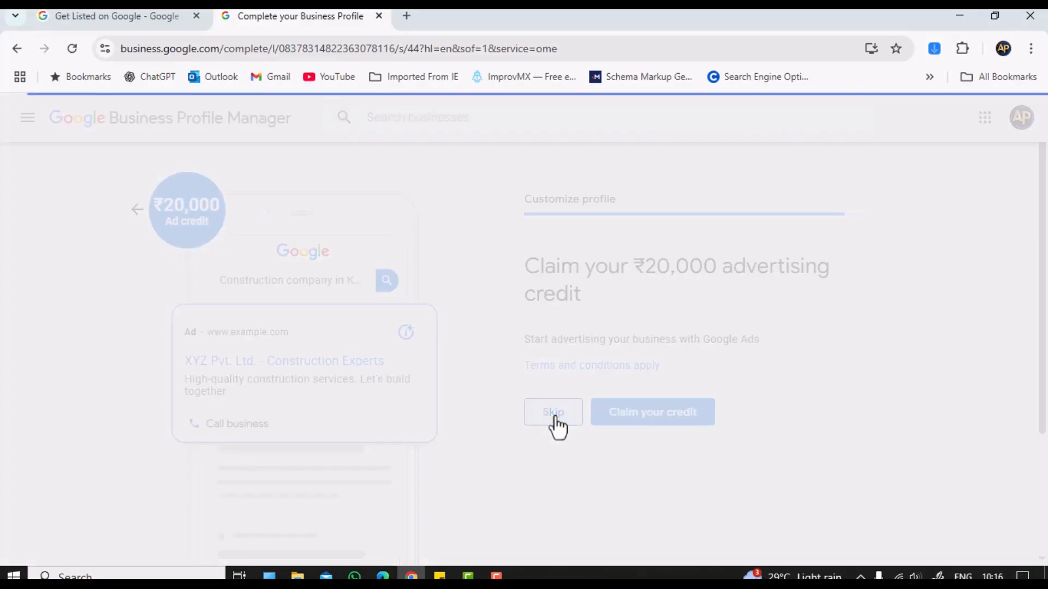
left_click(553, 412)
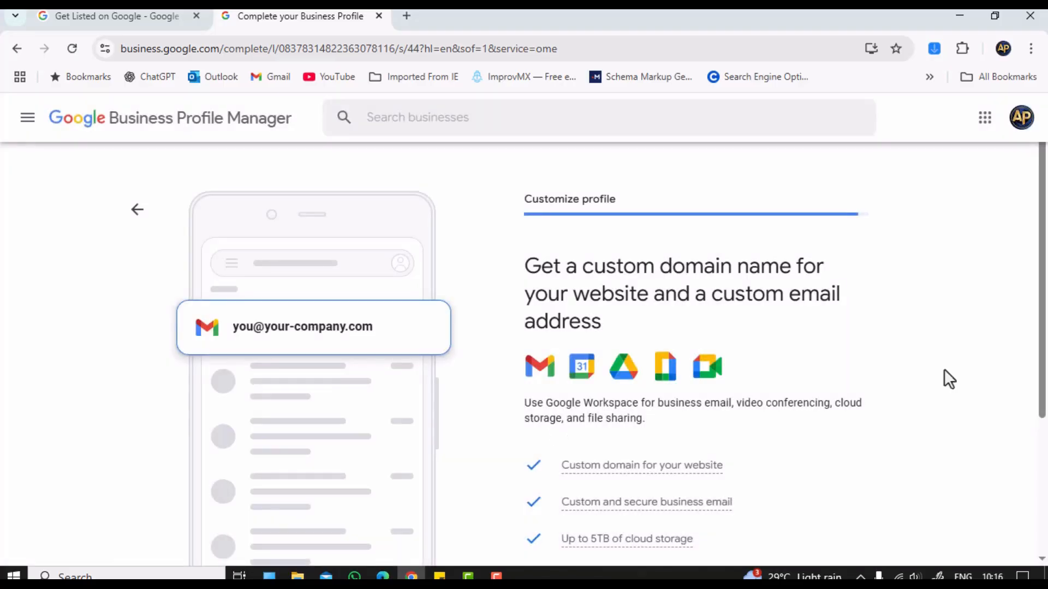
scroll("down", 3)
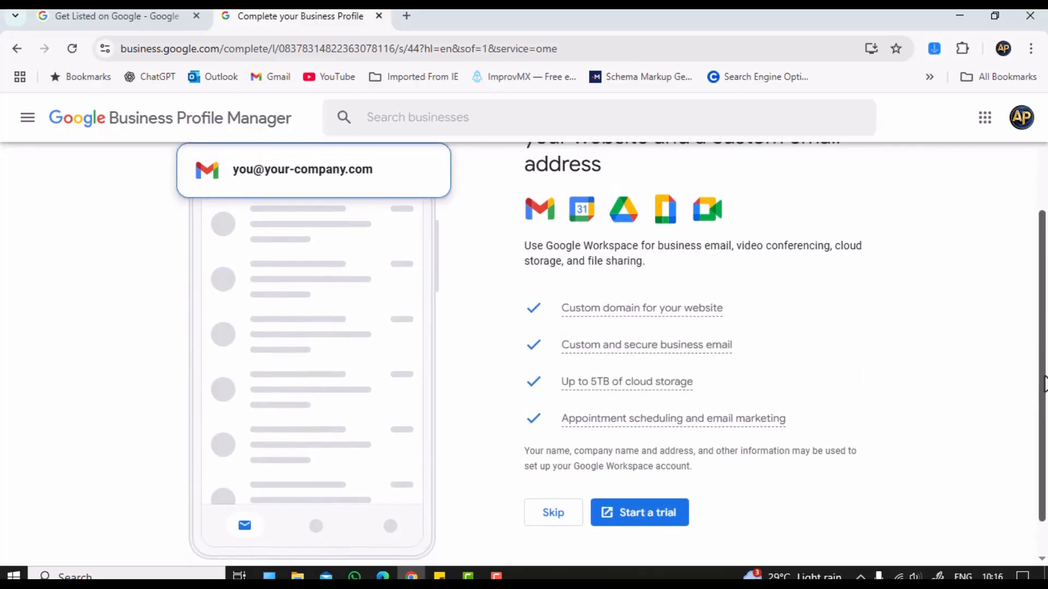
- Skip the Google Workspace custom domain and business email offer
scroll("down", 3)
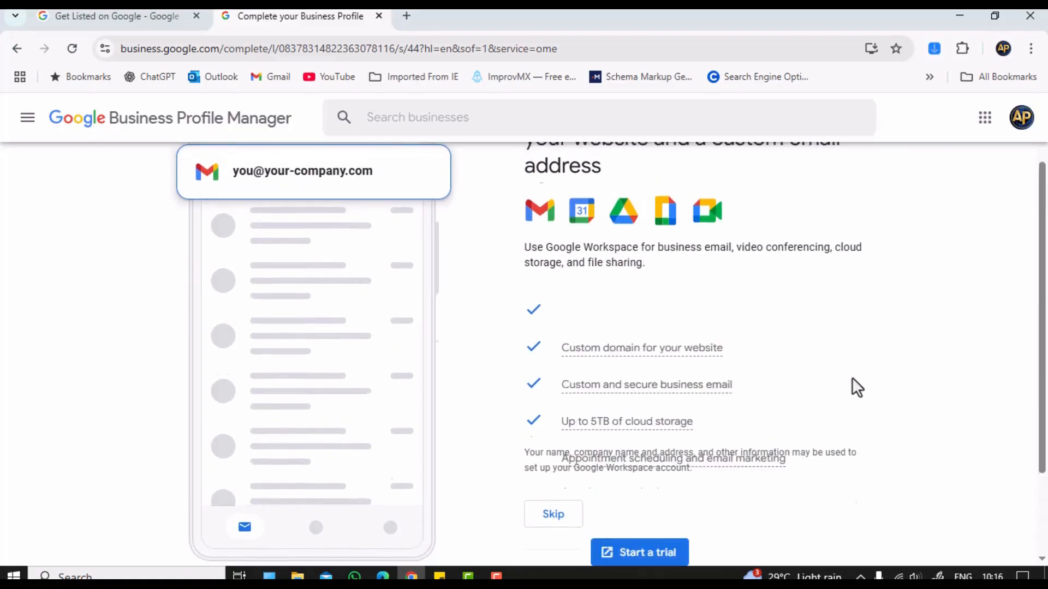
scroll("up", 3)
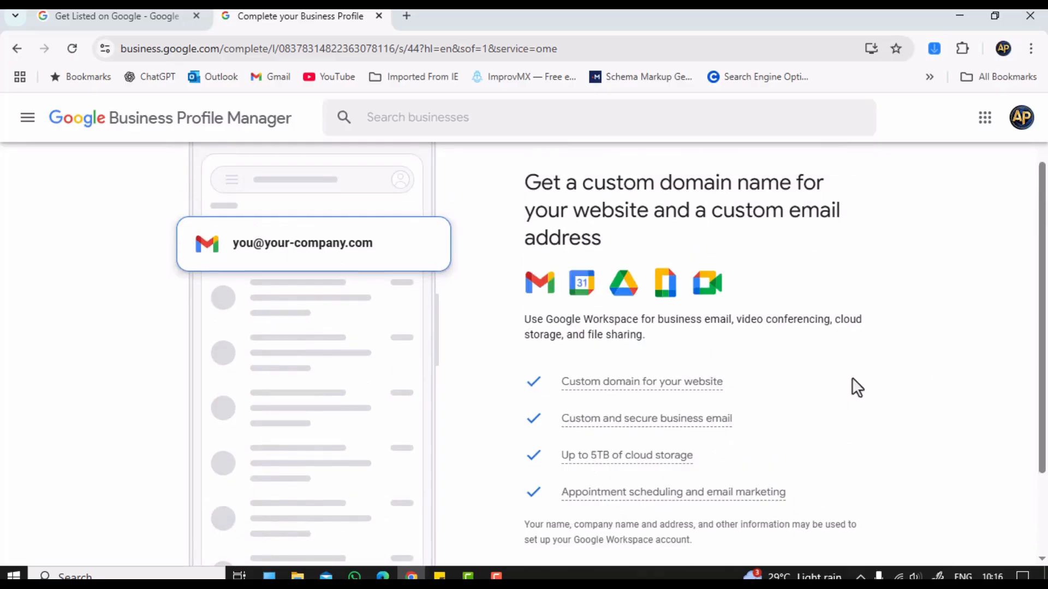
scroll("down", 3)
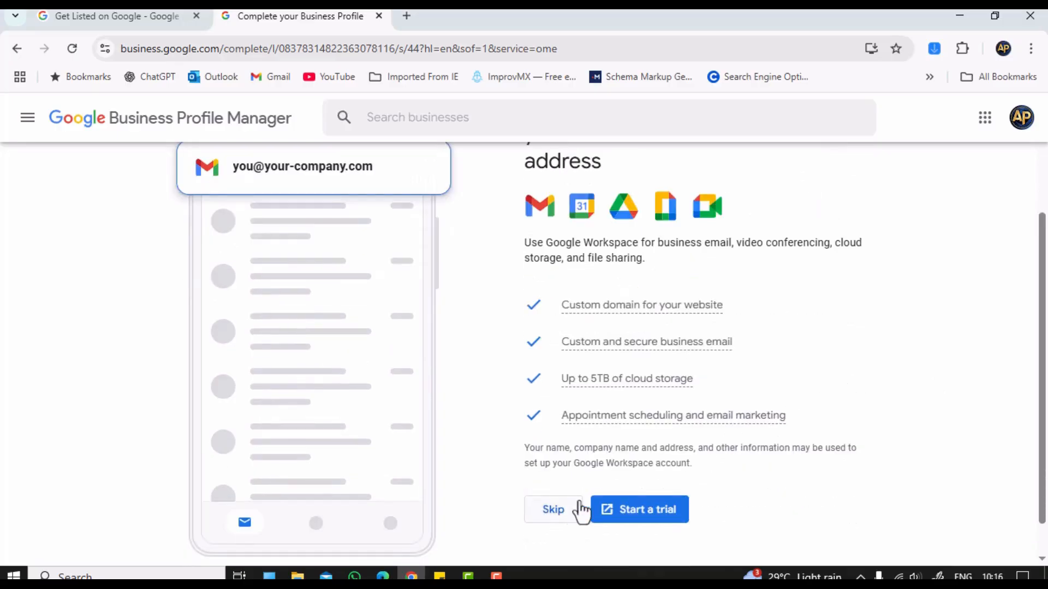
left_click(552, 510)
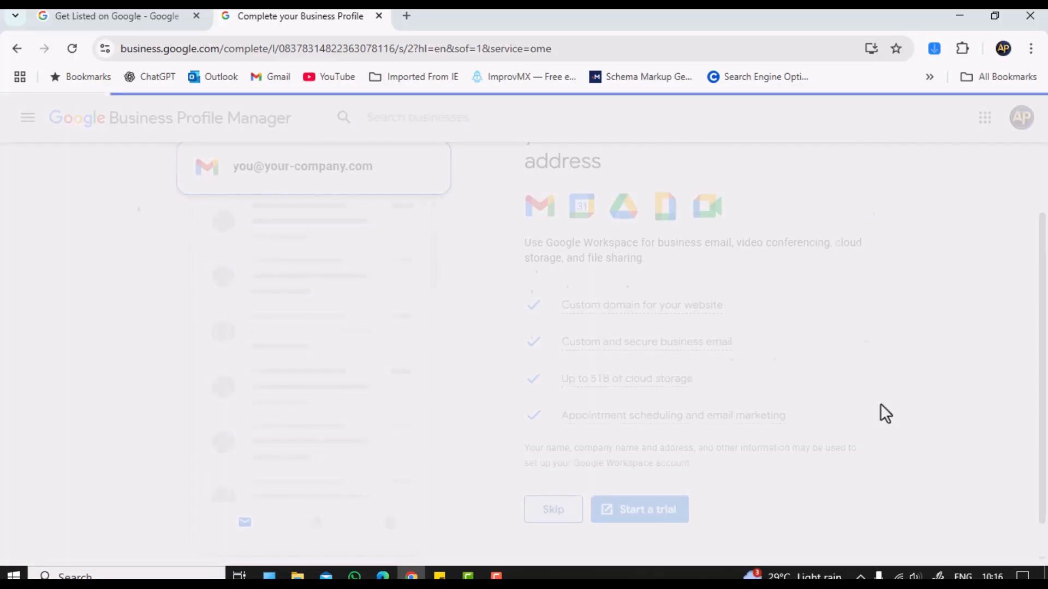
left_click(552, 510)
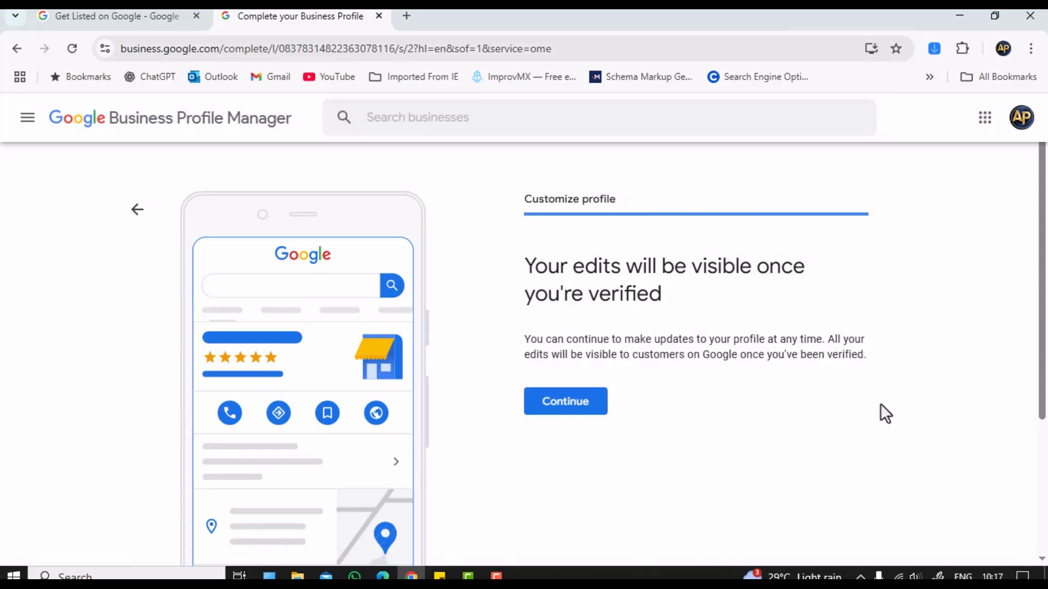
- Continue past the verification notice to the XYZ Pvt. Ltd. dashboard in Google Search
left_click(564, 400)
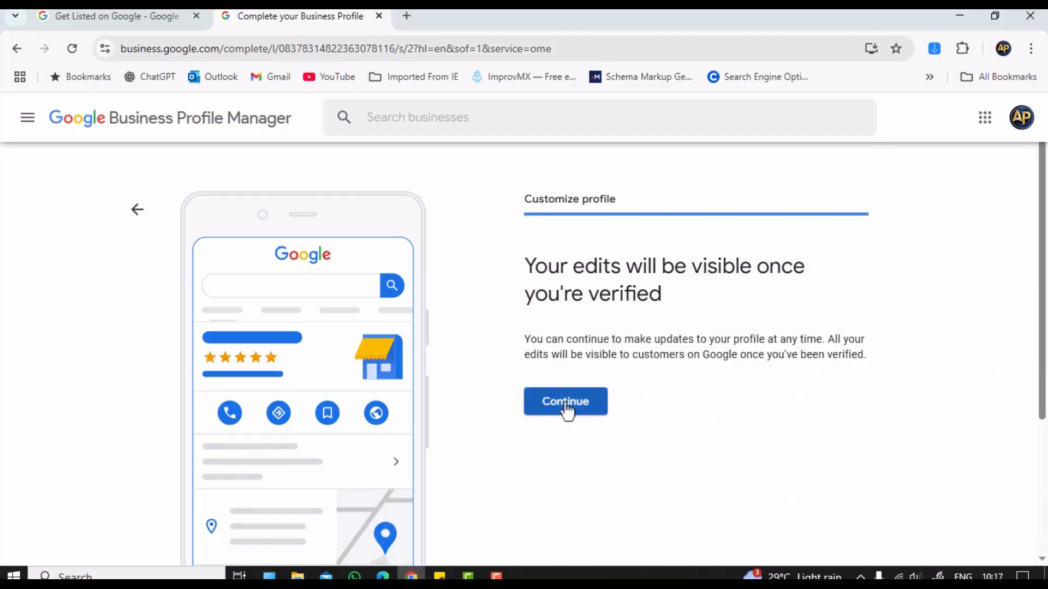
left_click(565, 401)
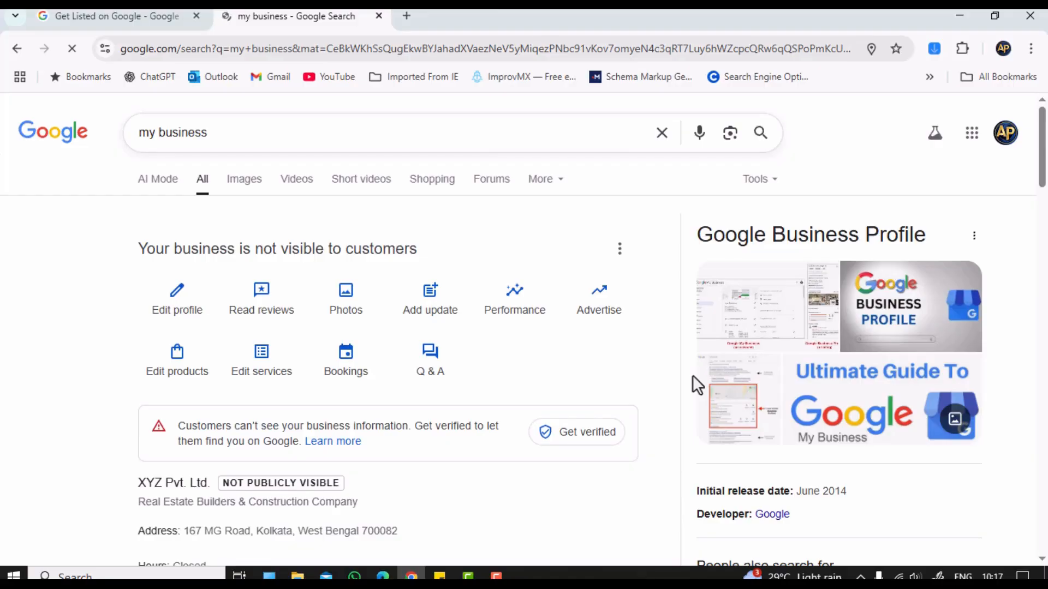
mouse_move(537, 388)
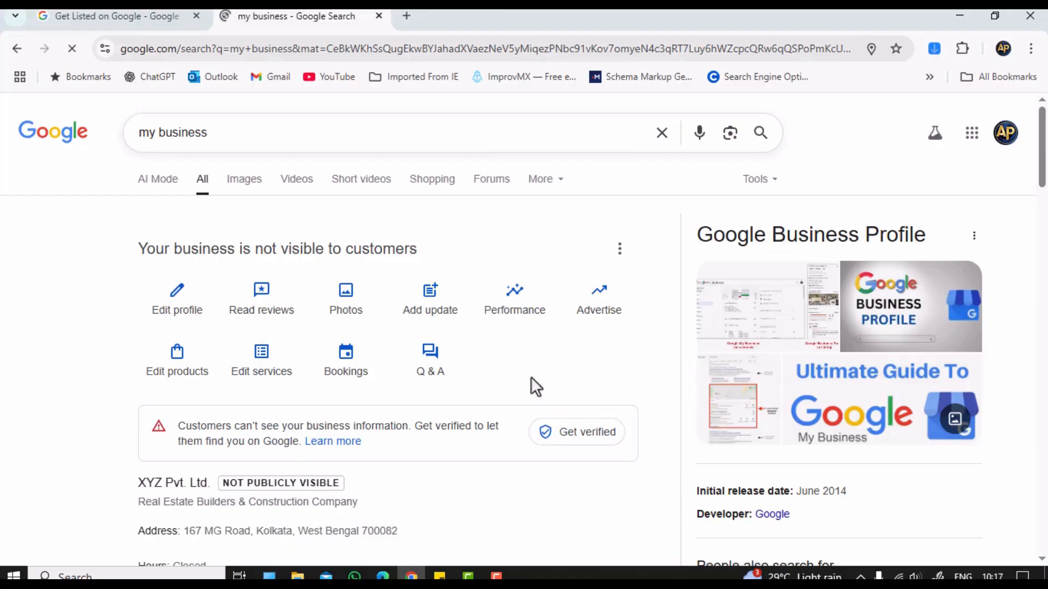
mouse_move(478, 388)
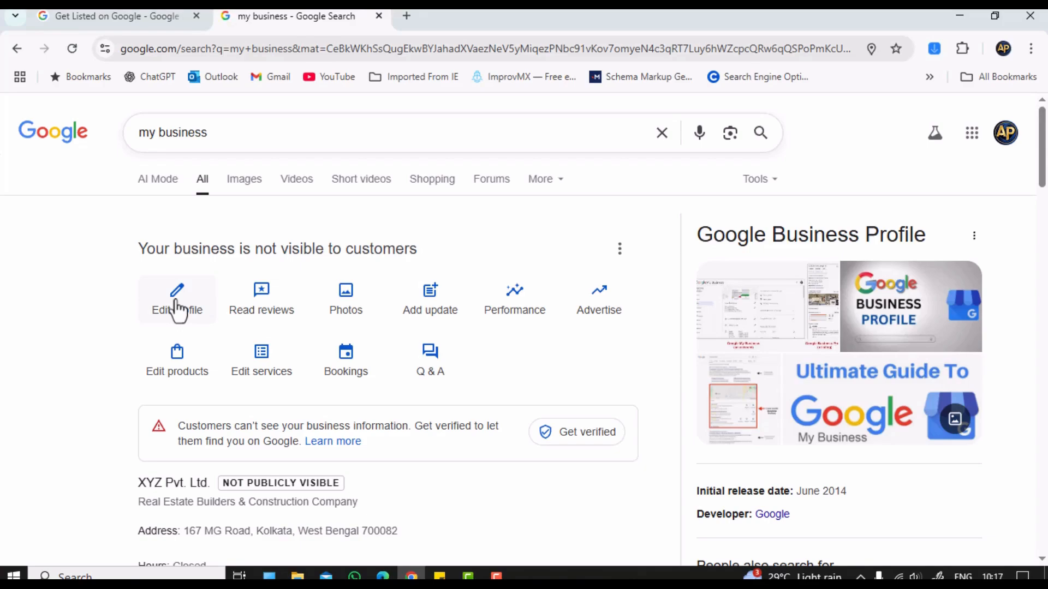
left_click(177, 299)
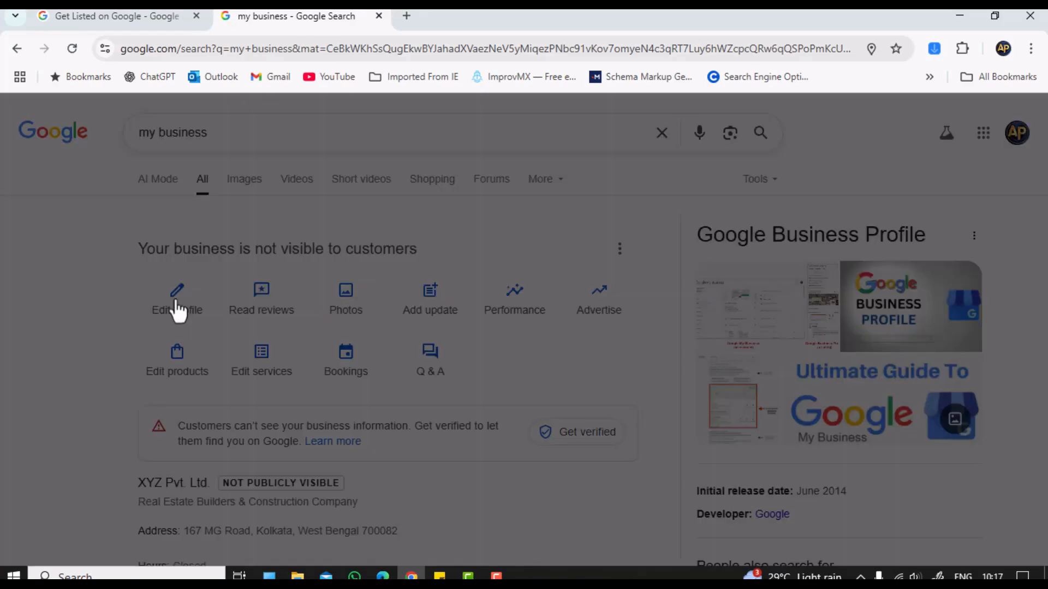
left_click(176, 302)
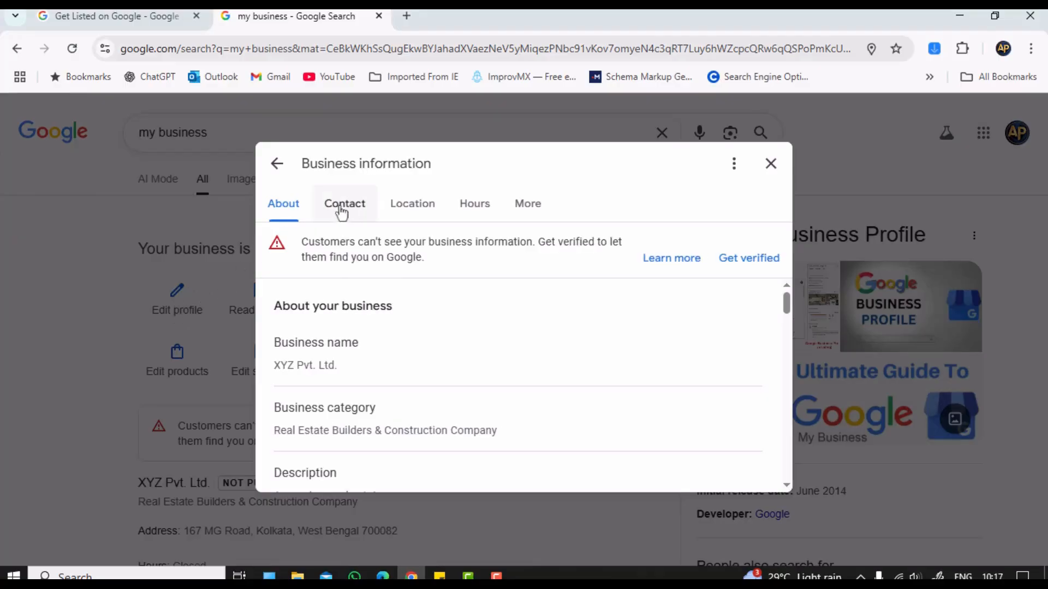
left_click(345, 204)
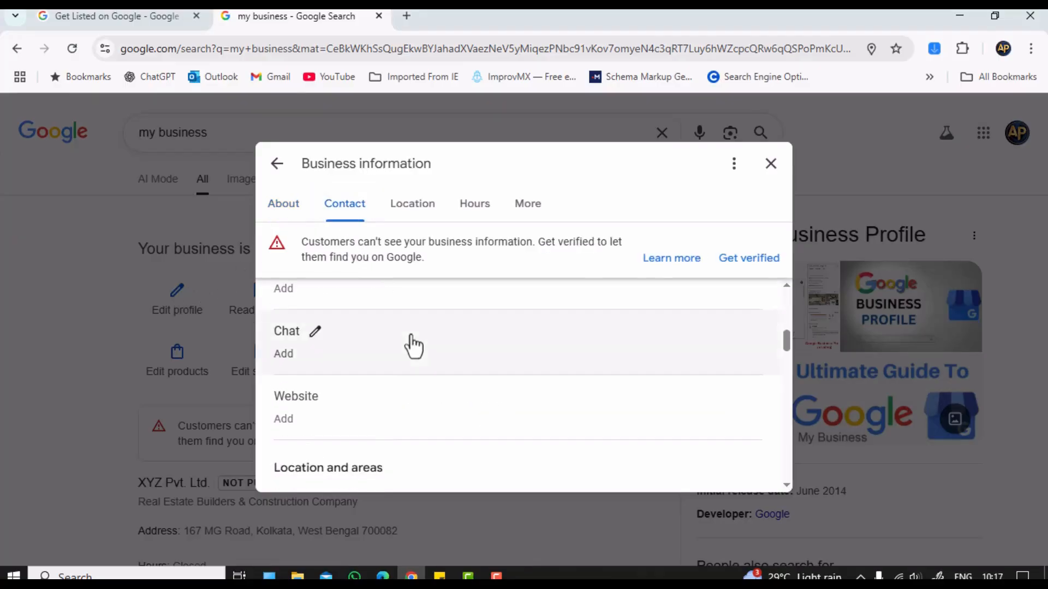
mouse_move(475, 204)
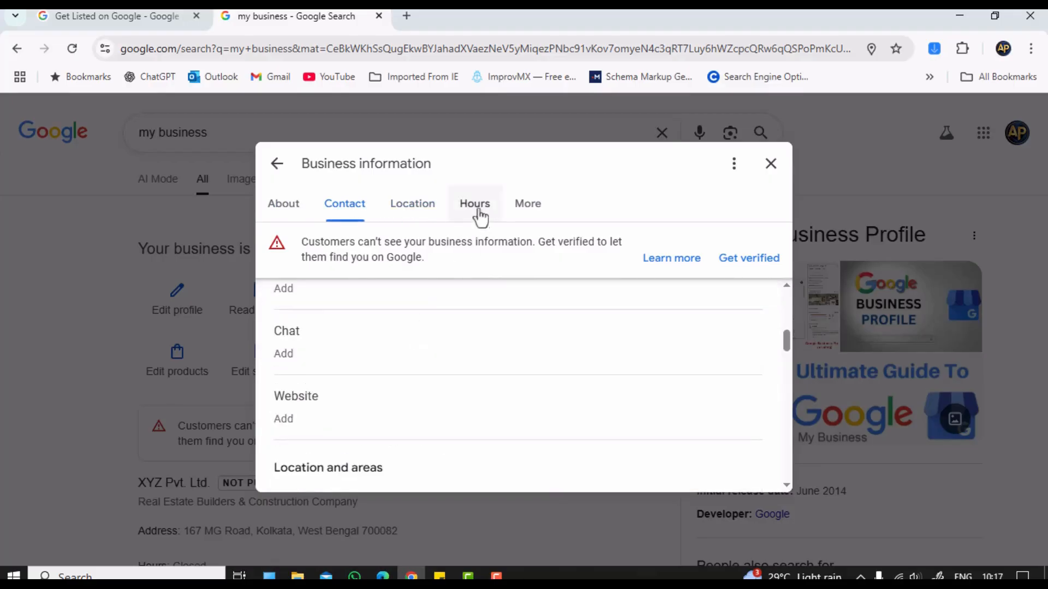
left_click(475, 204)
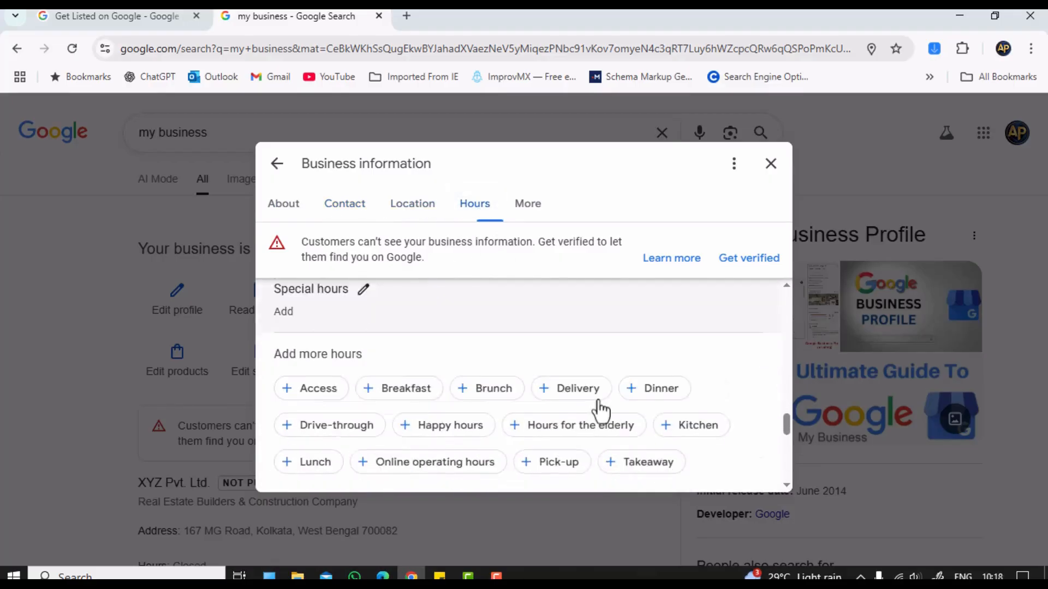
left_click(527, 205)
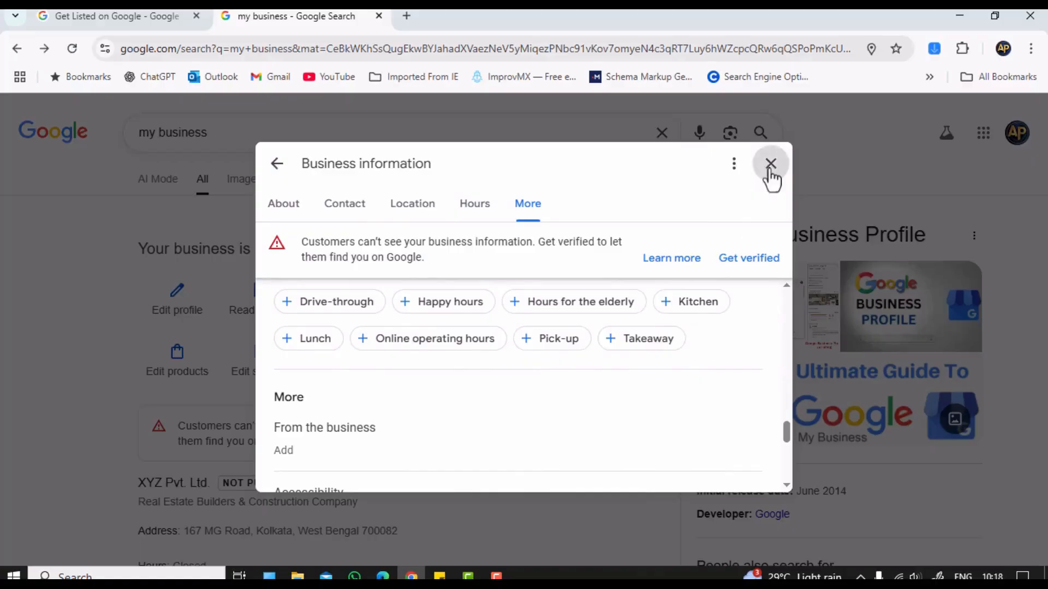
left_click(769, 163)
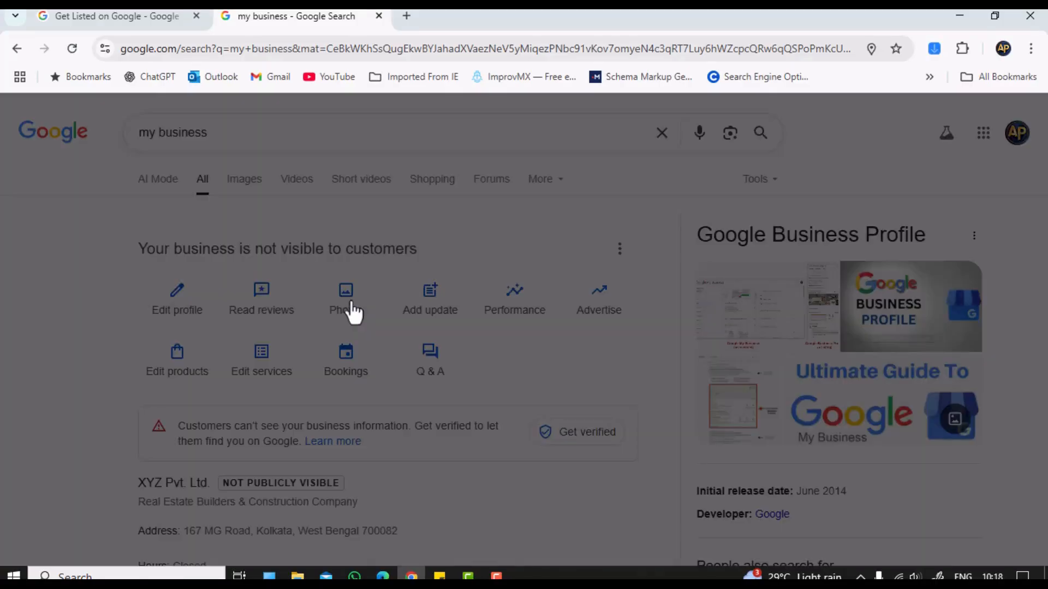
left_click(346, 297)
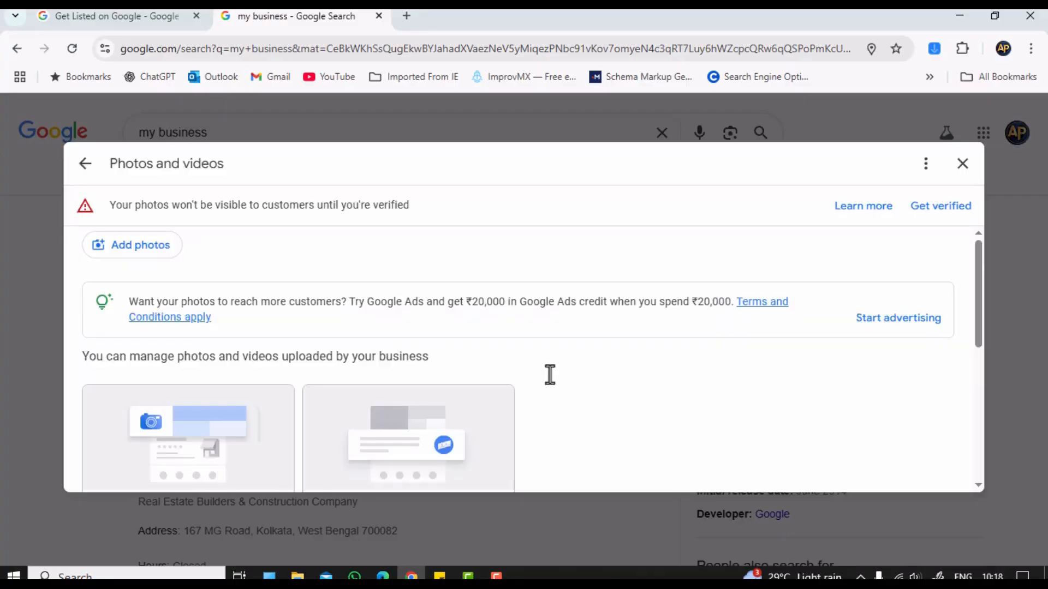
scroll("down", 3)
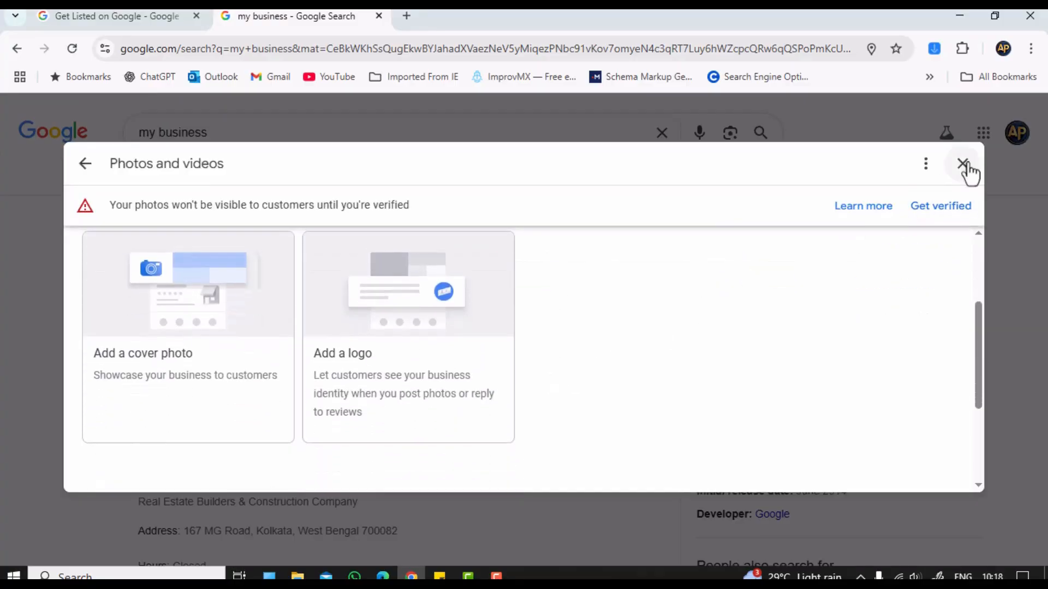
left_click(964, 164)
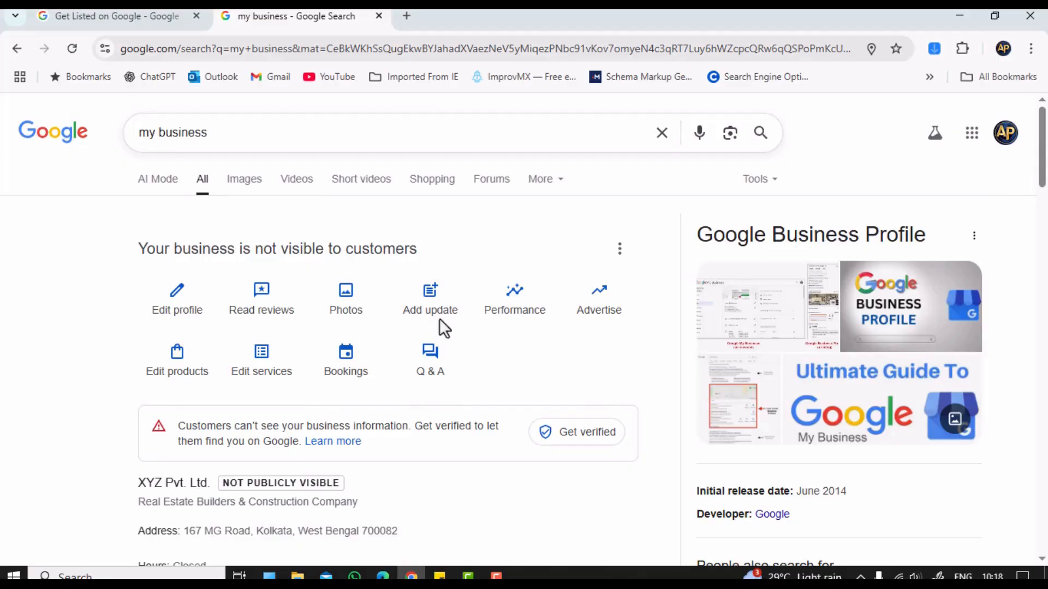
mouse_move(514, 299)
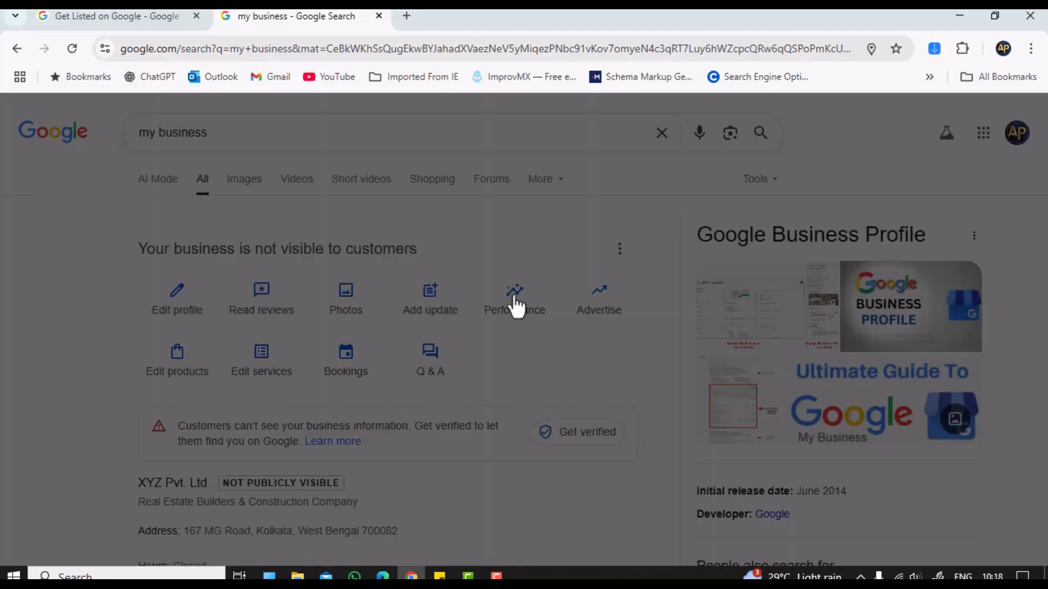
left_click(514, 297)
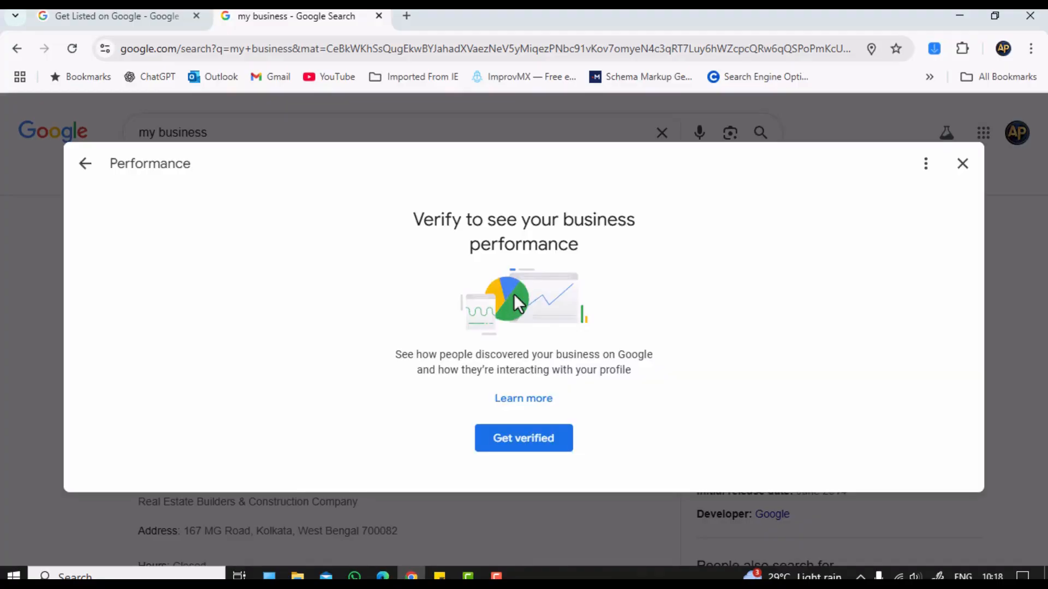
mouse_move(585, 274)
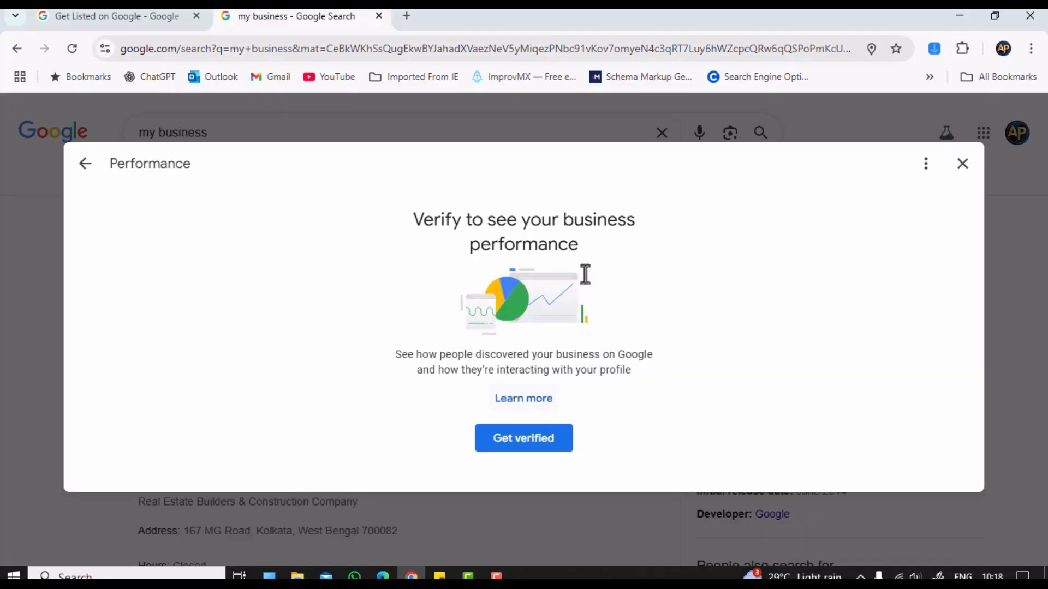
mouse_move(963, 163)
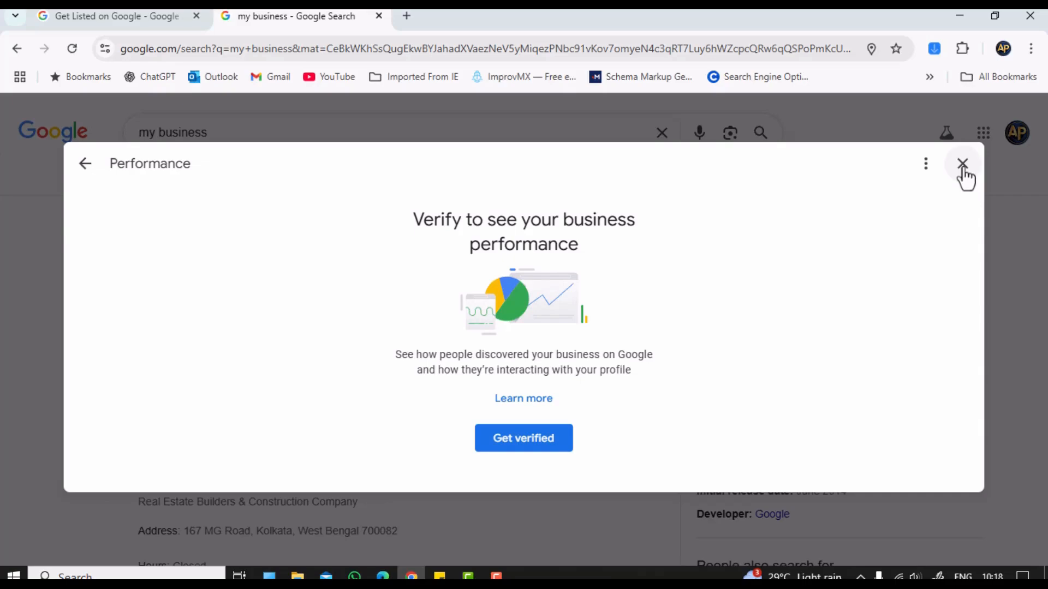
mouse_move(865, 226)
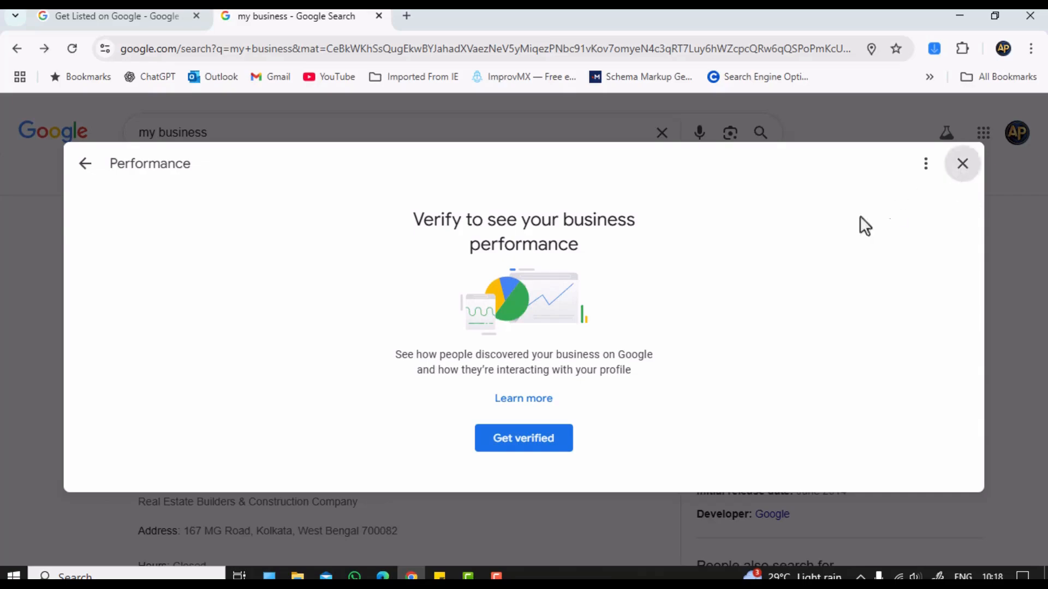
left_click(963, 163)
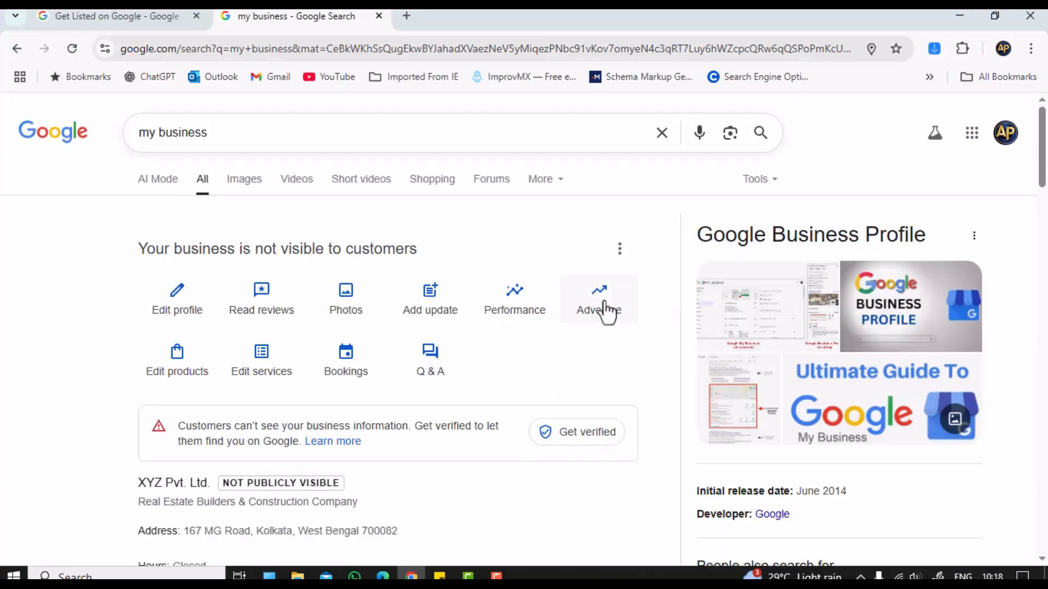